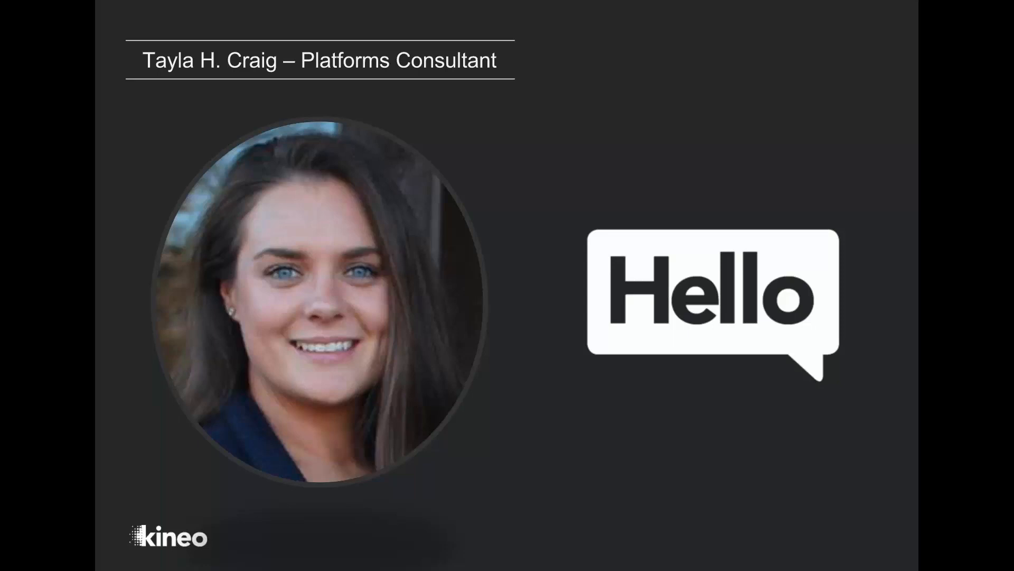
pyautogui.moveTo(764, 326)
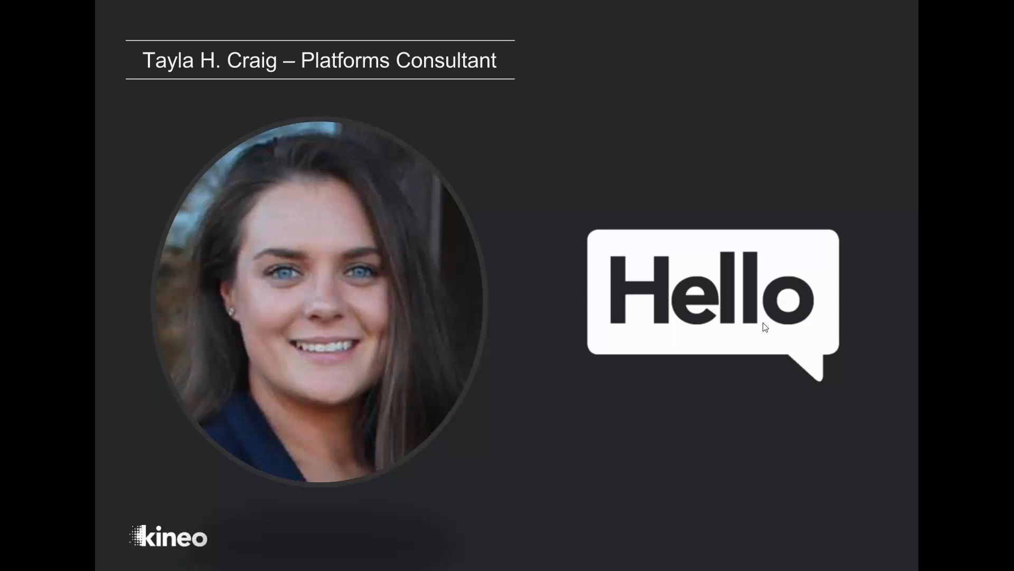
# Leave the presentation on the 'Hello' intro slide, landing in the editor on the objectives slide
pyautogui.press('Escape')
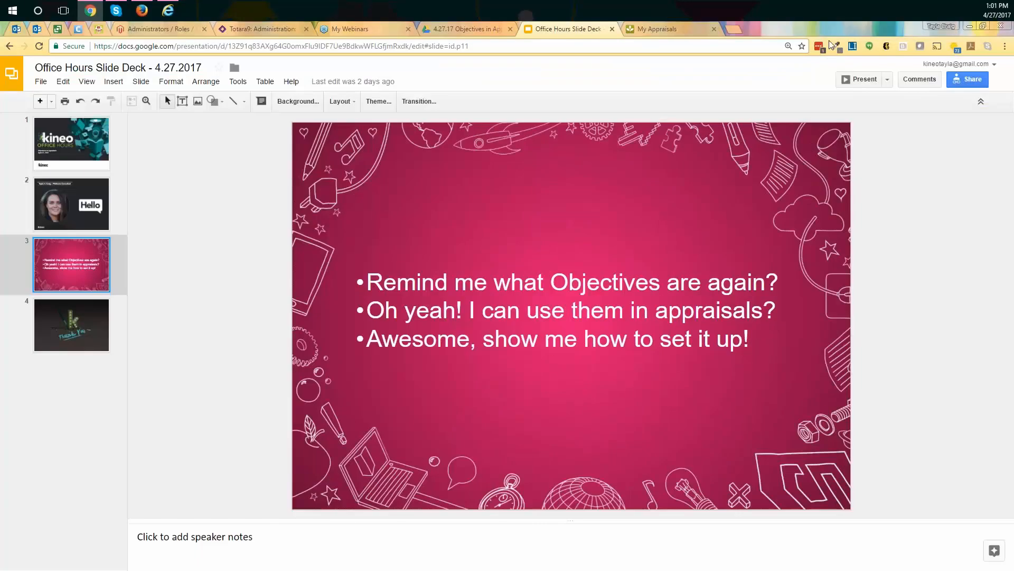
# Look through the completed annual appraisal's Part 2 last-year objectives answers
pyautogui.click(660, 28)
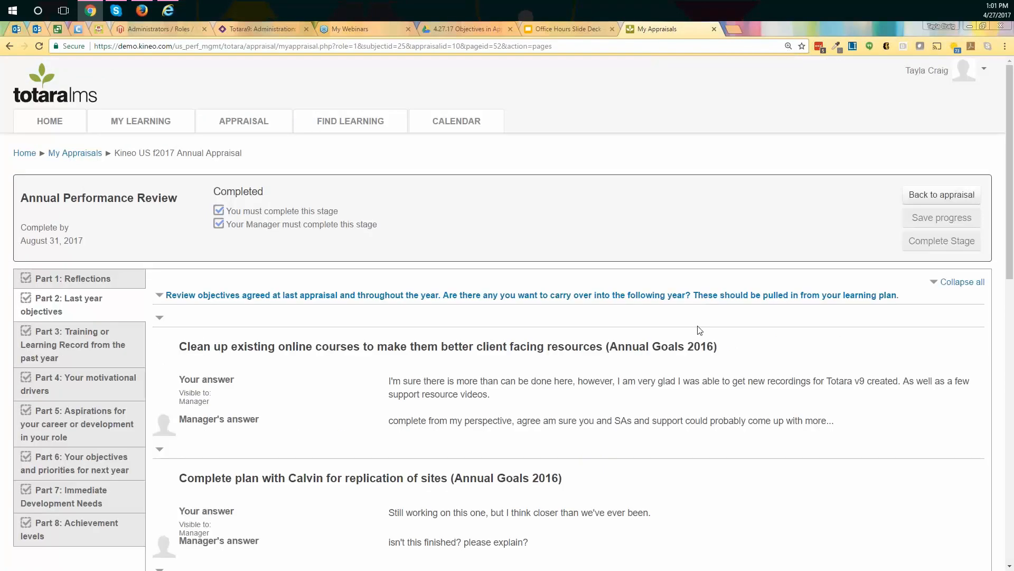
pyautogui.scroll(-3)
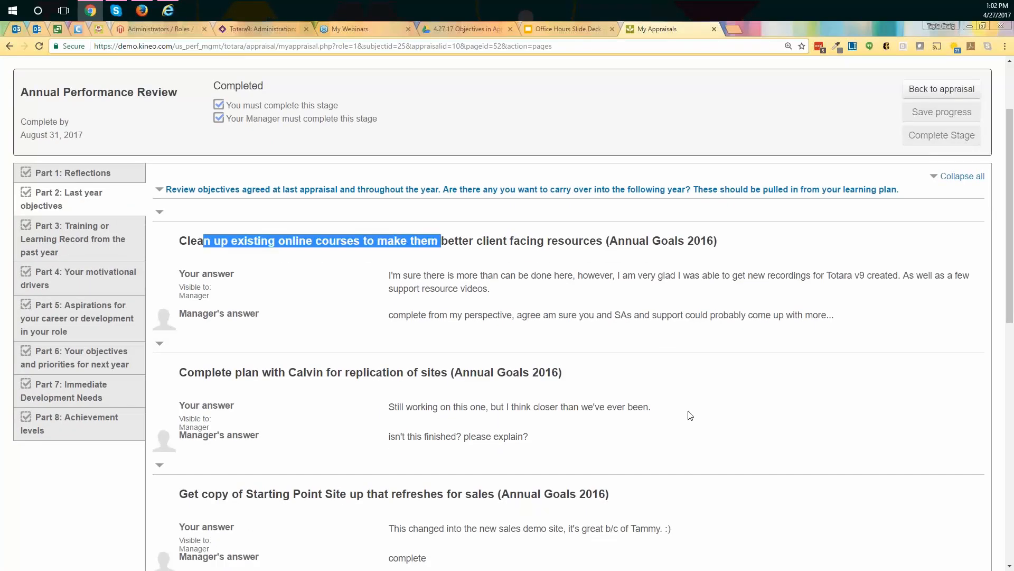
pyautogui.scroll(-3)
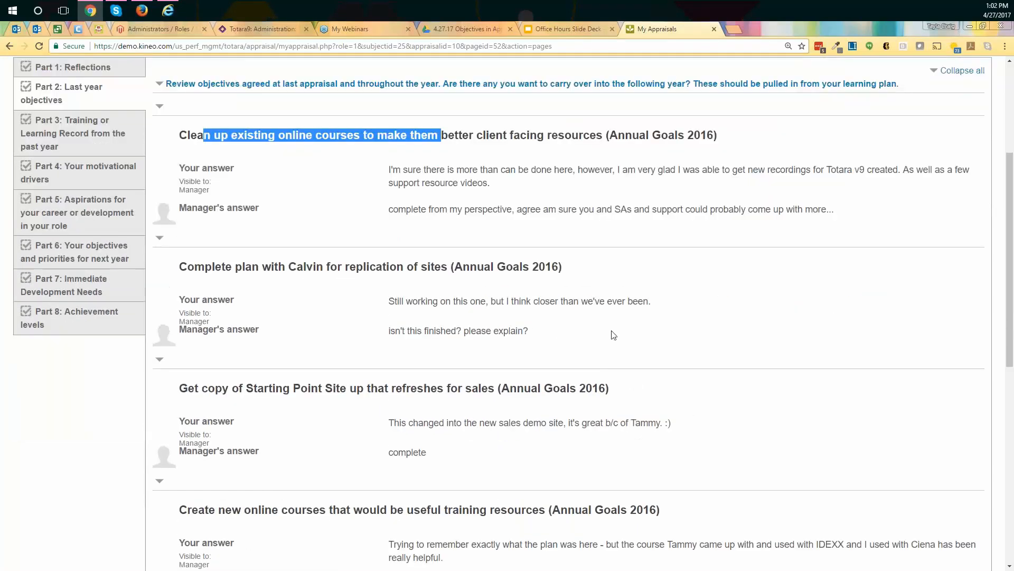
pyautogui.scroll(-3)
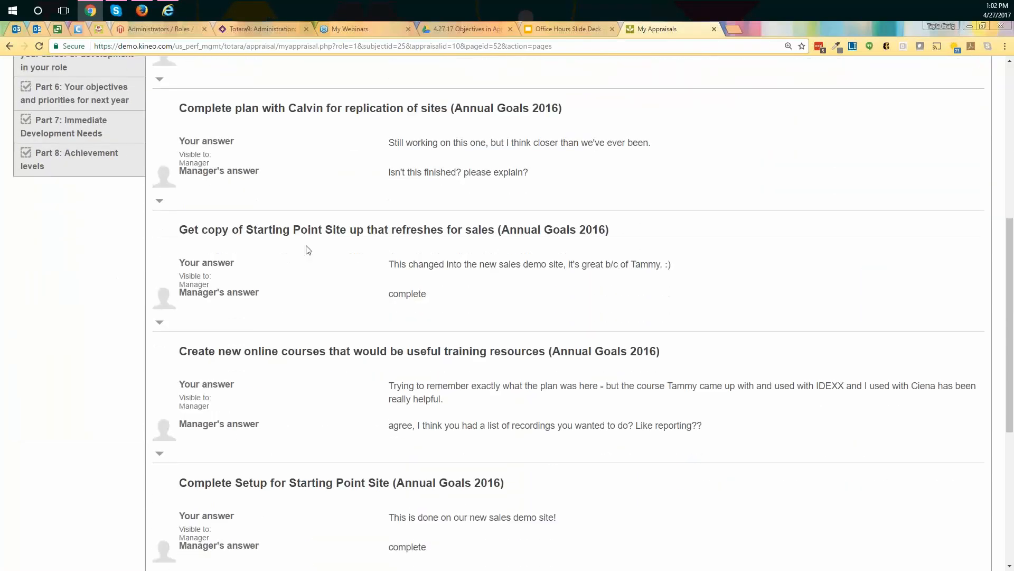
pyautogui.scroll(-3)
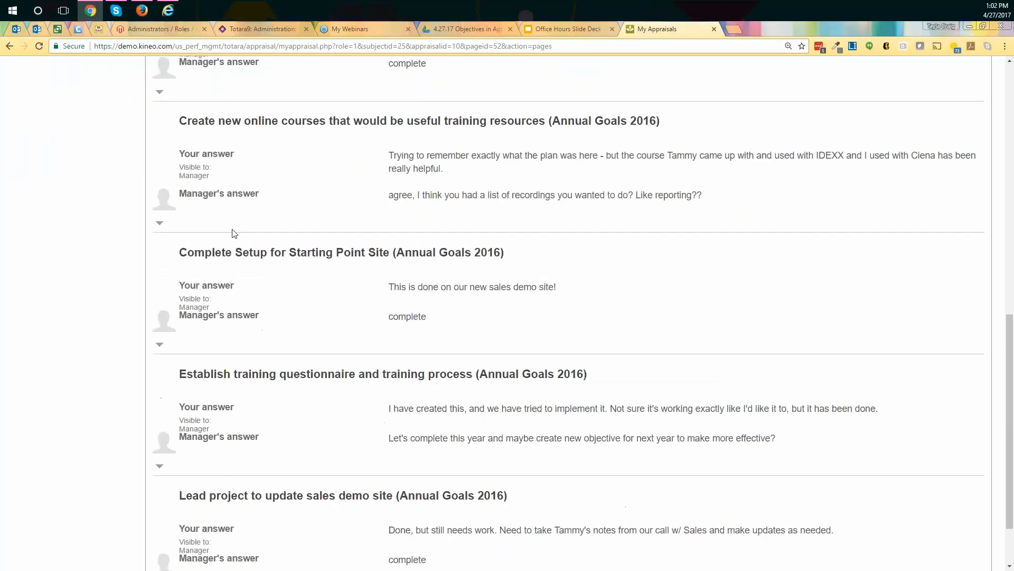
pyautogui.scroll(-3)
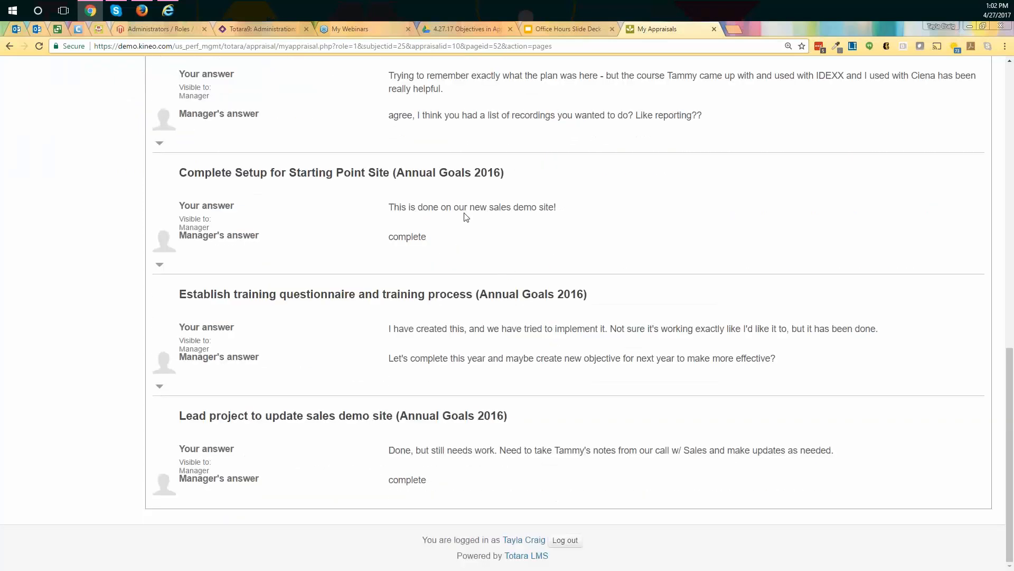
pyautogui.moveTo(481, 227)
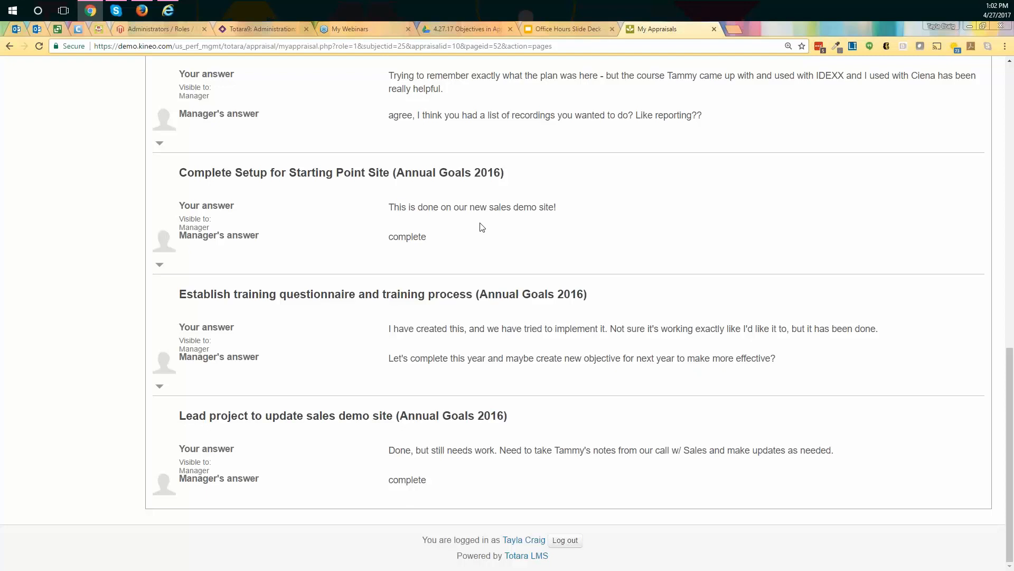
# Return to the draft Sample Appraisal's stages and content setup in administration
pyautogui.scroll(3)
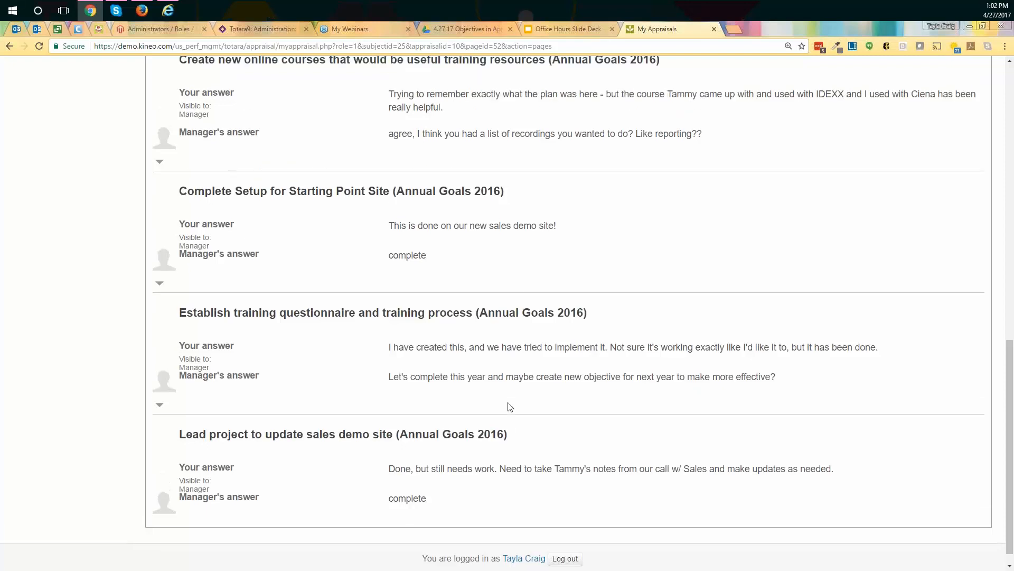
pyautogui.scroll(3)
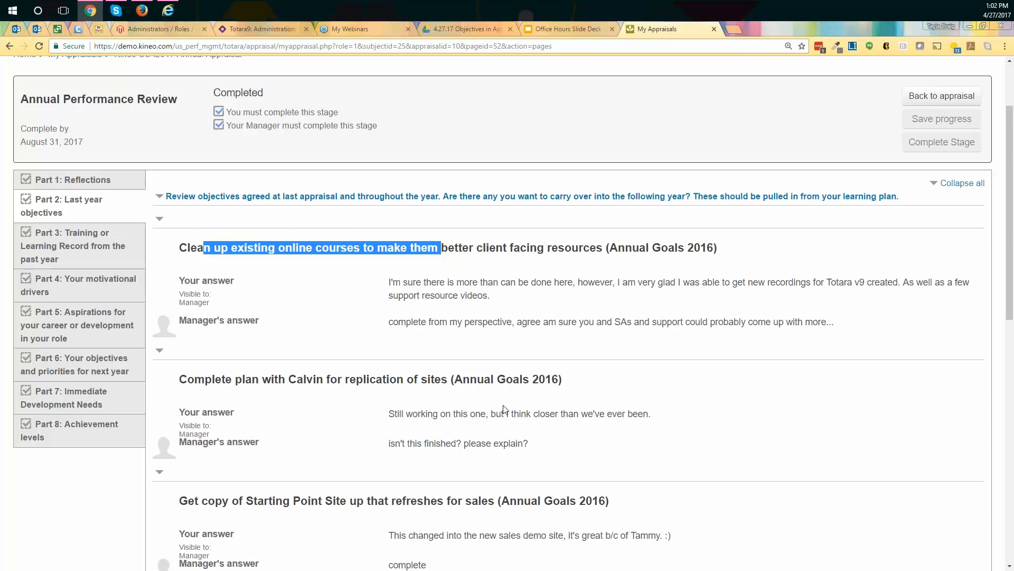
pyautogui.moveTo(367, 76)
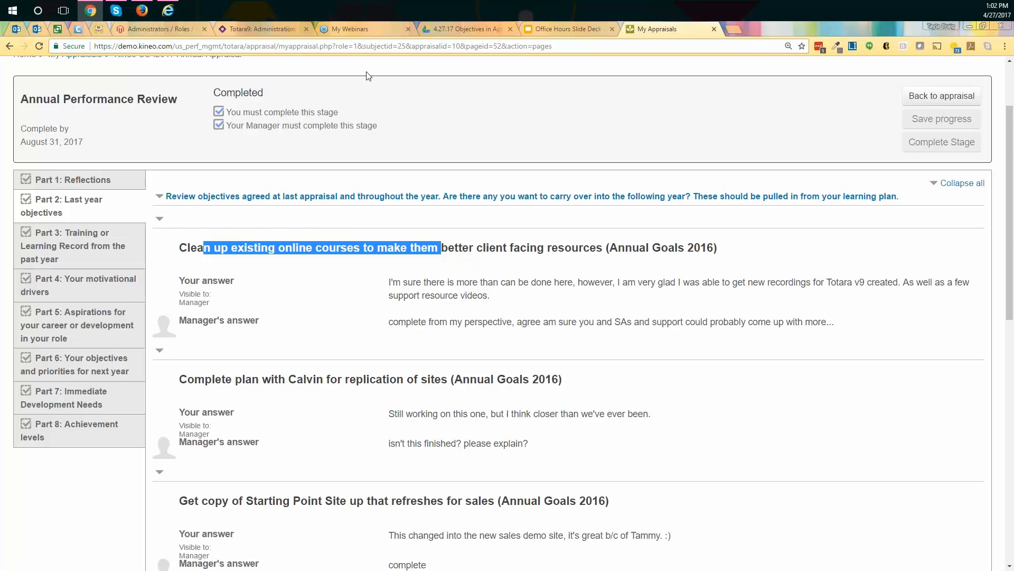
pyautogui.click(262, 29)
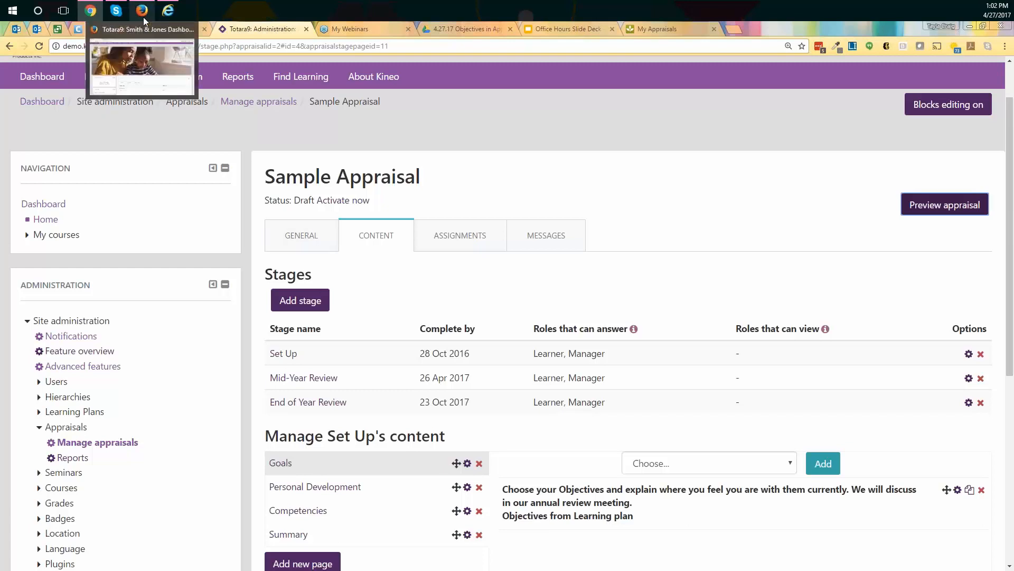
# As the learner in Firefox, go from the dashboard to the Record of Learning
pyautogui.click(141, 29)
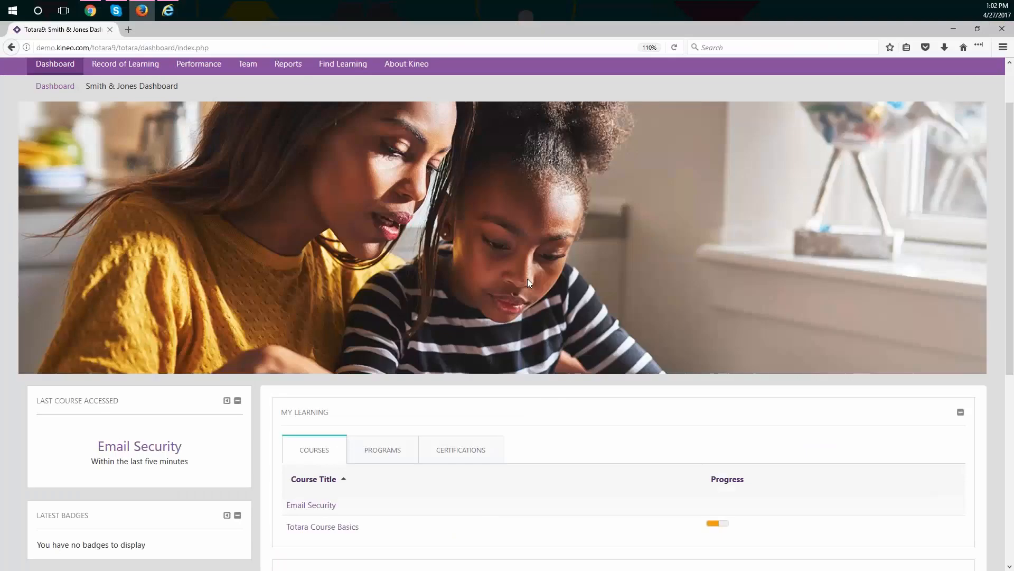
pyautogui.scroll(3)
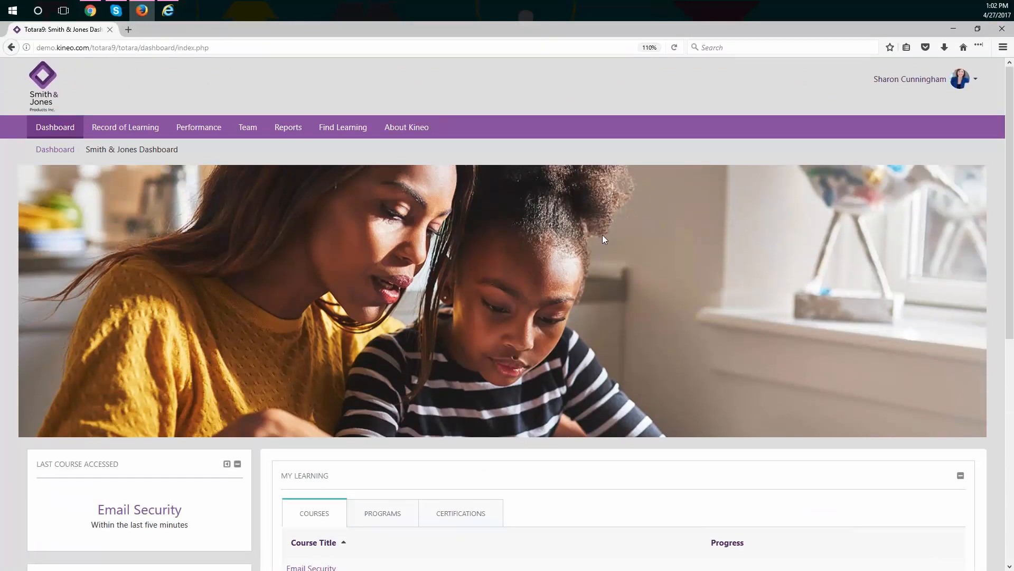
pyautogui.moveTo(637, 238)
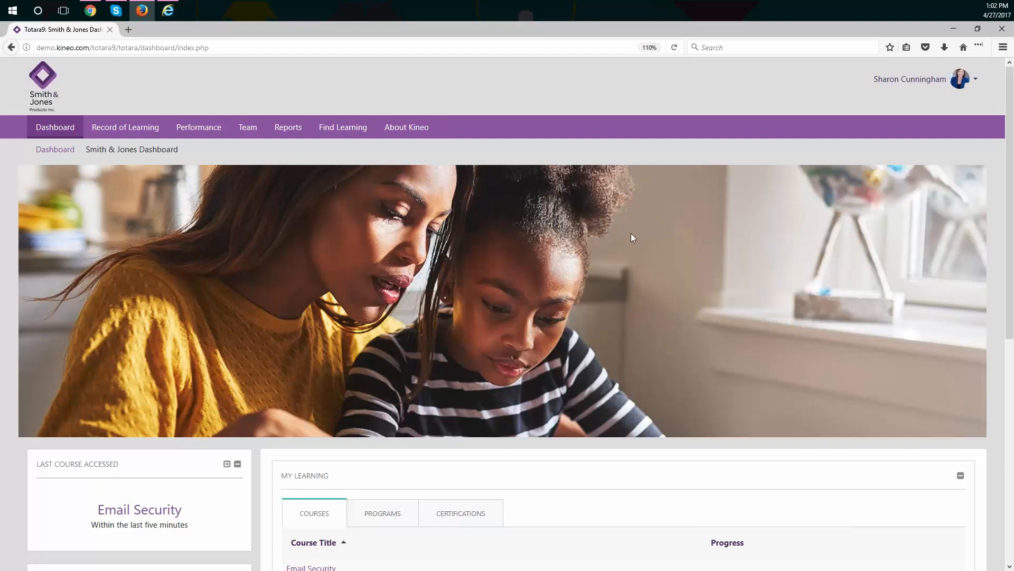
pyautogui.moveTo(160, 233)
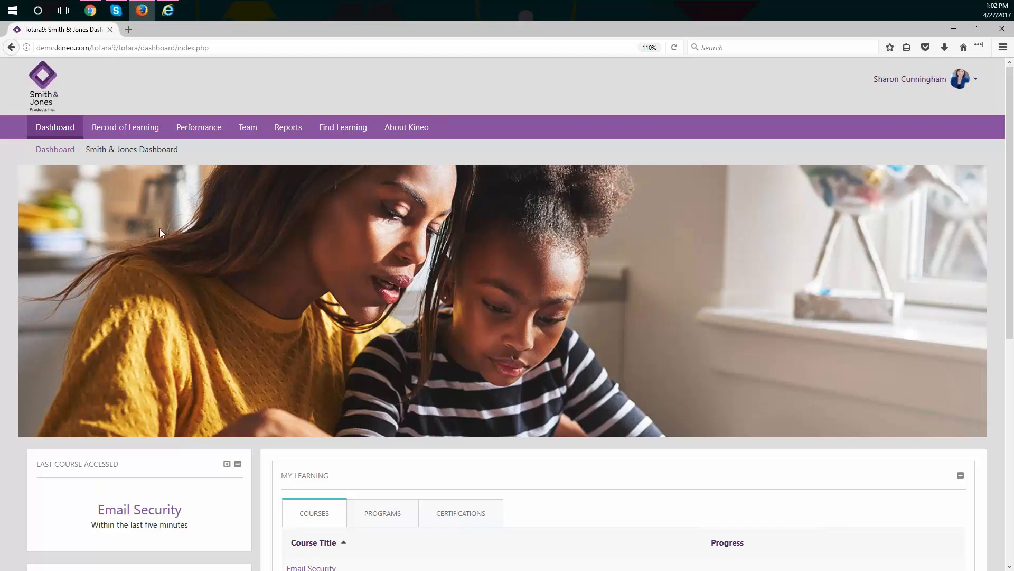
pyautogui.moveTo(141, 95)
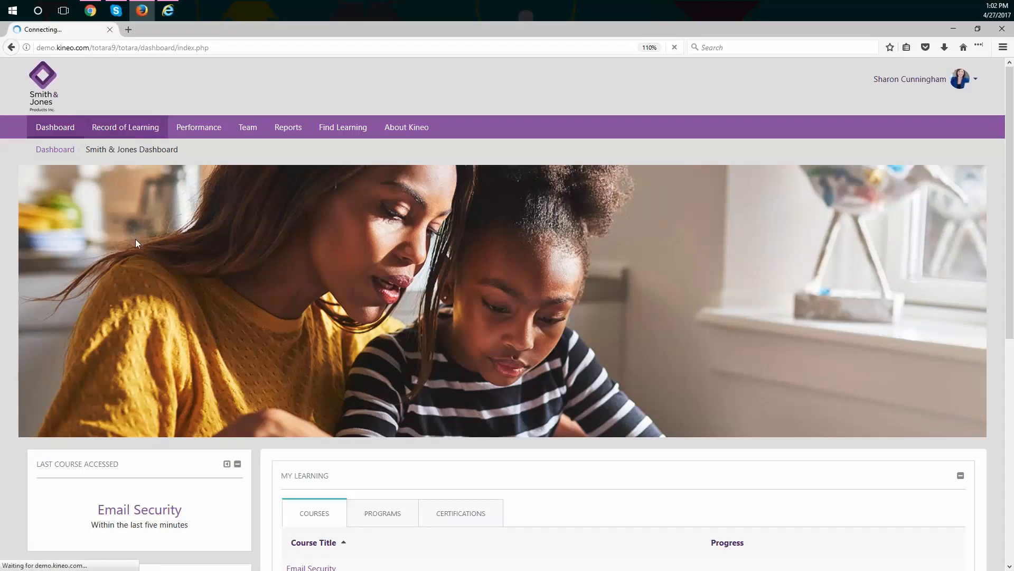
pyautogui.click(124, 127)
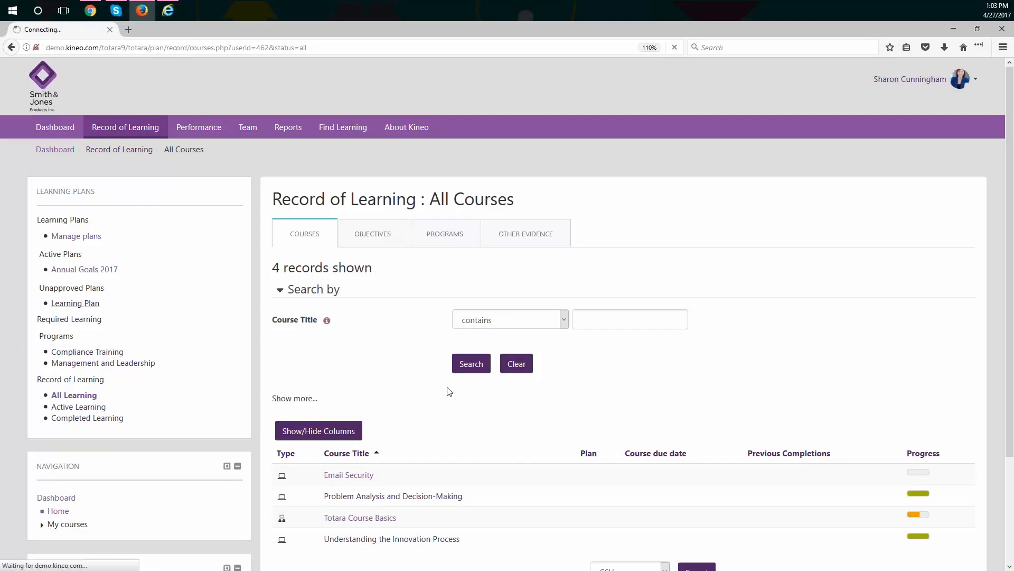
# From the Learning Plan list, open the Annual Goals 2017 active plan overview
pyautogui.click(75, 303)
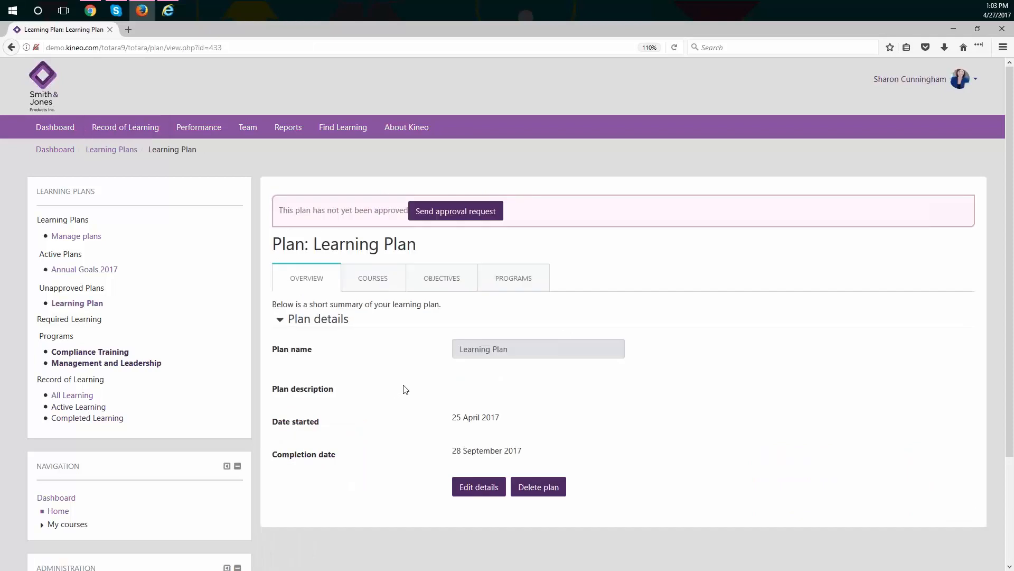
pyautogui.scroll(-3)
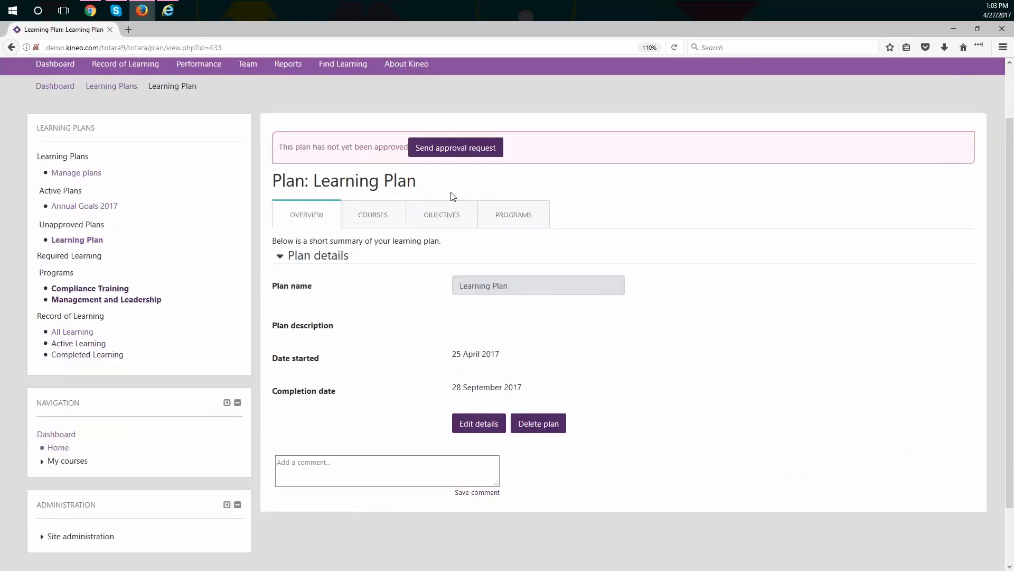
pyautogui.moveTo(84, 205)
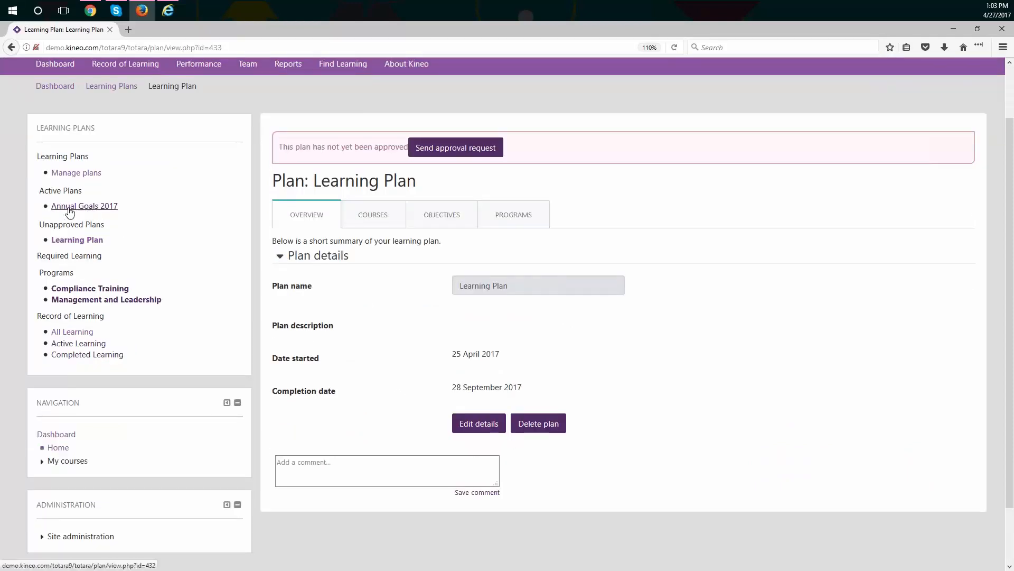
pyautogui.click(84, 206)
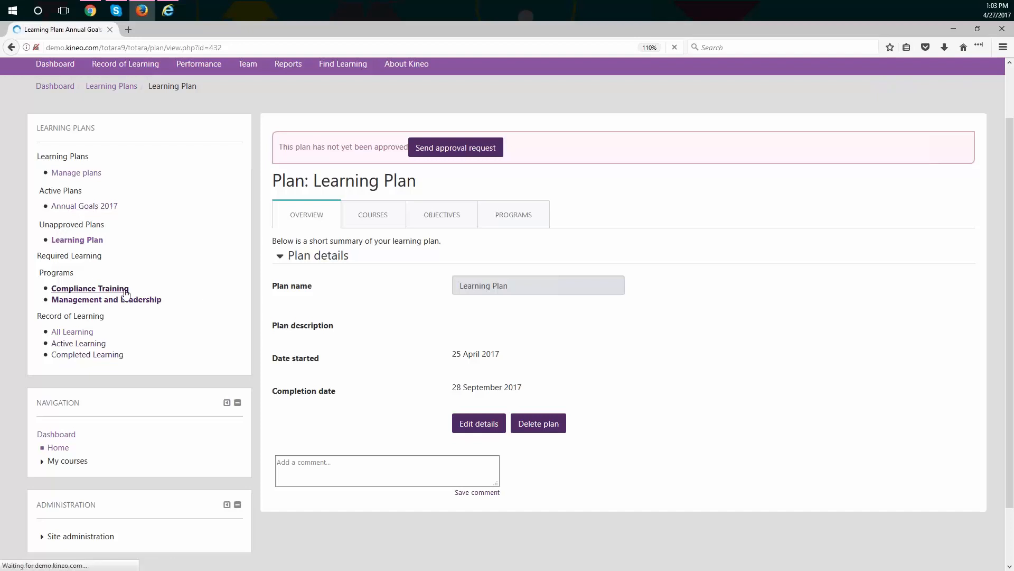
pyautogui.click(83, 205)
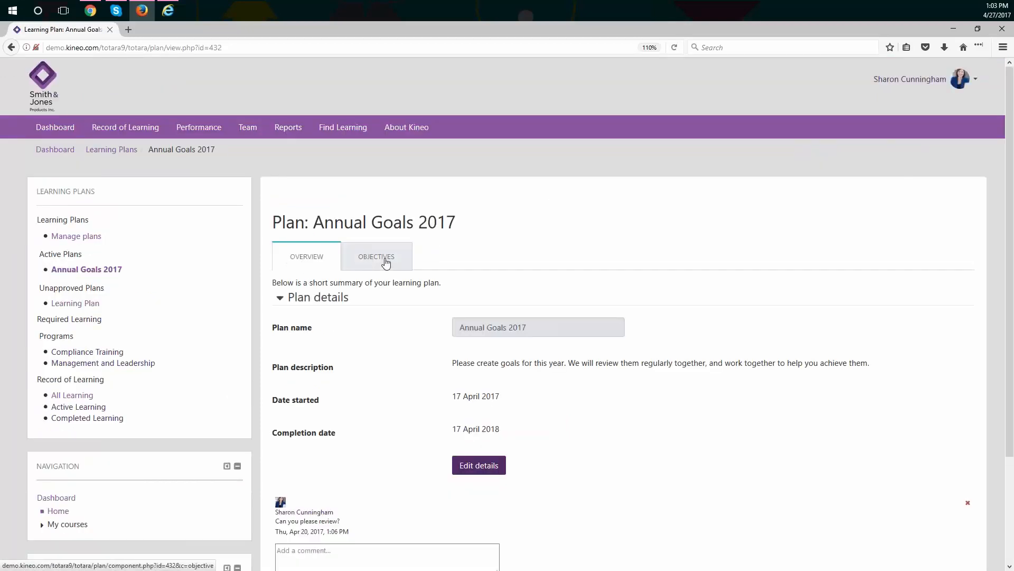
pyautogui.click(377, 256)
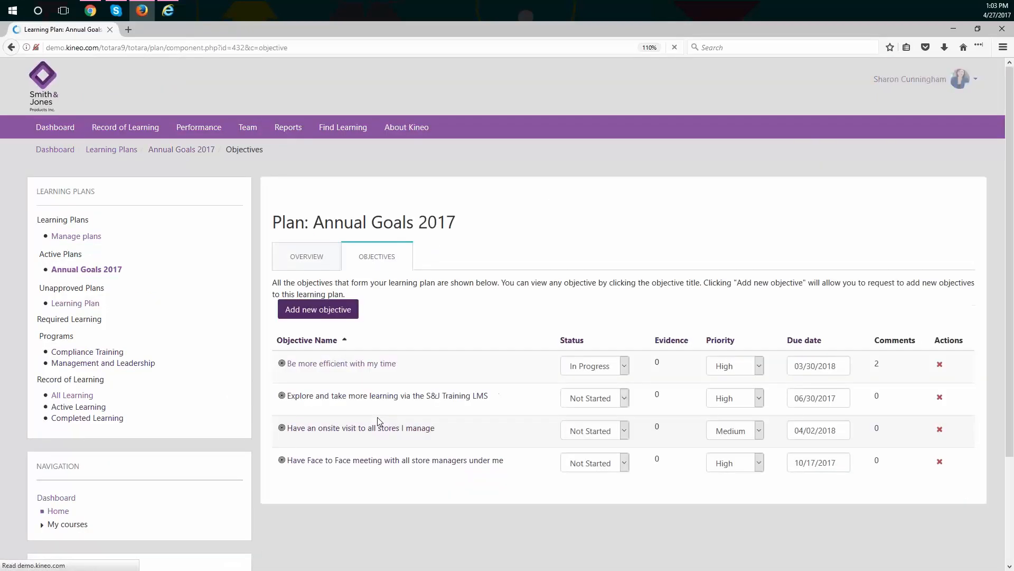
pyautogui.scroll(-3)
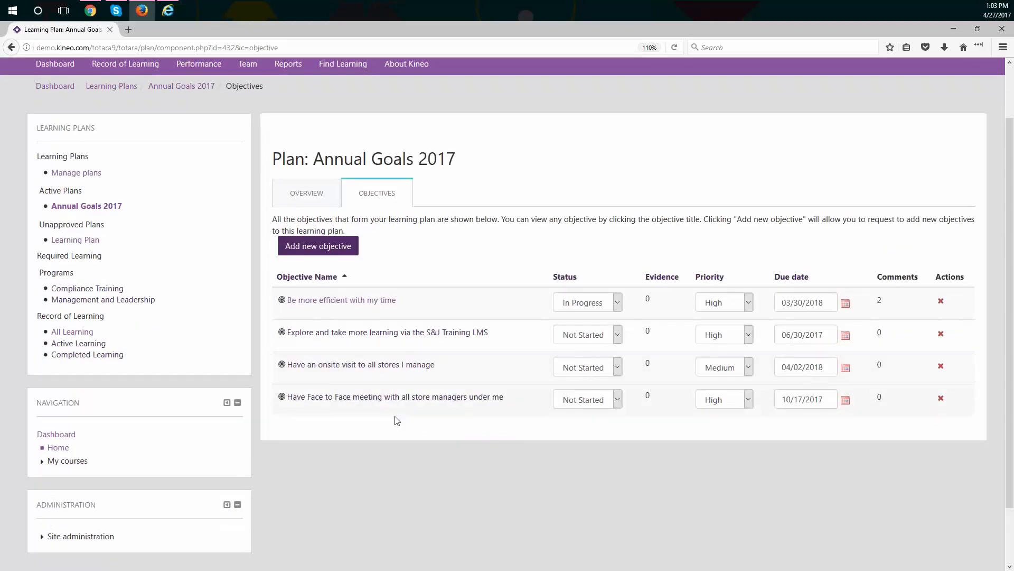
pyautogui.moveTo(386, 332)
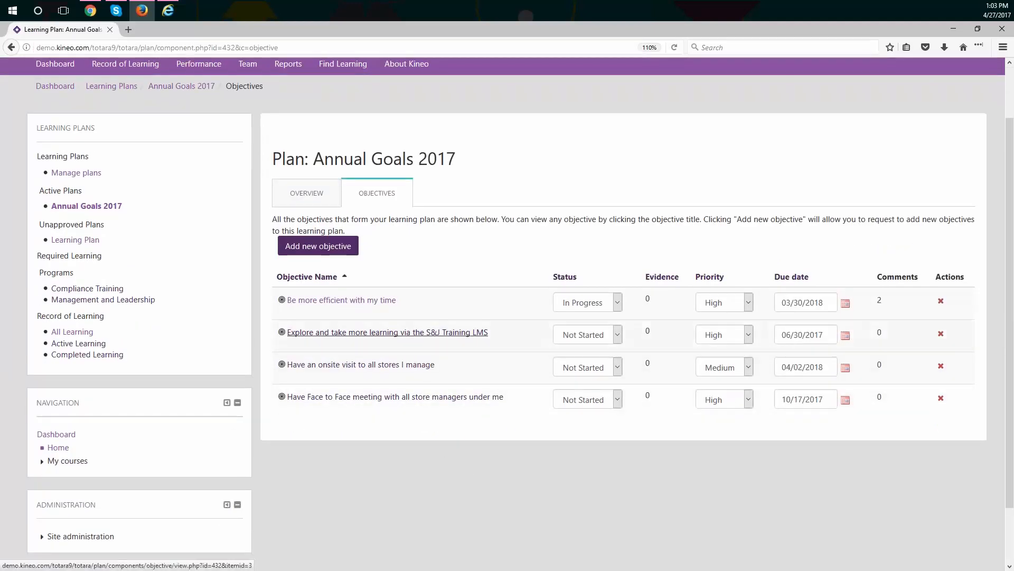
pyautogui.moveTo(449, 310)
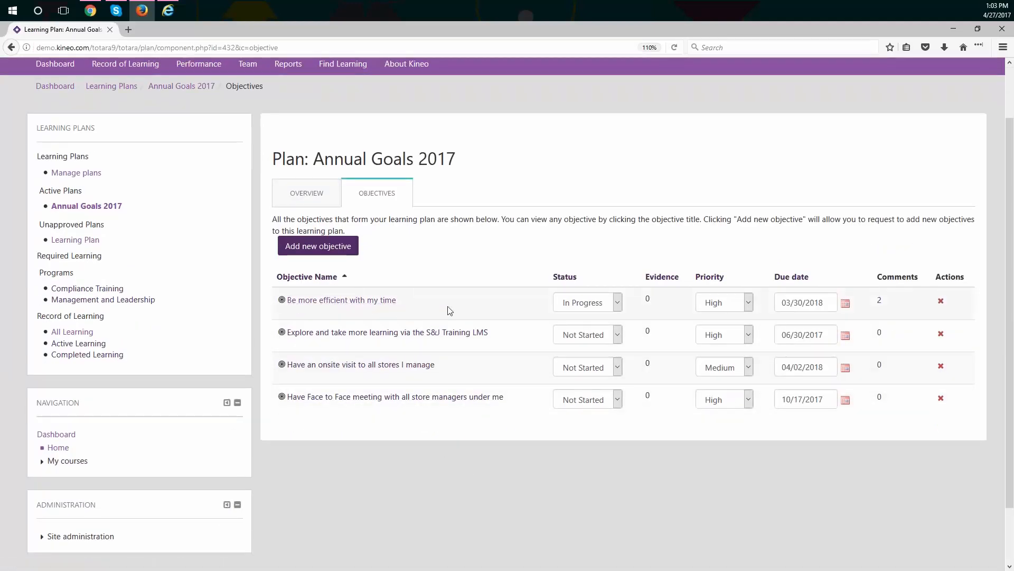
pyautogui.moveTo(750, 312)
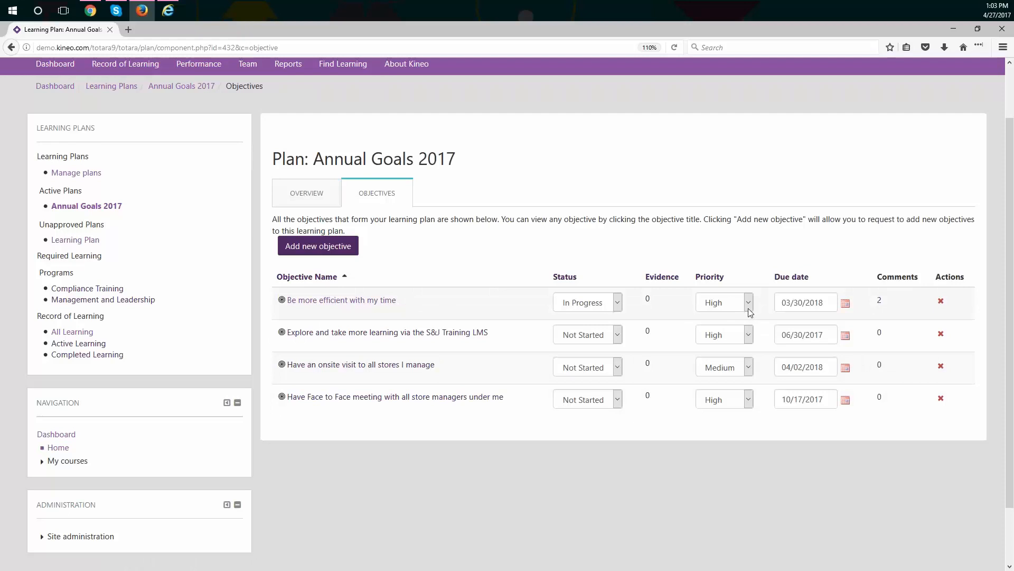
pyautogui.moveTo(835, 306)
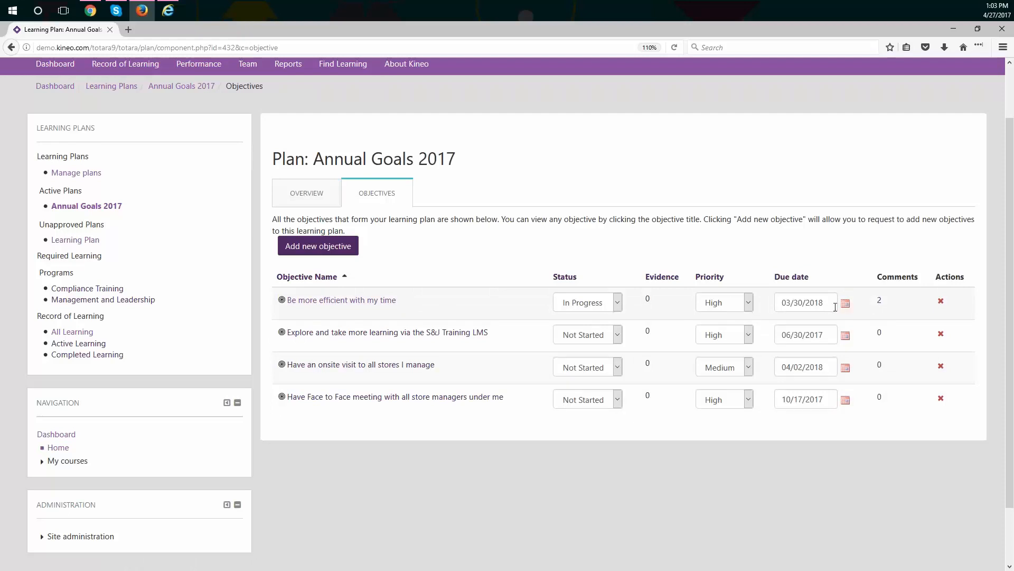
pyautogui.moveTo(832, 305)
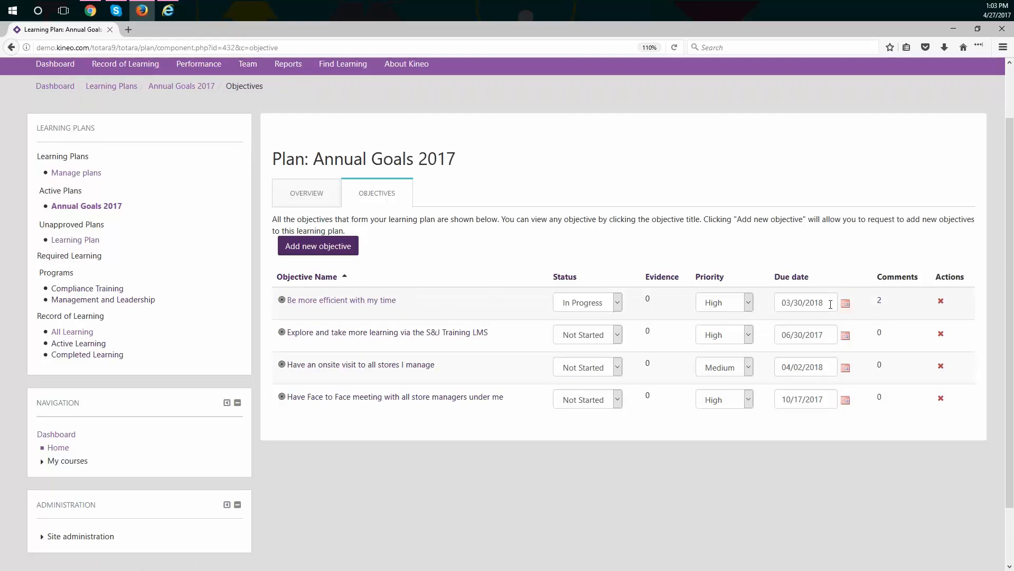
pyautogui.moveTo(817, 279)
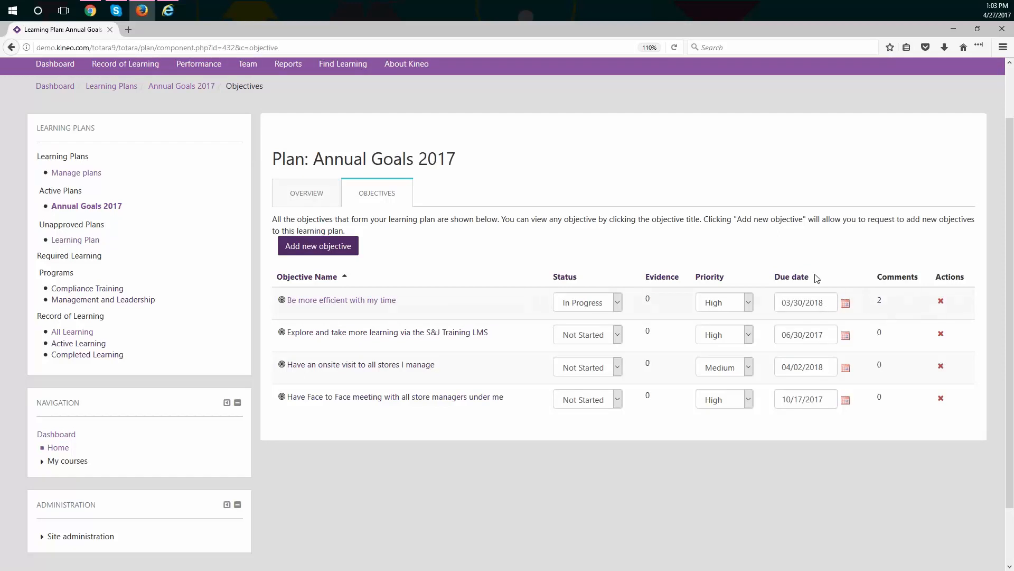
pyautogui.moveTo(341, 300)
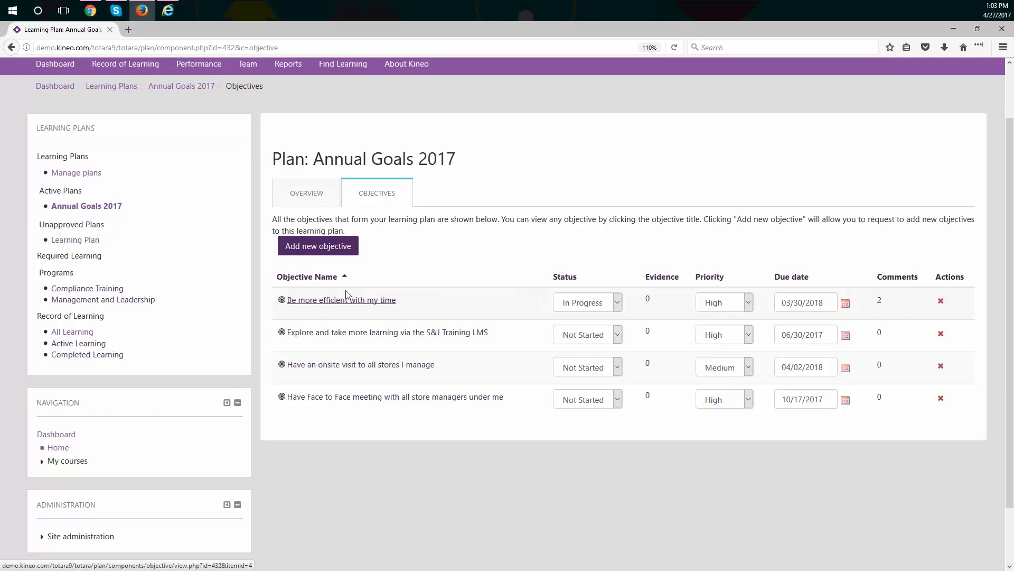
pyautogui.moveTo(449, 286)
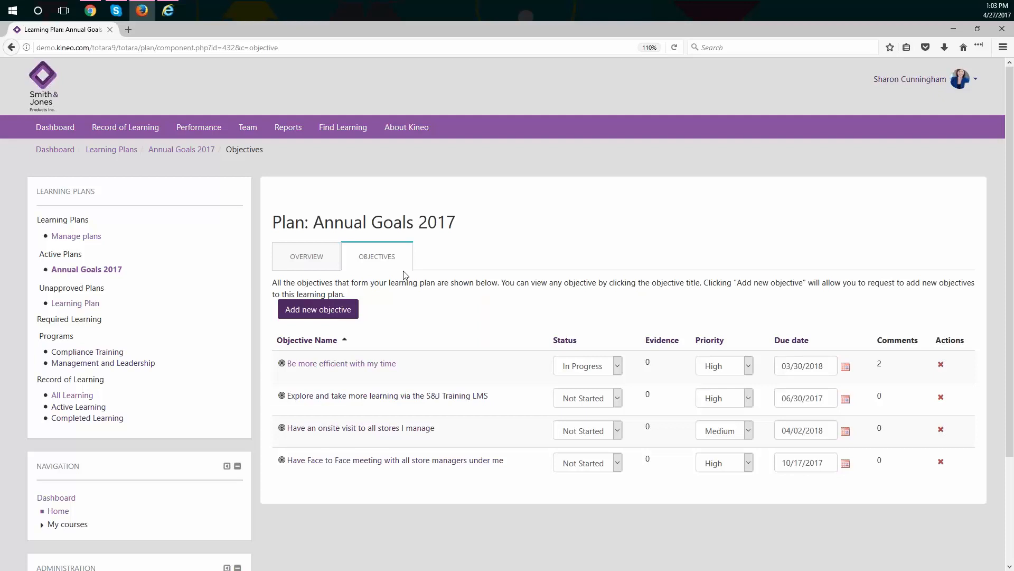
pyautogui.click(199, 127)
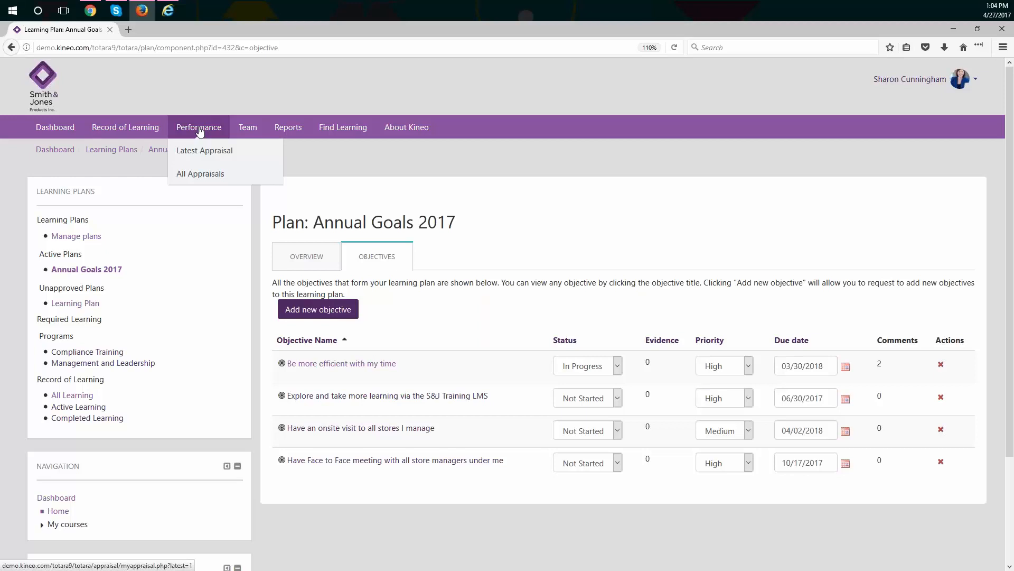
pyautogui.moveTo(215, 176)
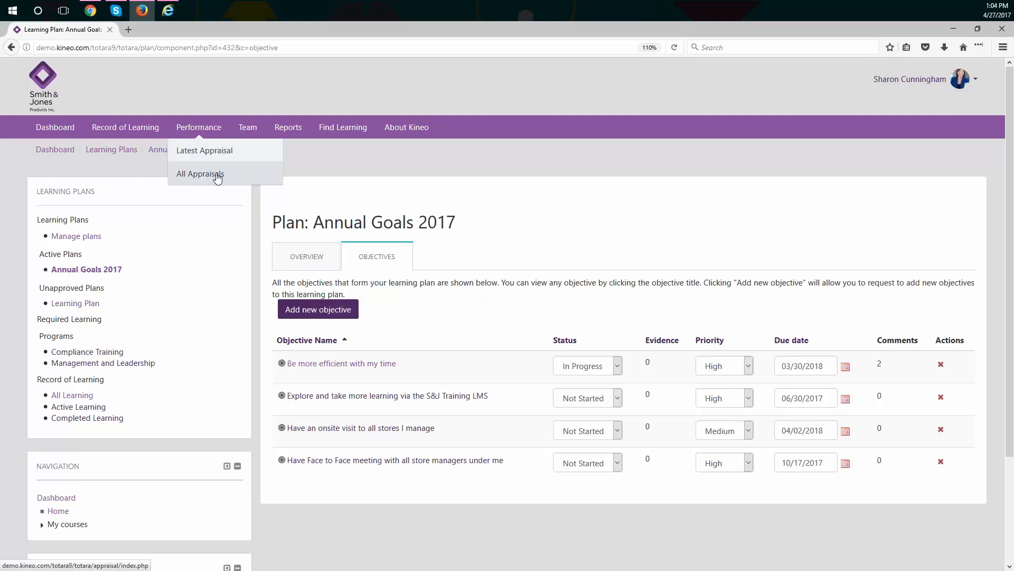
pyautogui.moveTo(226, 167)
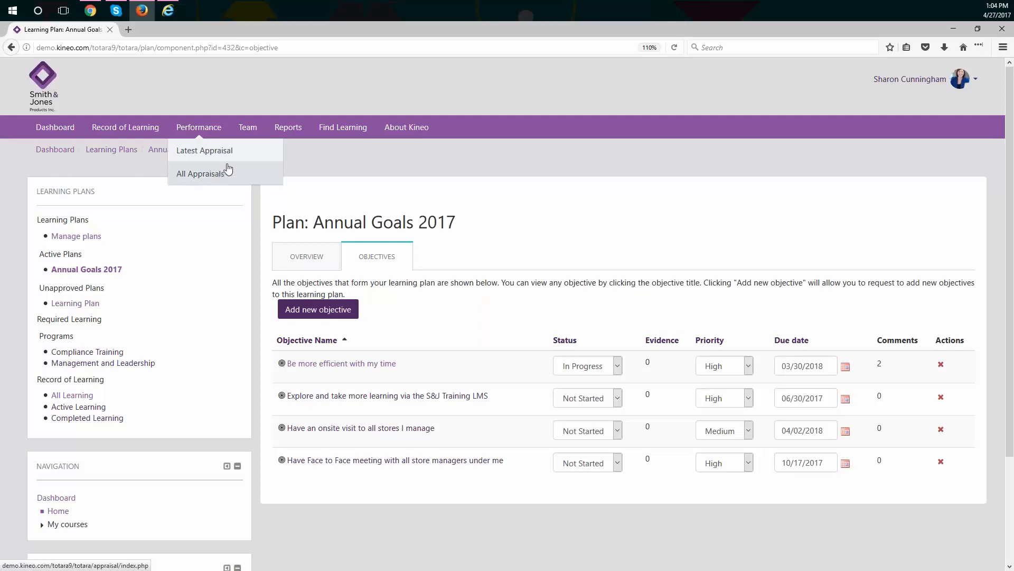
# Open the learner's latest appraisal, Annual Review 2017, from the Performance menu
pyautogui.click(205, 150)
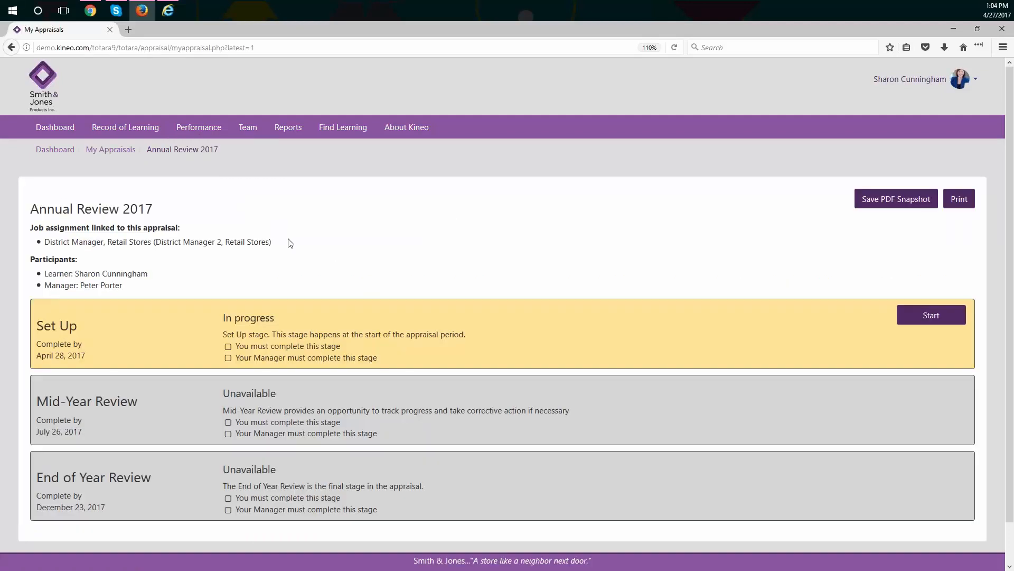
pyautogui.moveTo(80, 337)
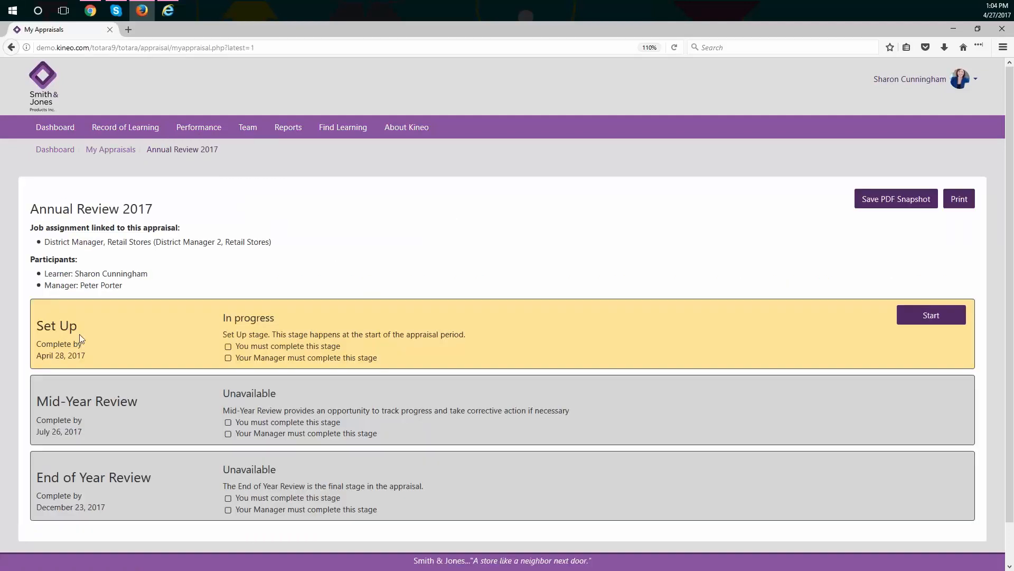
pyautogui.moveTo(154, 434)
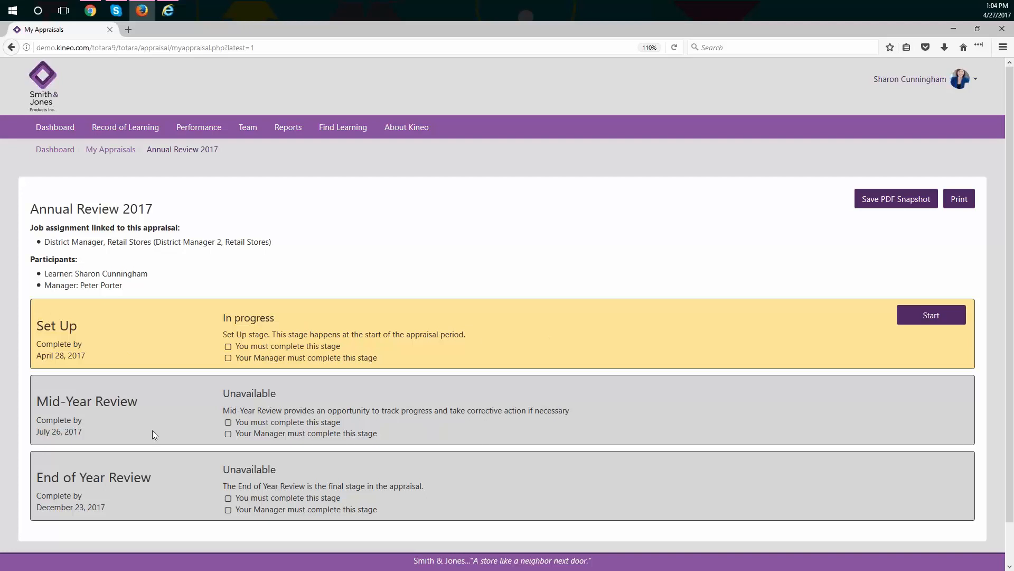
pyautogui.moveTo(575, 323)
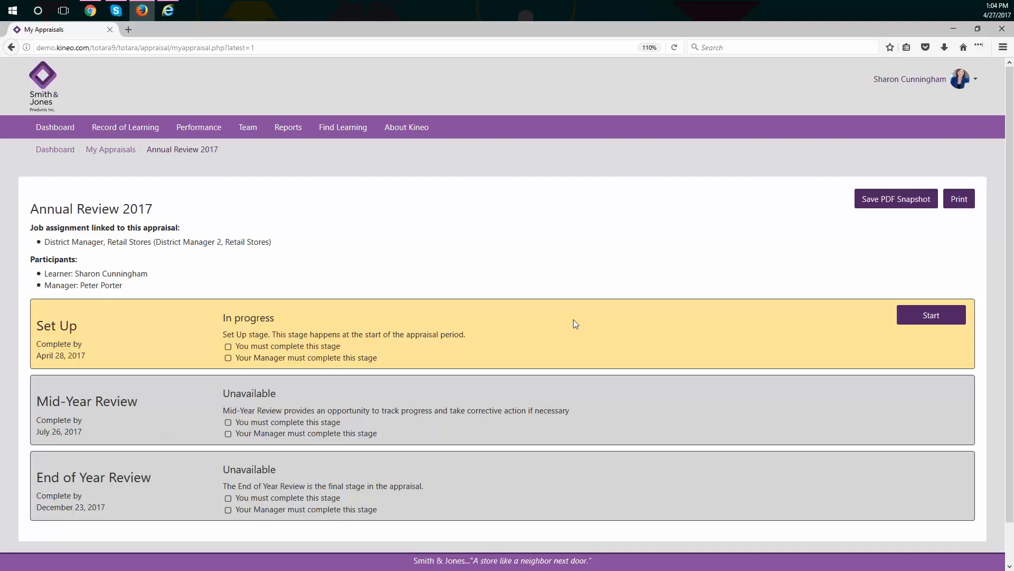
pyautogui.moveTo(562, 331)
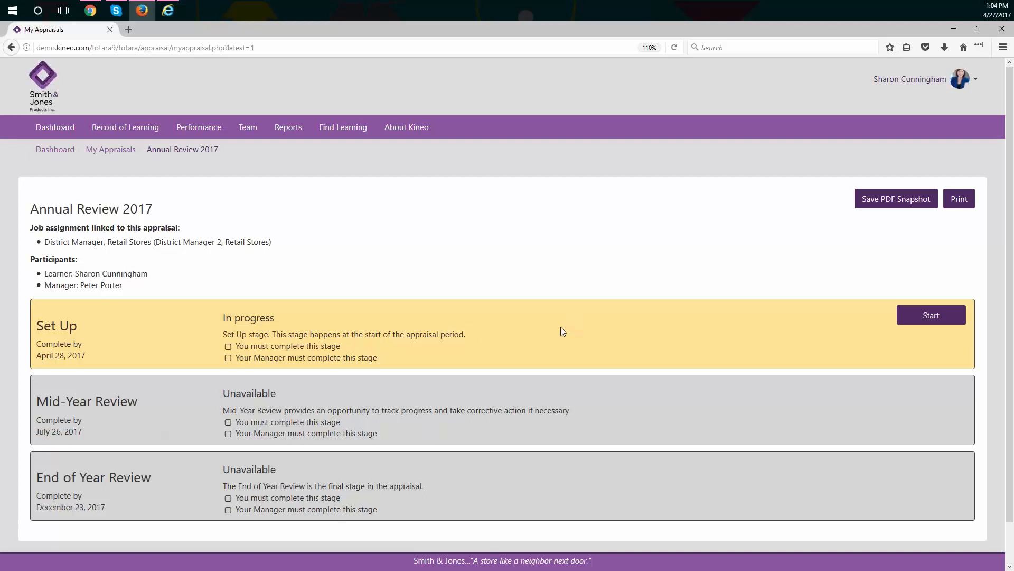
pyautogui.moveTo(642, 367)
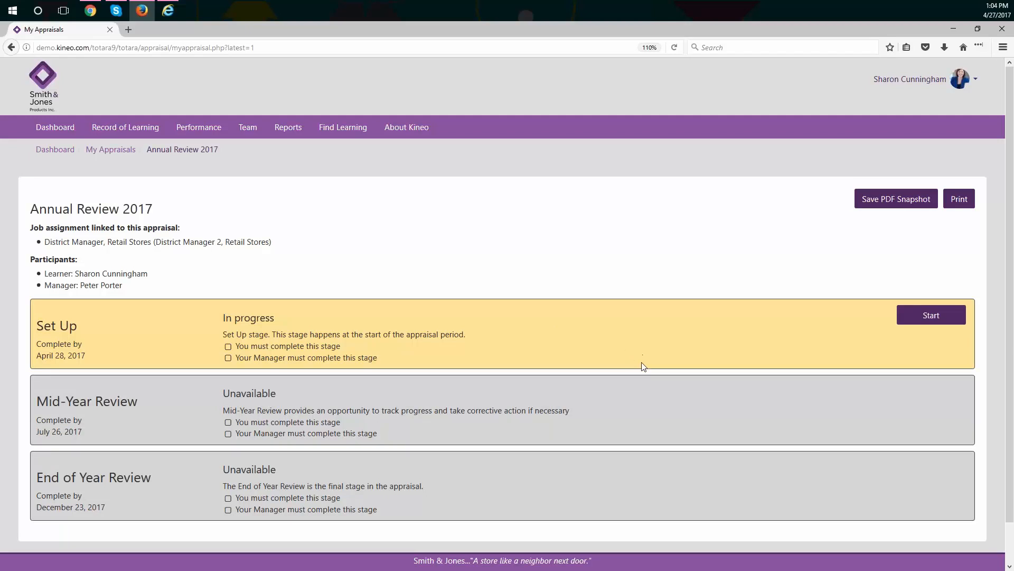
pyautogui.moveTo(649, 437)
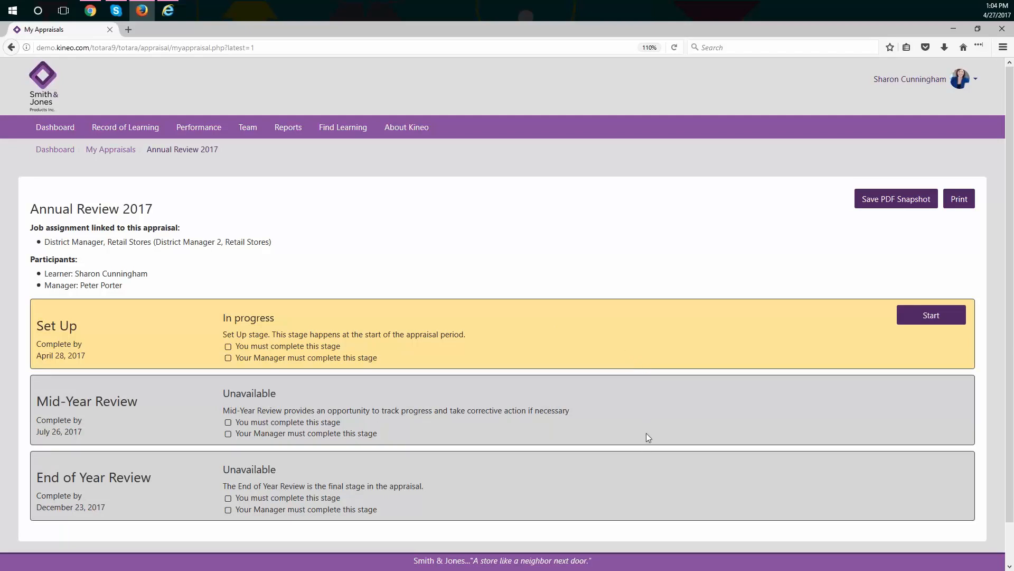
pyautogui.moveTo(300, 369)
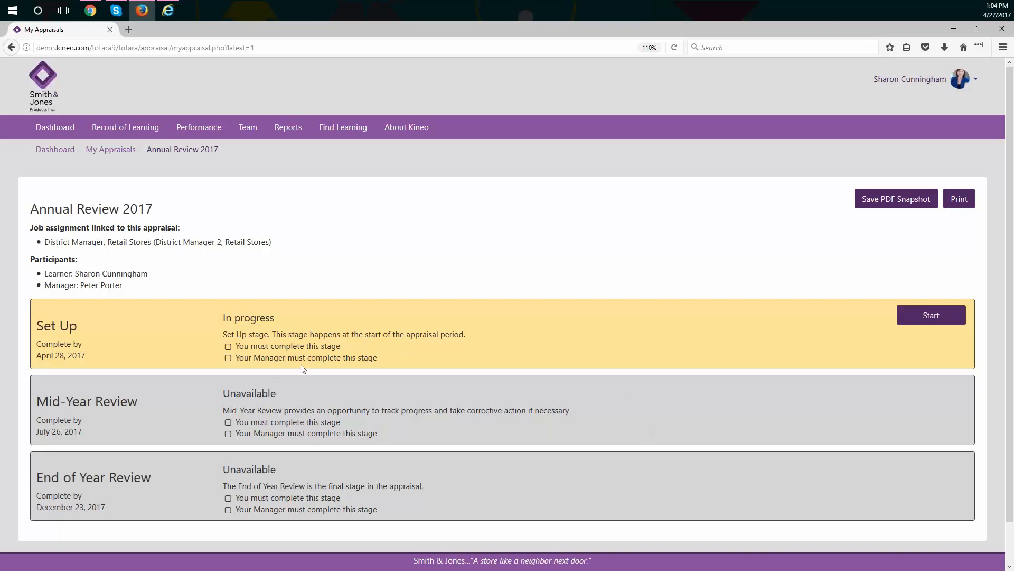
pyautogui.moveTo(921, 335)
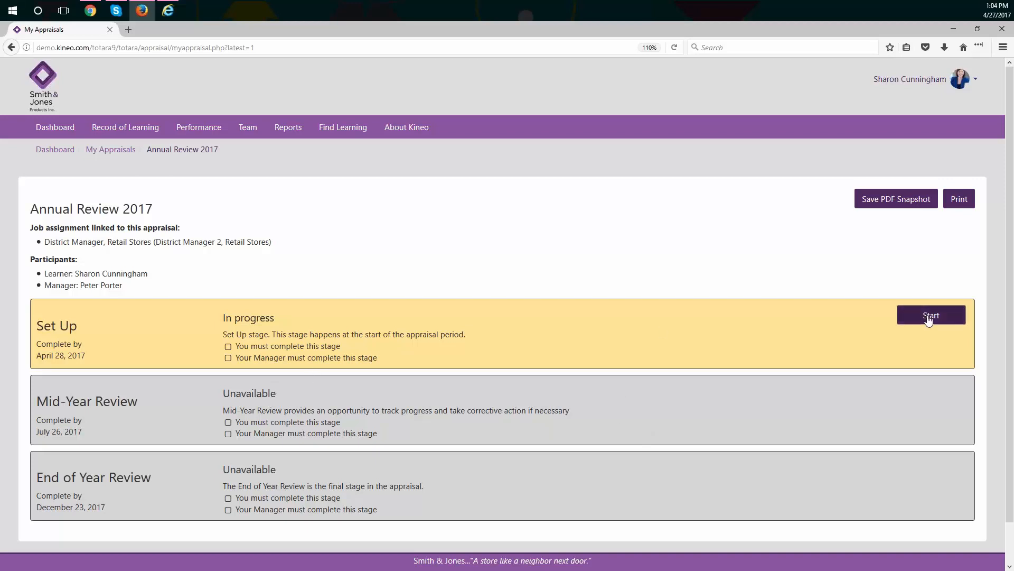
# Start the Set Up stage, expand all Goals questions and bring up the objectives-to-review picker
pyautogui.click(931, 315)
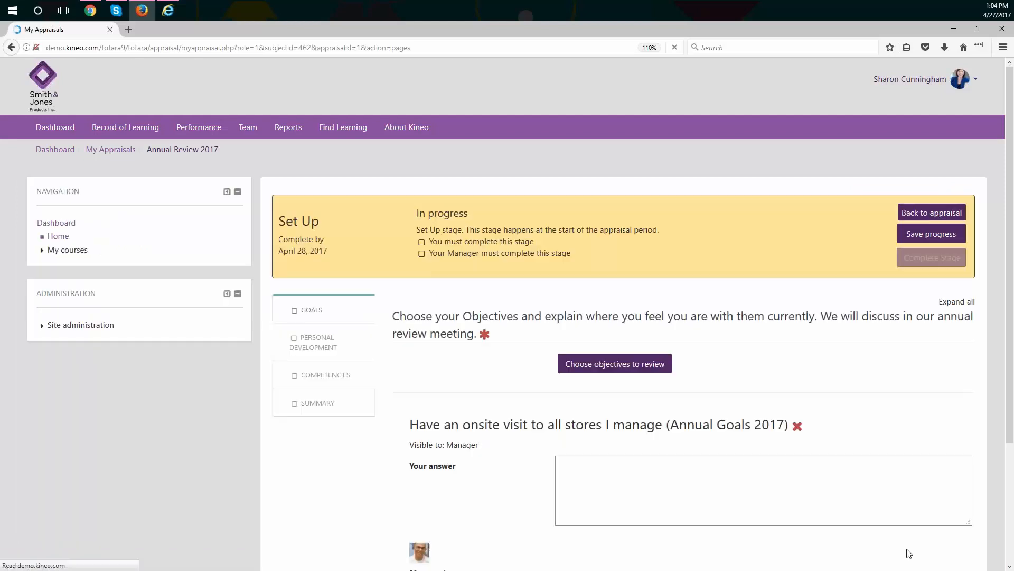
pyautogui.click(956, 302)
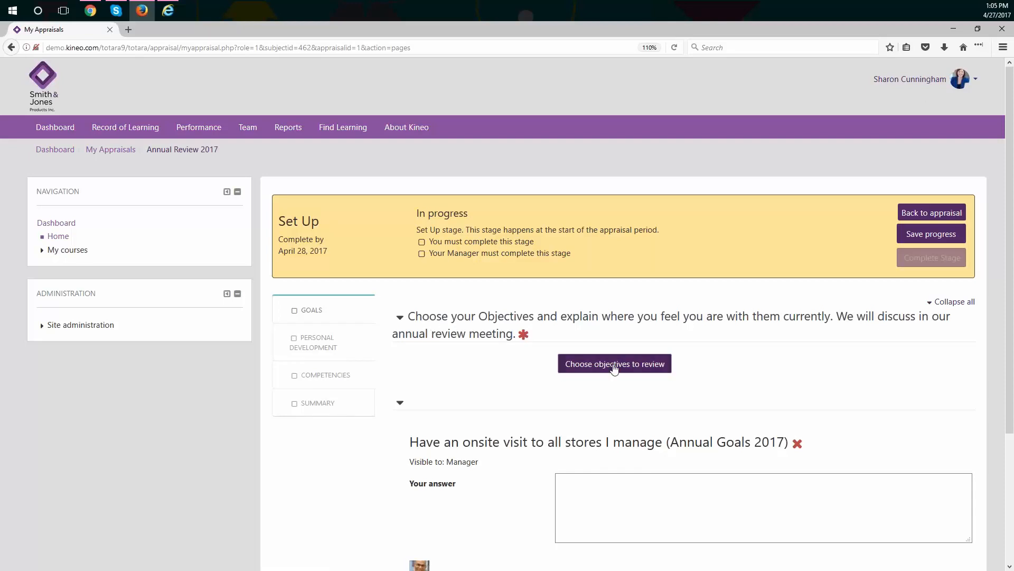
pyautogui.click(614, 363)
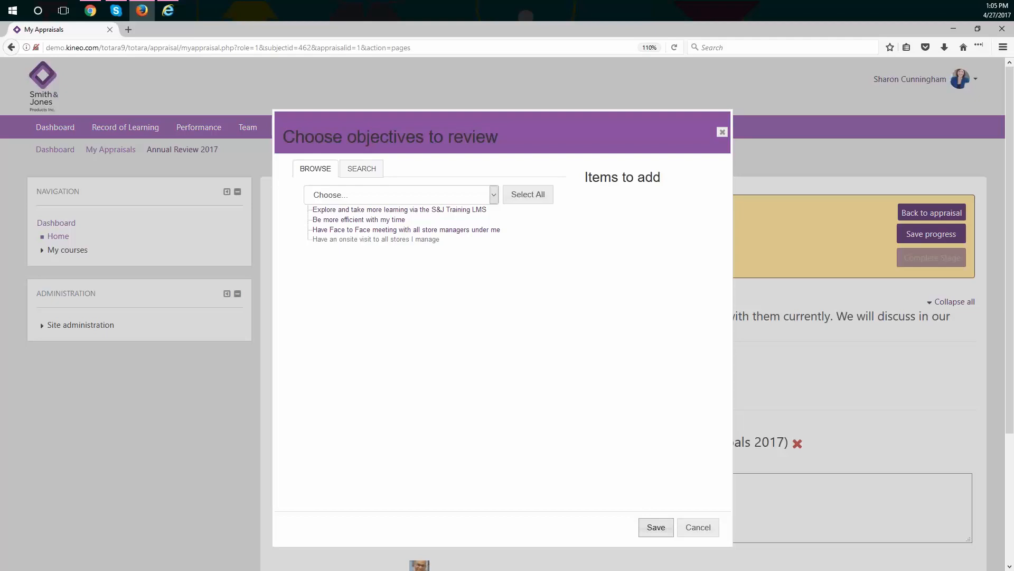
pyautogui.moveTo(597, 239)
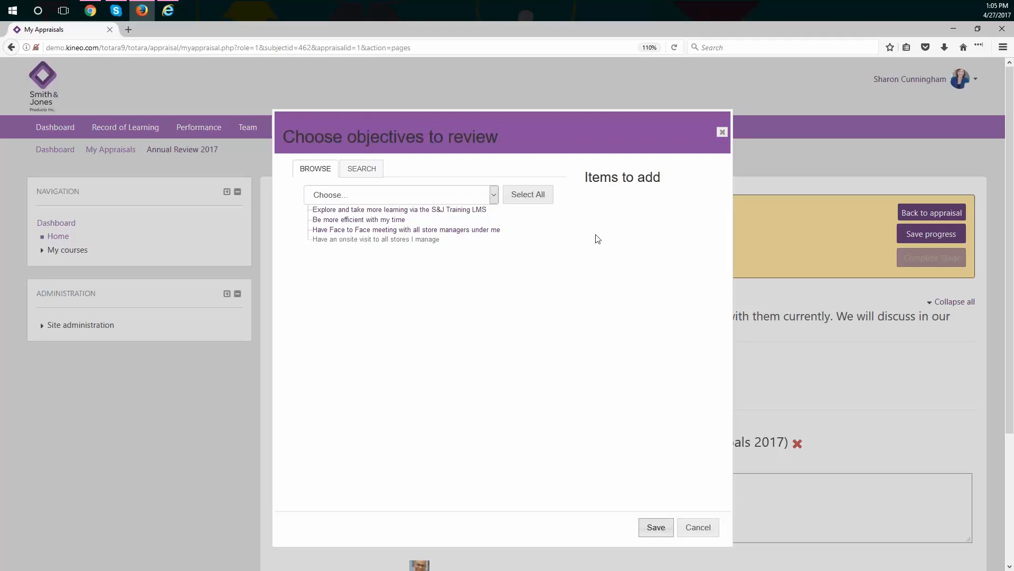
# Choose the Face to Face meeting, Be more efficient with my time and S&J Training LMS objectives and save
pyautogui.click(407, 229)
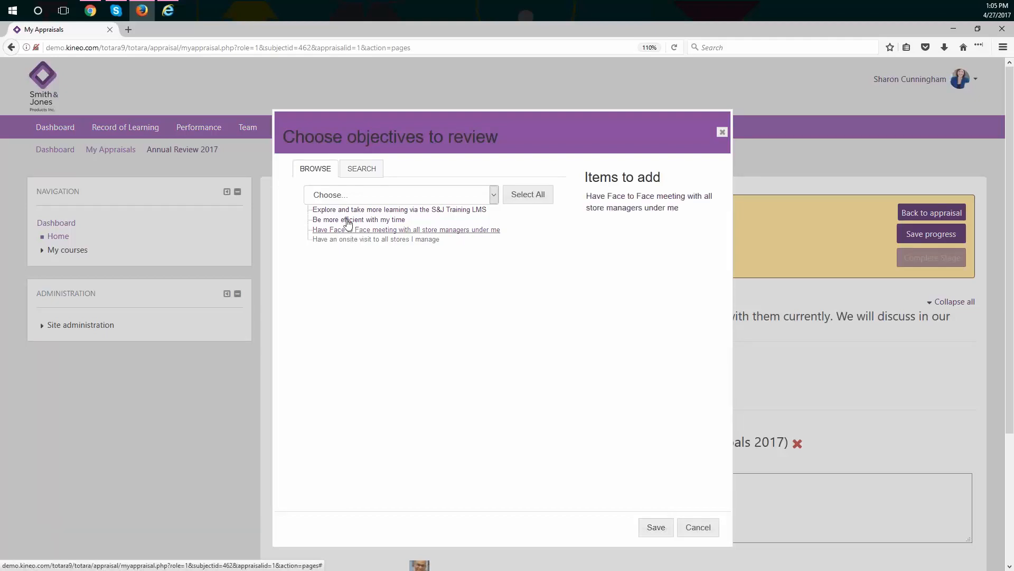
pyautogui.click(527, 194)
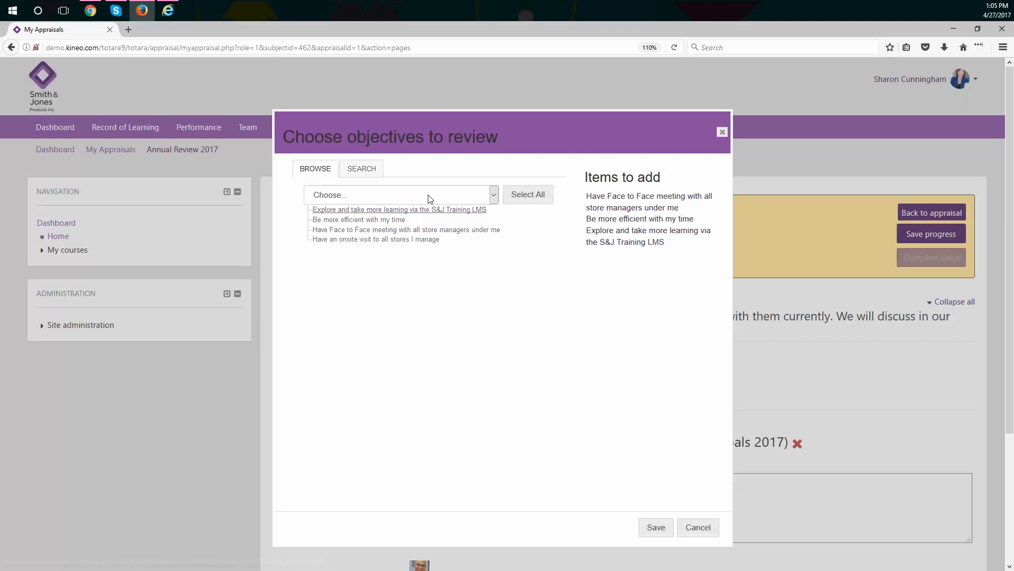
pyautogui.click(492, 195)
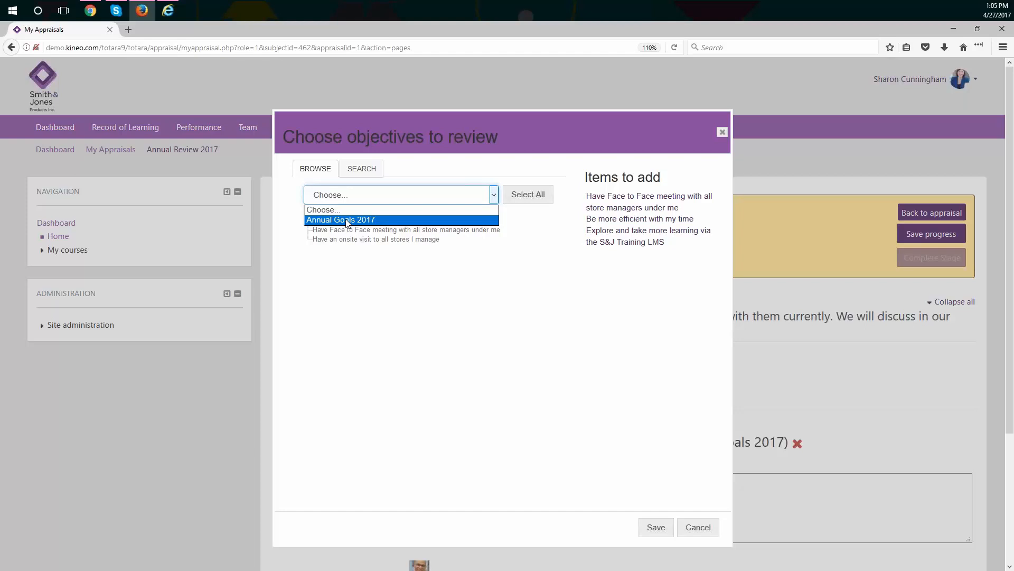
pyautogui.moveTo(550, 393)
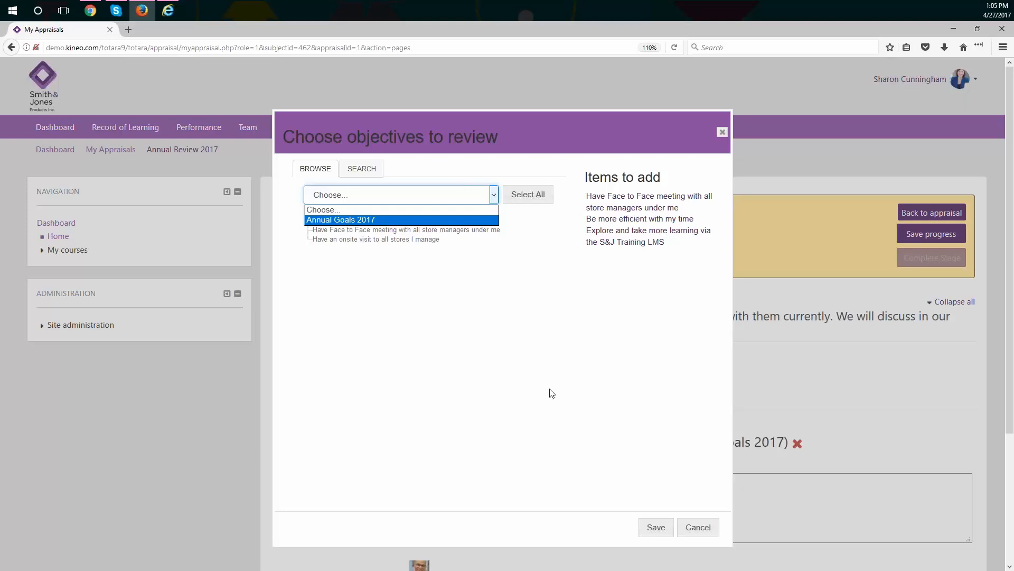
pyautogui.click(697, 527)
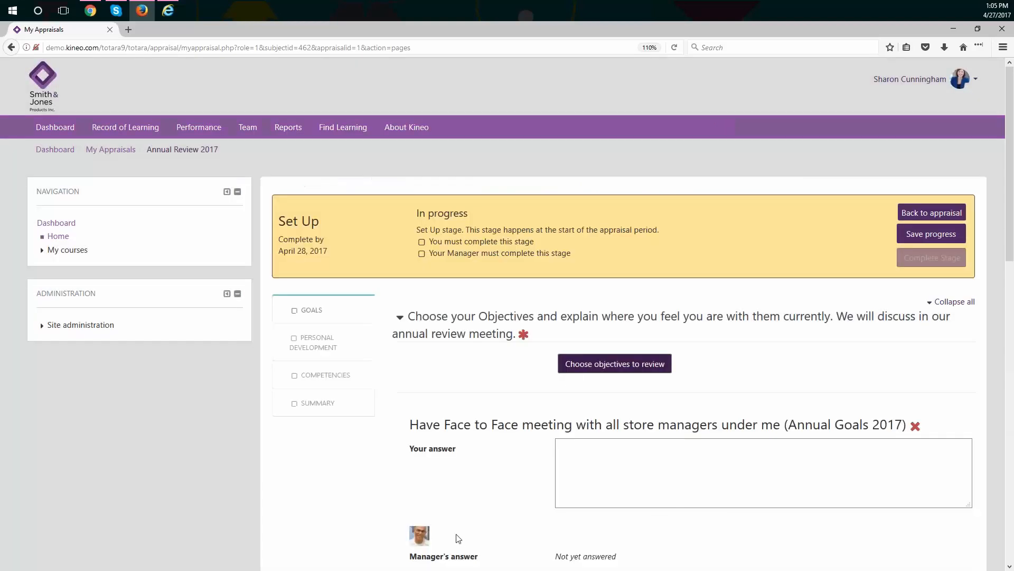
pyautogui.moveTo(537, 533)
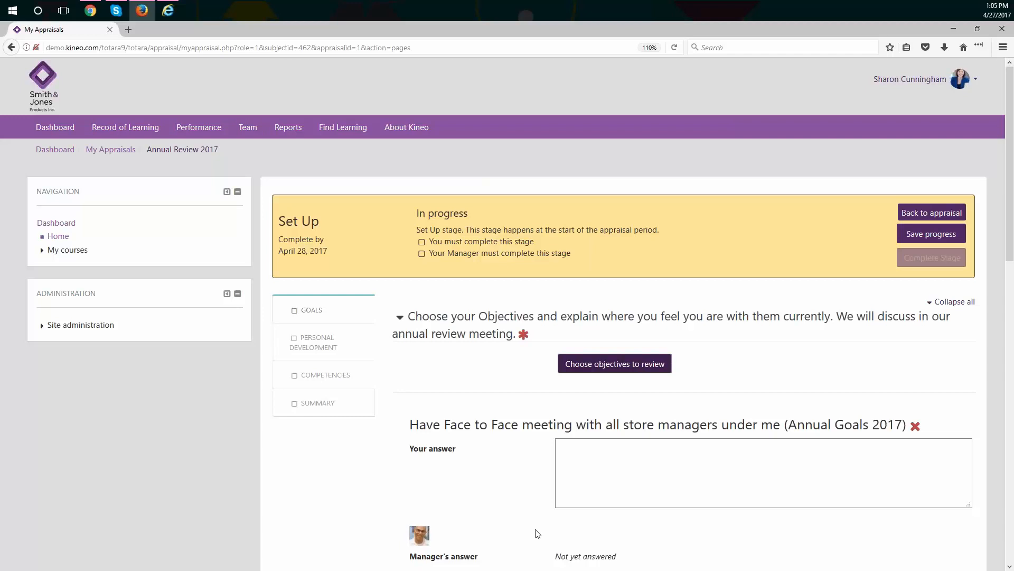
pyautogui.moveTo(372, 430)
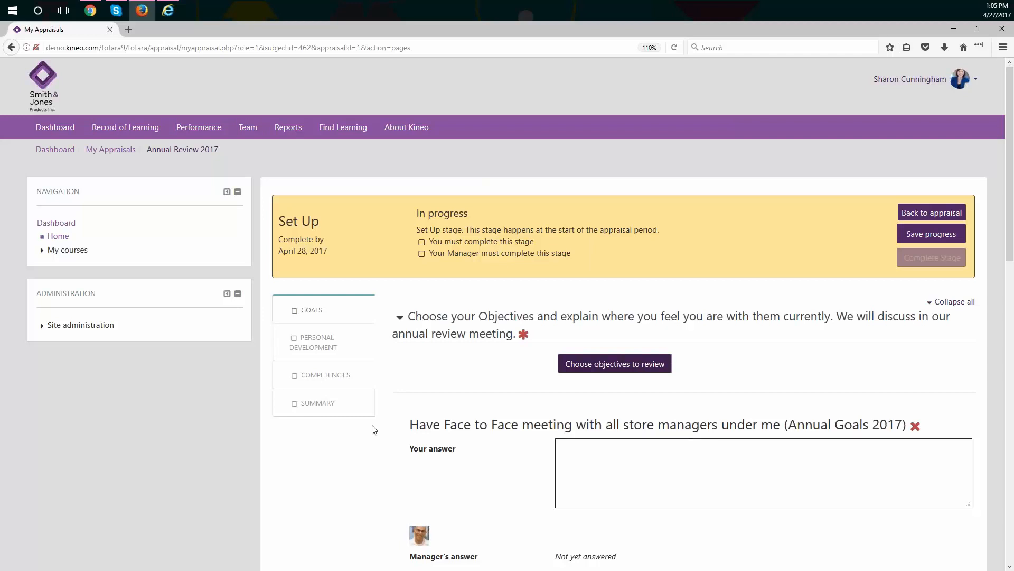
# Re-choose the objectives so the onsite store visit goal heads the review list
pyautogui.scroll(-3)
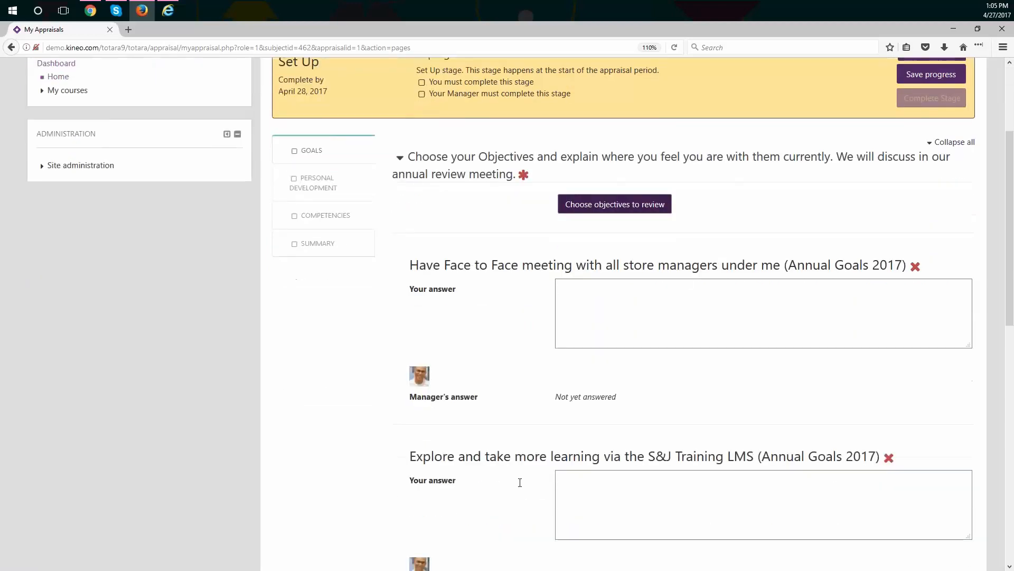
pyautogui.click(614, 204)
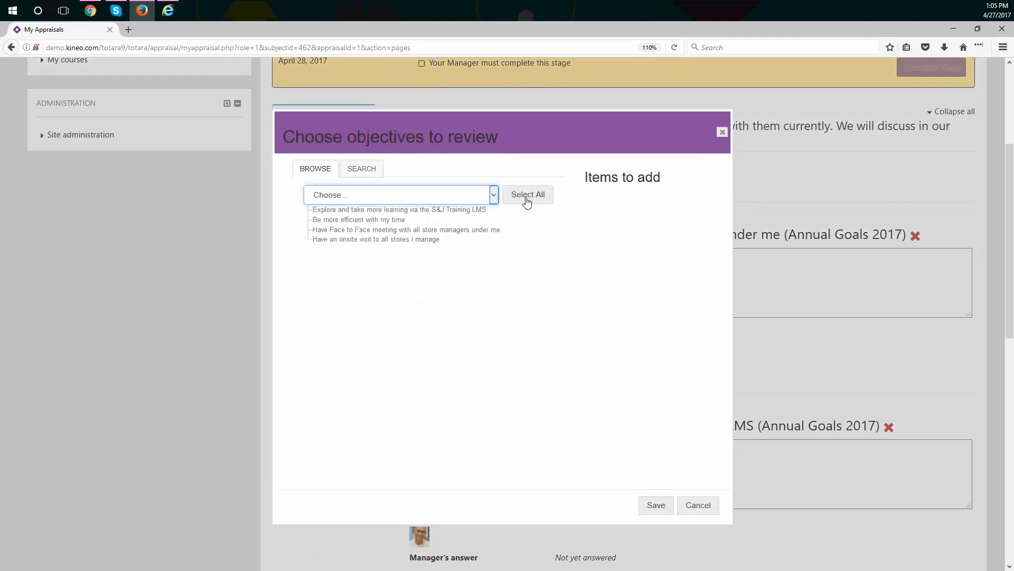
pyautogui.click(398, 195)
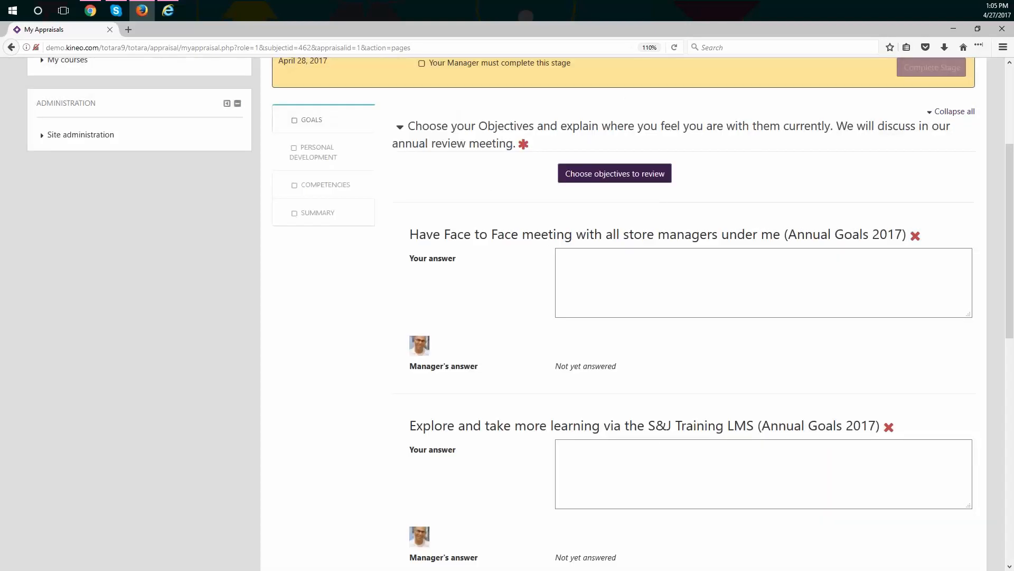
pyautogui.click(614, 173)
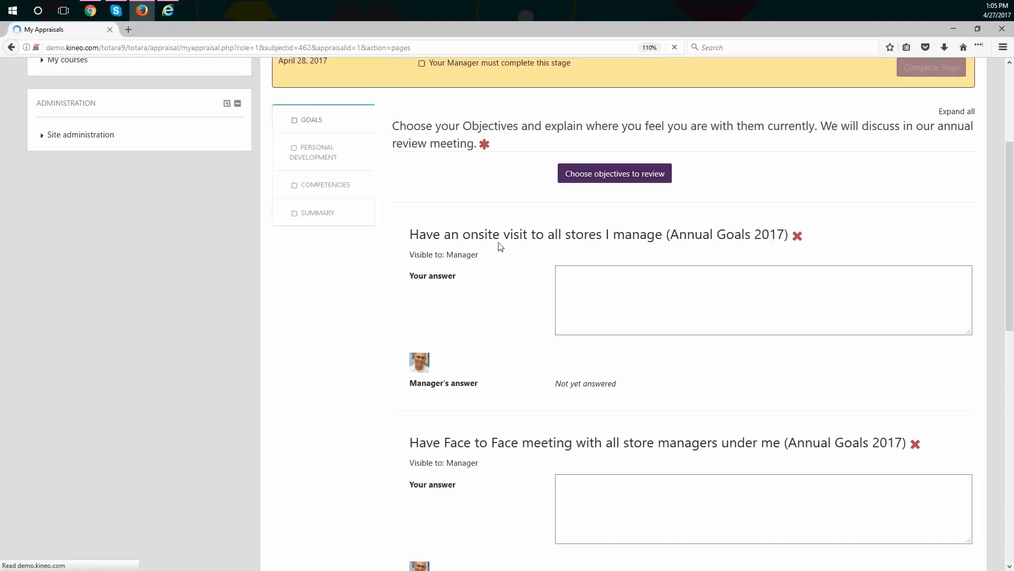
pyautogui.click(957, 110)
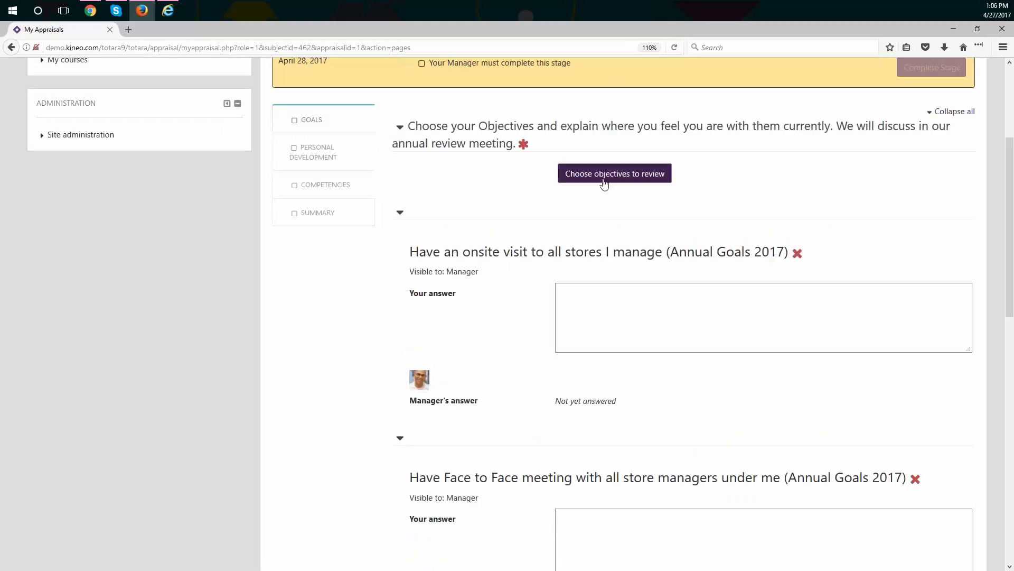
# Reopen the objective picker, check its Search and Browse views, and close without changes
pyautogui.click(613, 172)
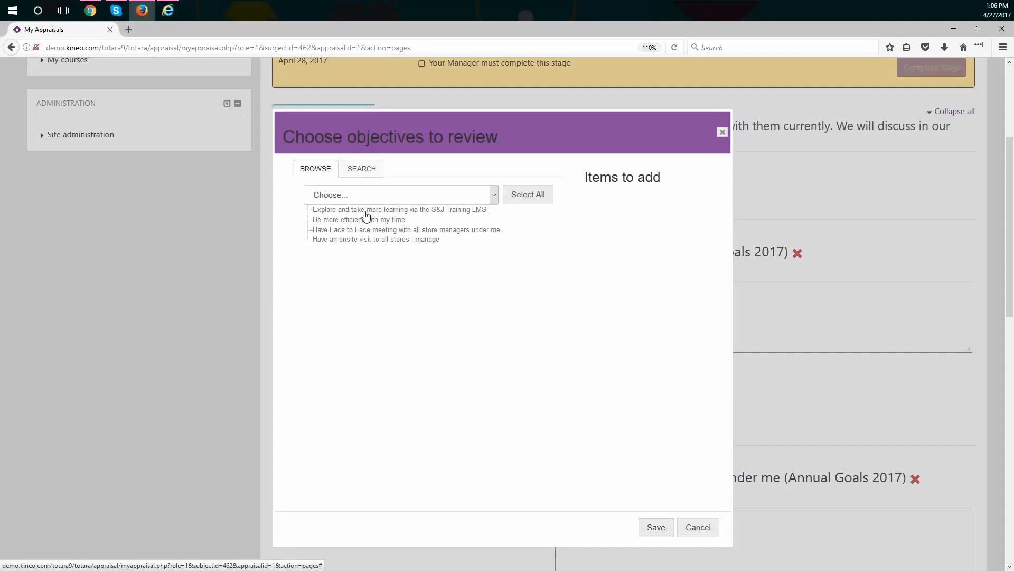
pyautogui.click(361, 168)
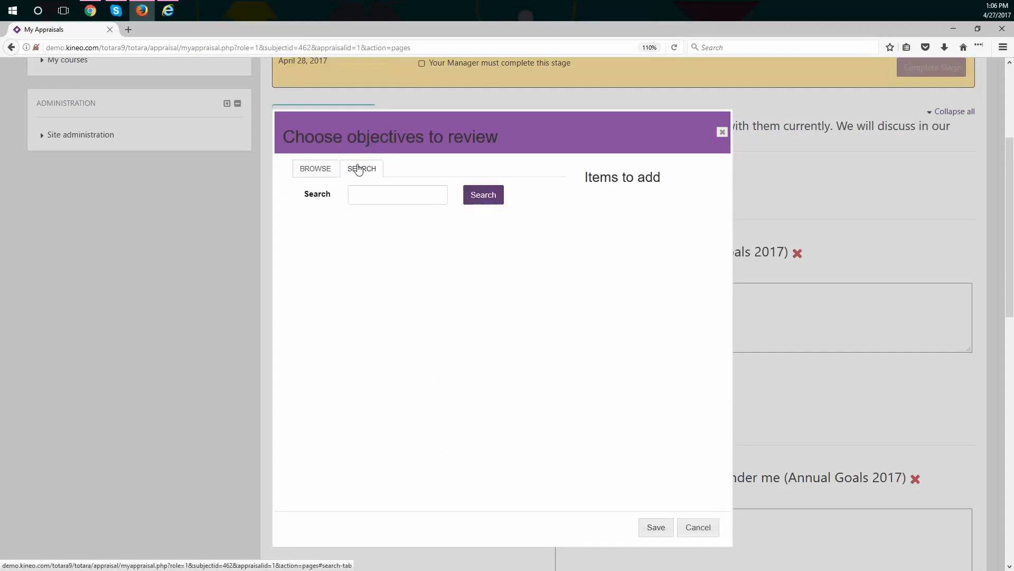
pyautogui.click(314, 170)
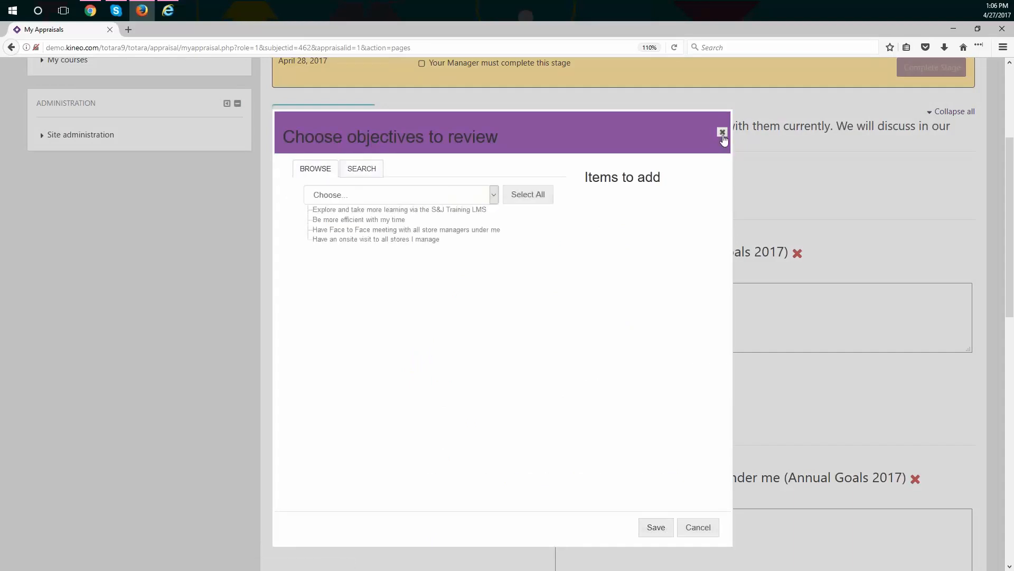
pyautogui.click(723, 132)
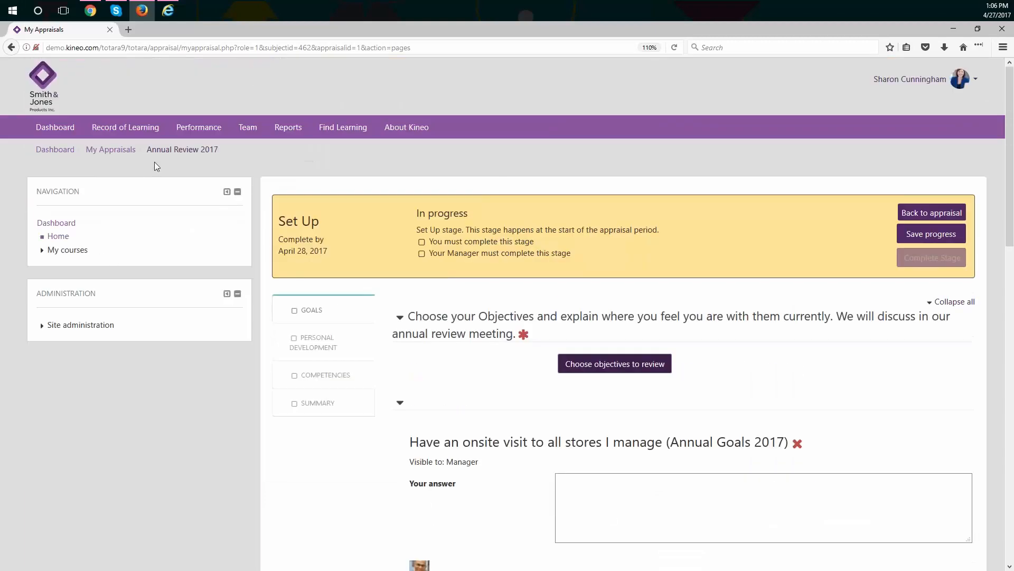
# From All Appraisals, reopen Annual Review 2017 and start its Set Up stage again
pyautogui.click(138, 150)
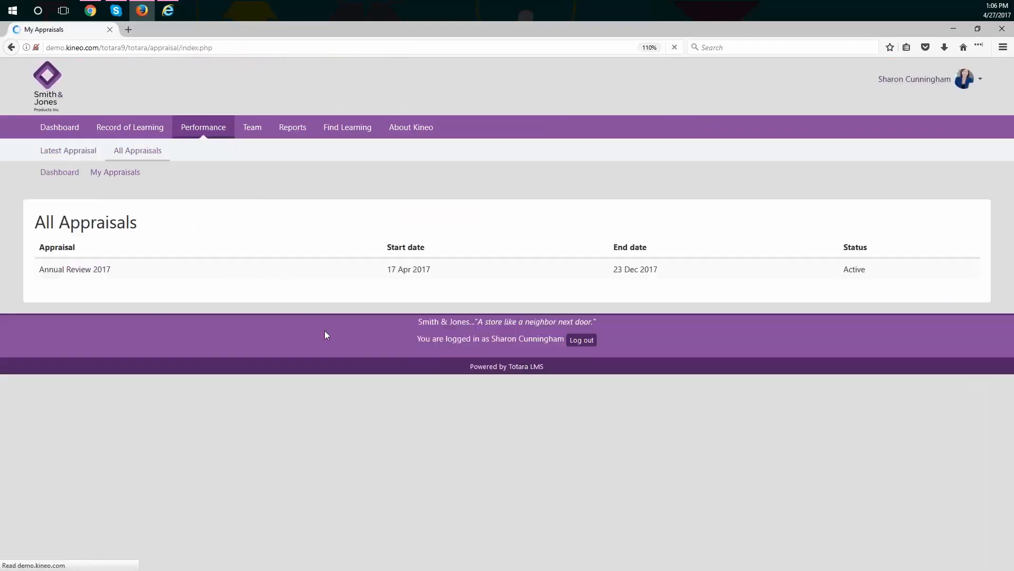
pyautogui.click(74, 269)
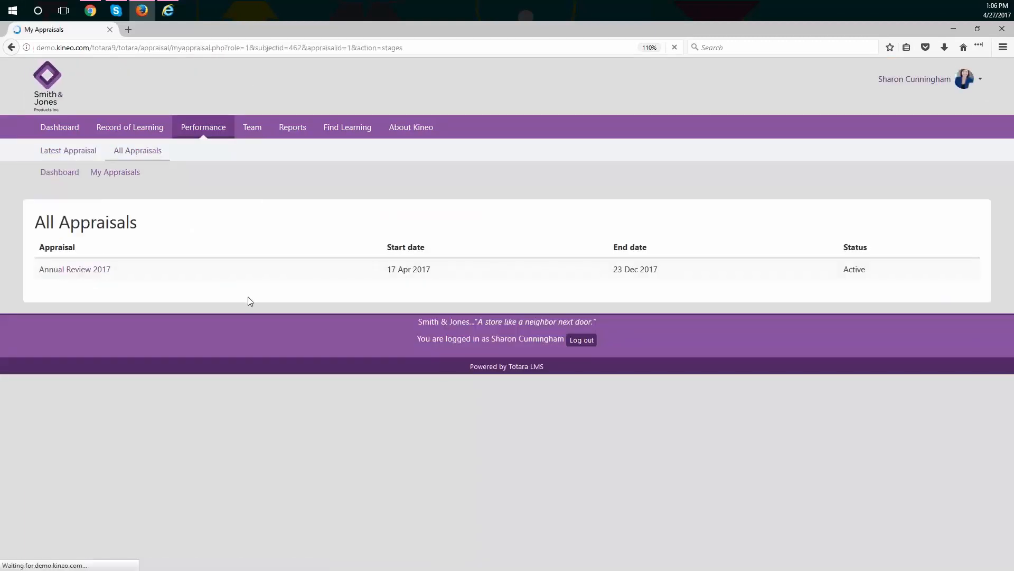
pyautogui.click(74, 269)
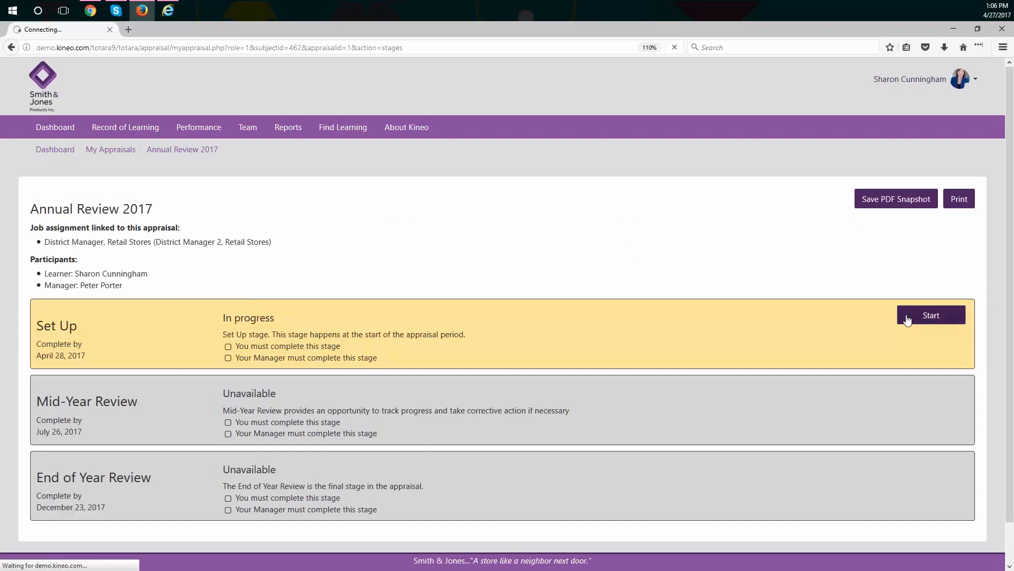
pyautogui.click(930, 315)
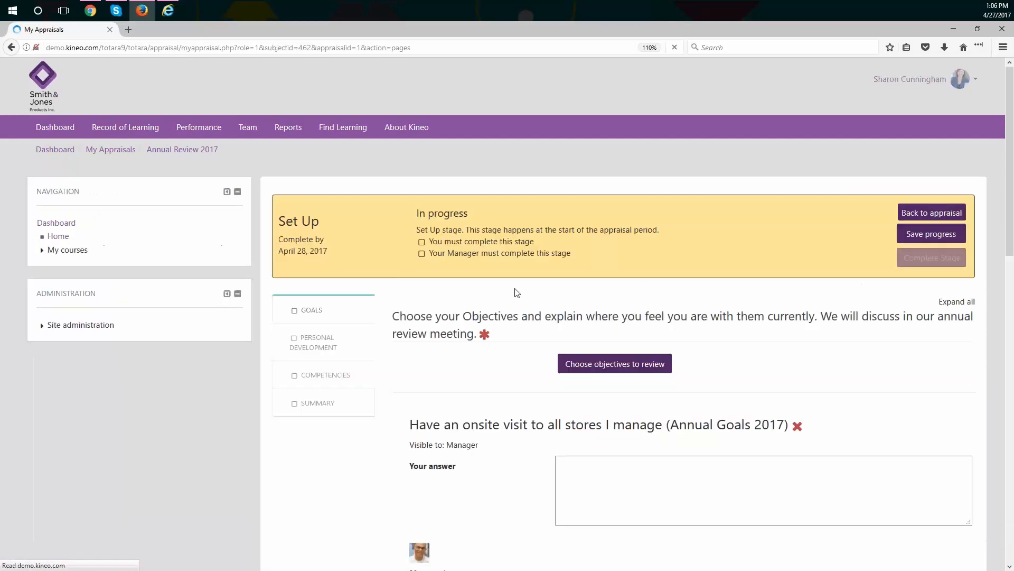
# Reconfirm the chosen Annual Goals 2017 objectives in the picker and save them
pyautogui.scroll(-3)
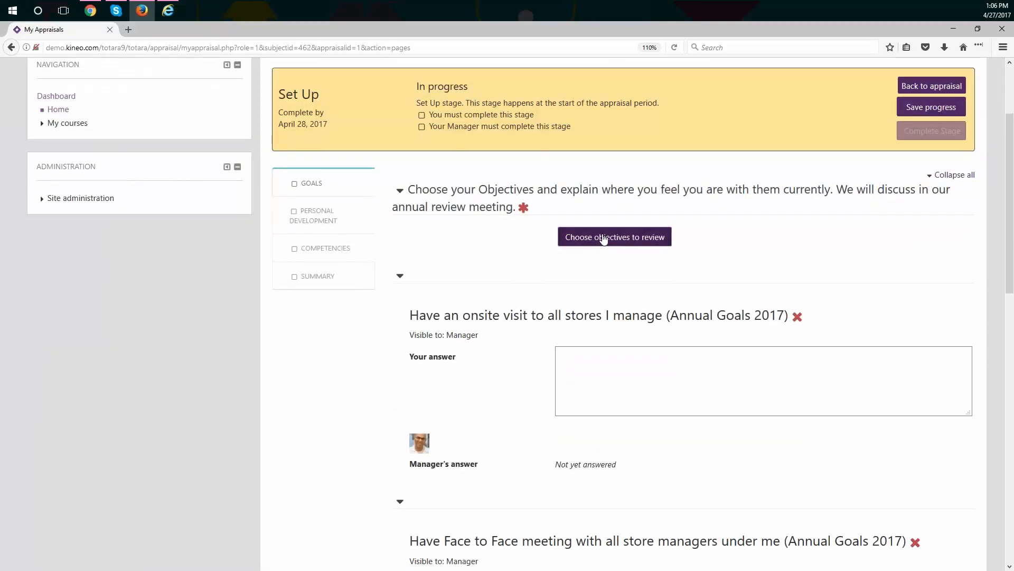
pyautogui.click(613, 236)
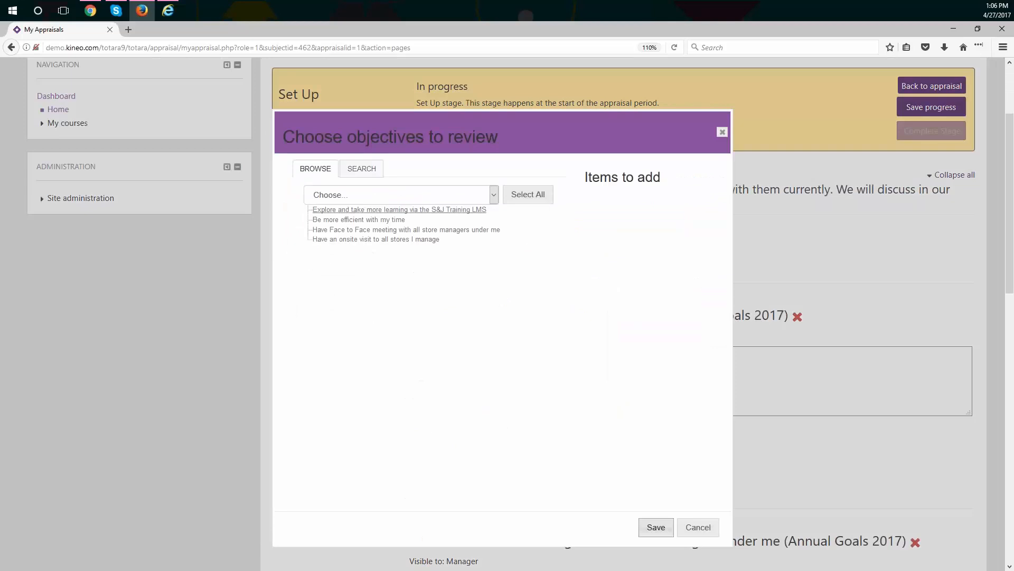
pyautogui.moveTo(349, 214)
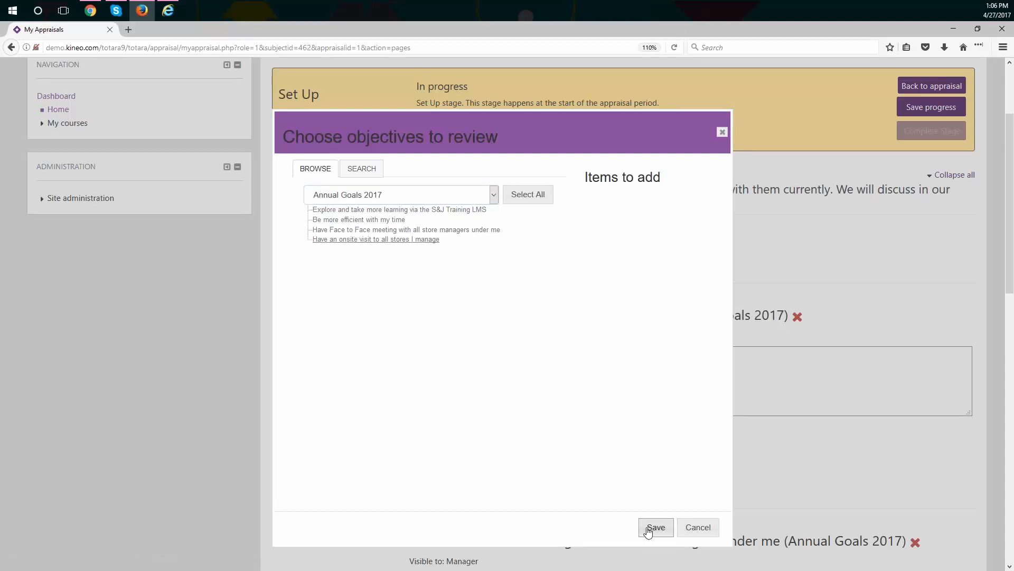
pyautogui.click(655, 526)
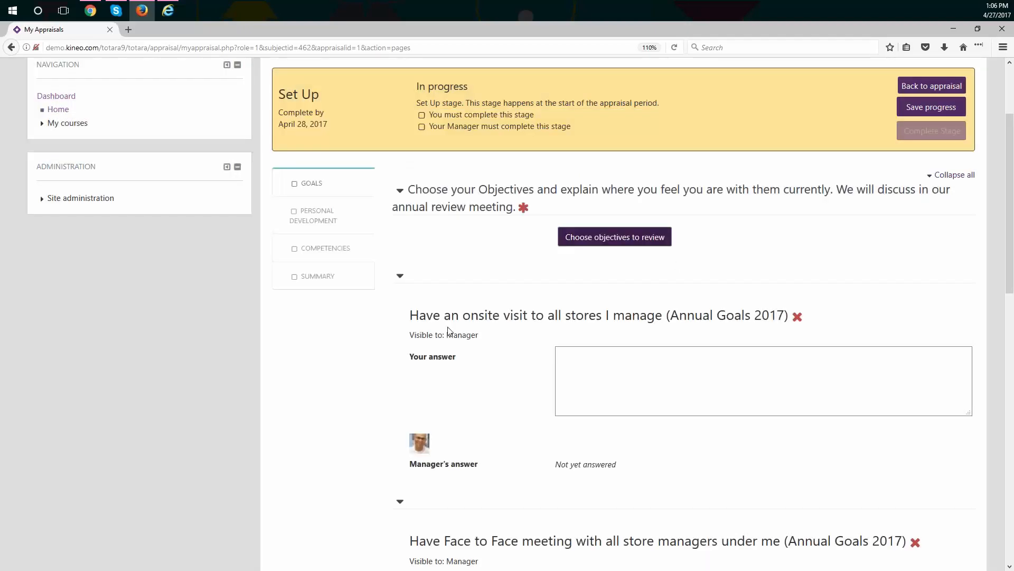
pyautogui.scroll(3)
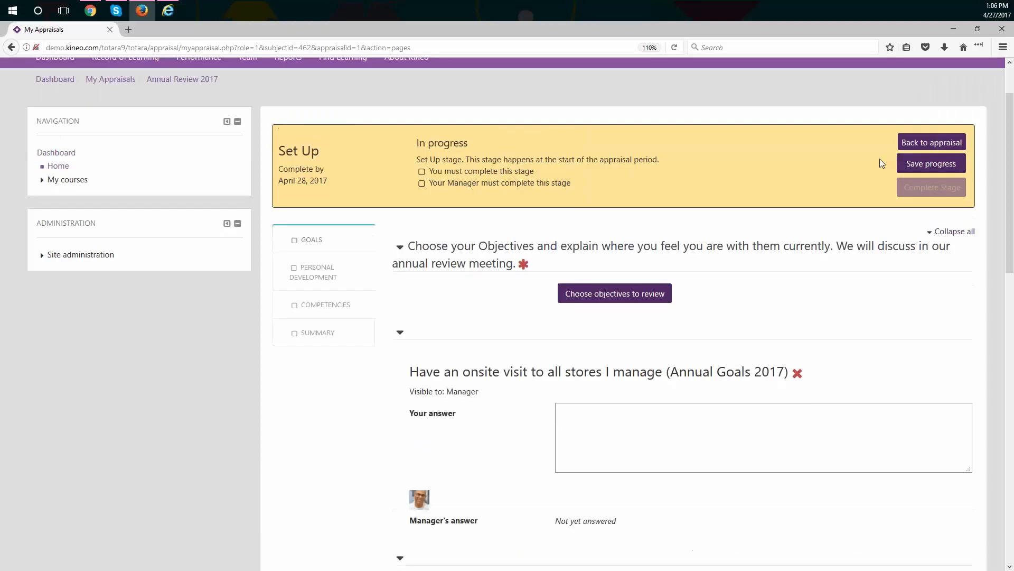
# Save progress on the Annual Review 2017 Set Up stage, leaving it in progress
pyautogui.click(931, 163)
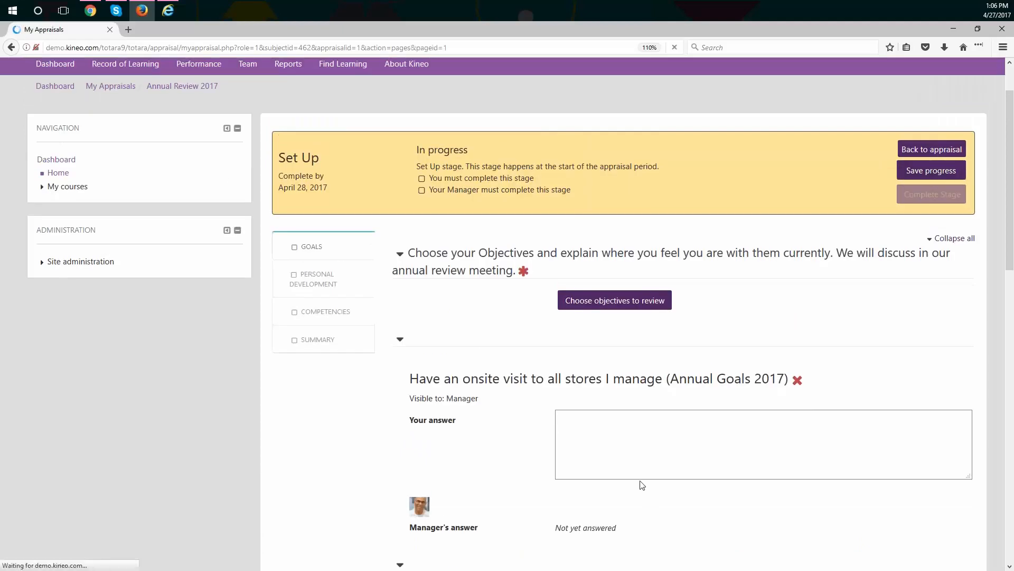
pyautogui.click(930, 170)
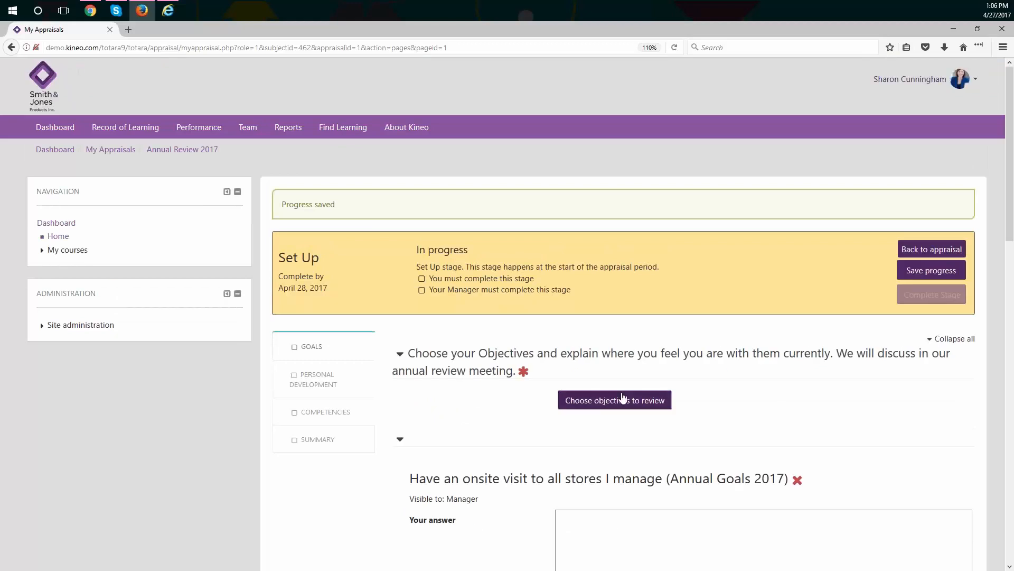
pyautogui.click(614, 400)
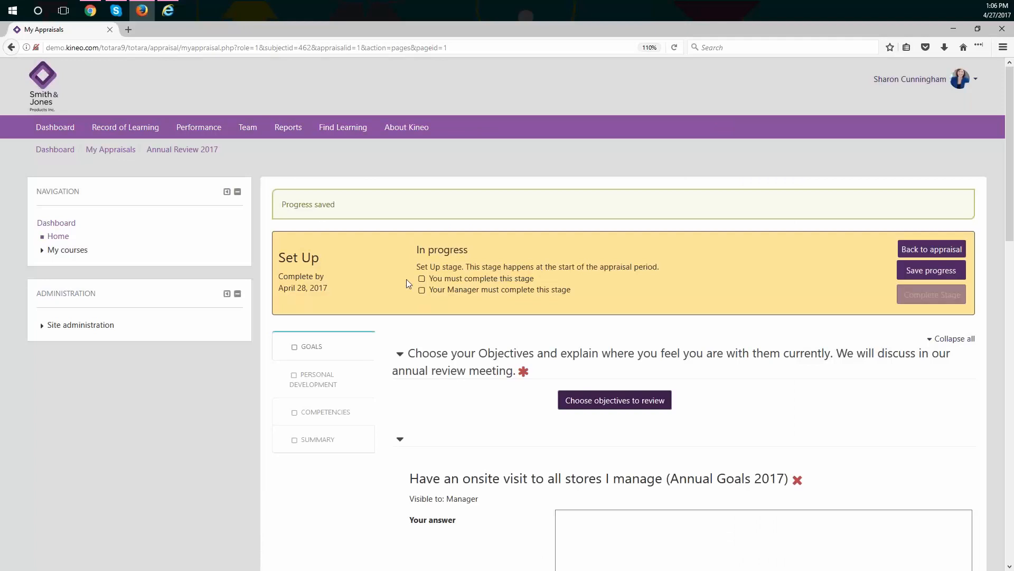
pyautogui.moveTo(117, 11)
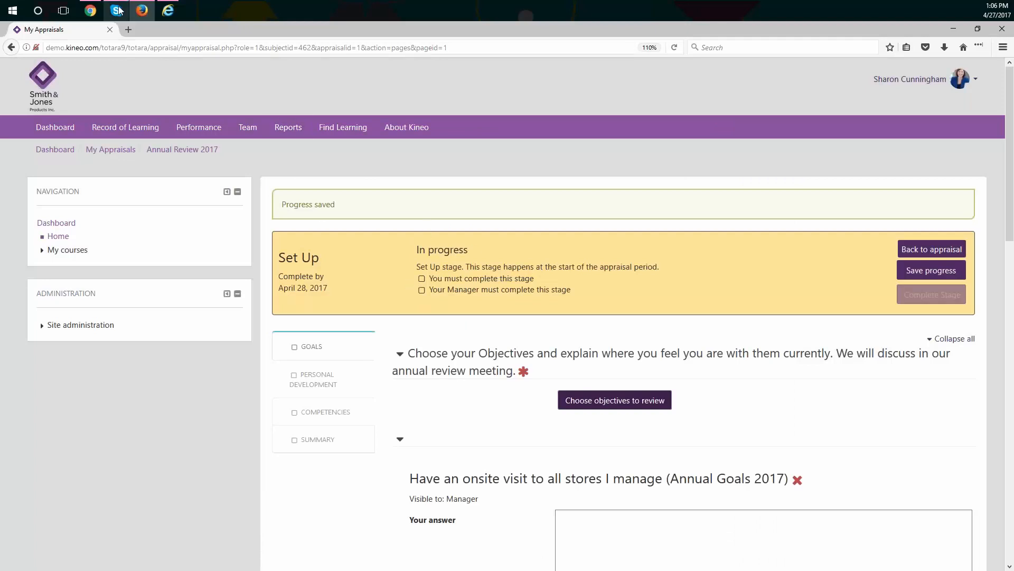
pyautogui.moveTo(91, 11)
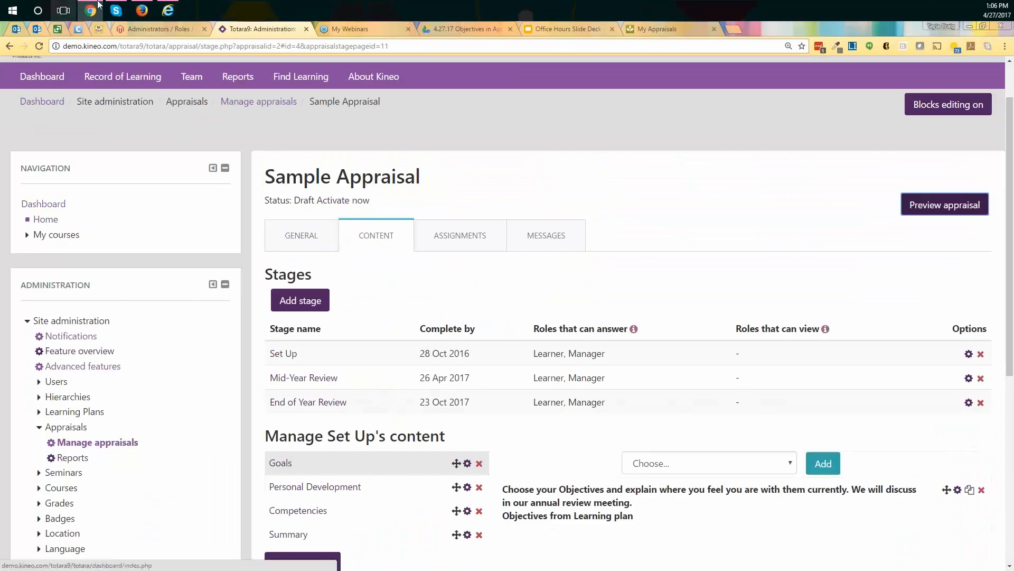
pyautogui.click(660, 29)
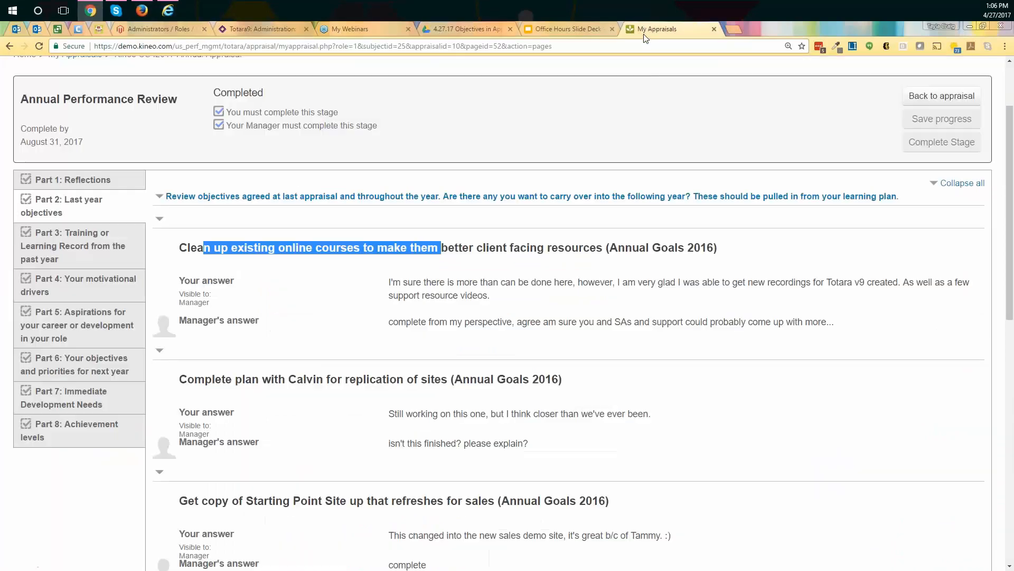
pyautogui.moveTo(311, 305)
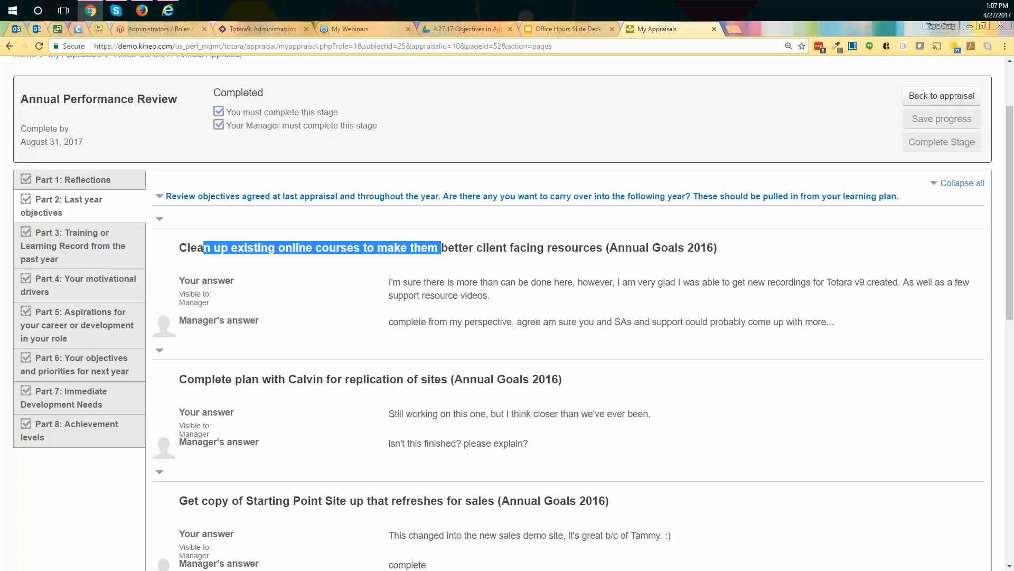
pyautogui.moveTo(430, 301)
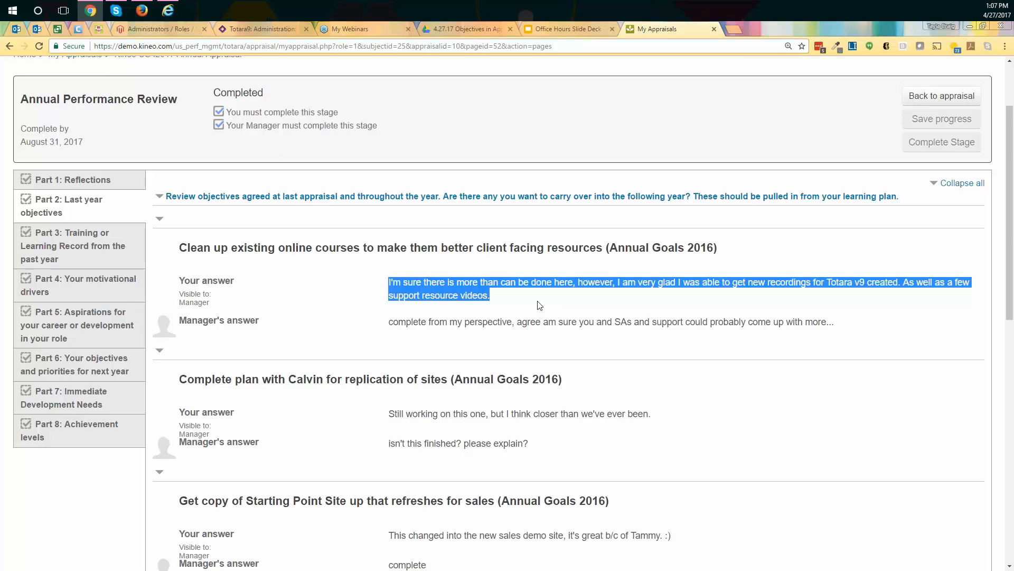
pyautogui.moveTo(589, 308)
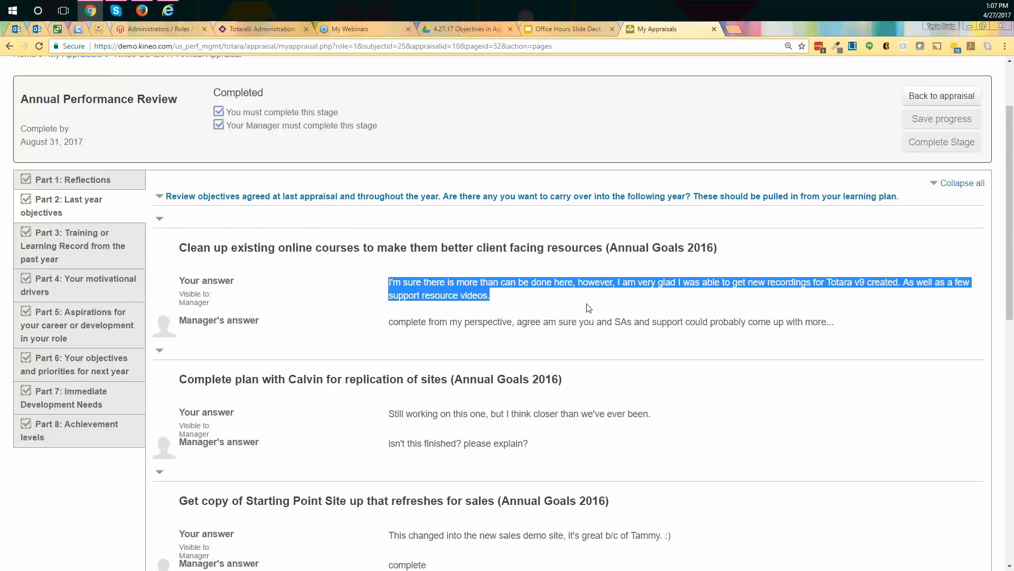
pyautogui.click(396, 322)
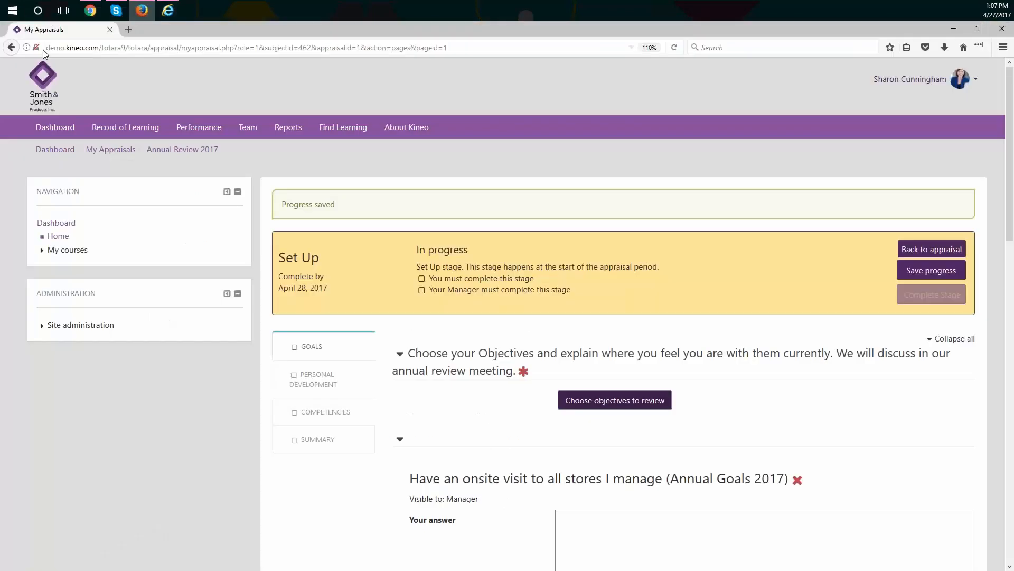
pyautogui.click(35, 47)
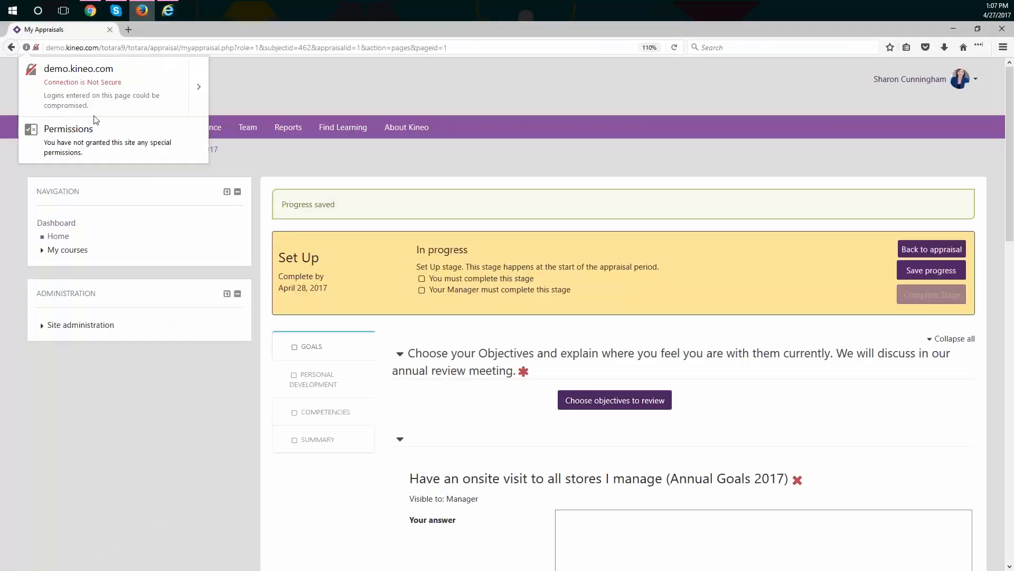
pyautogui.moveTo(63, 157)
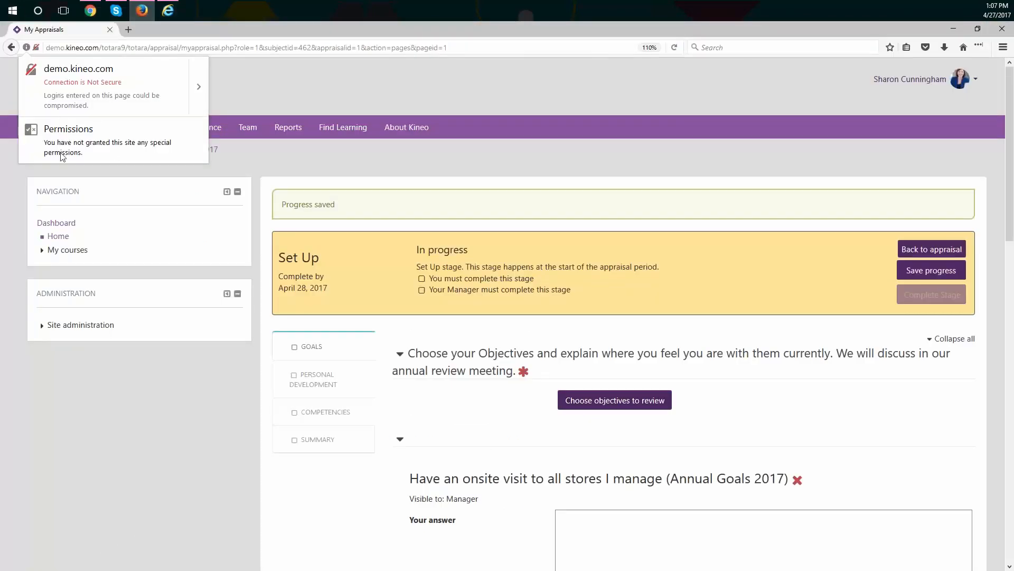
pyautogui.moveTo(164, 105)
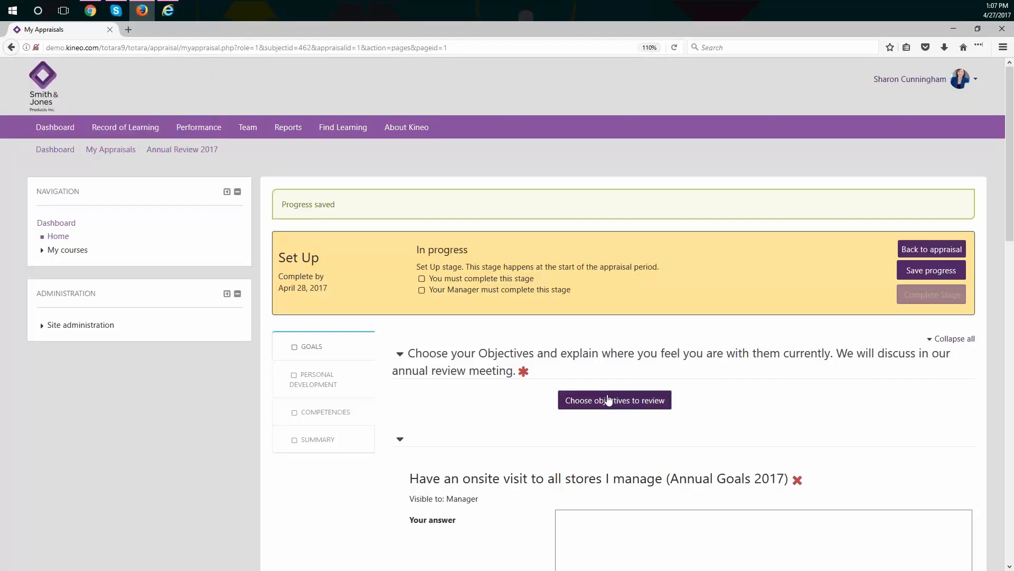
pyautogui.click(614, 400)
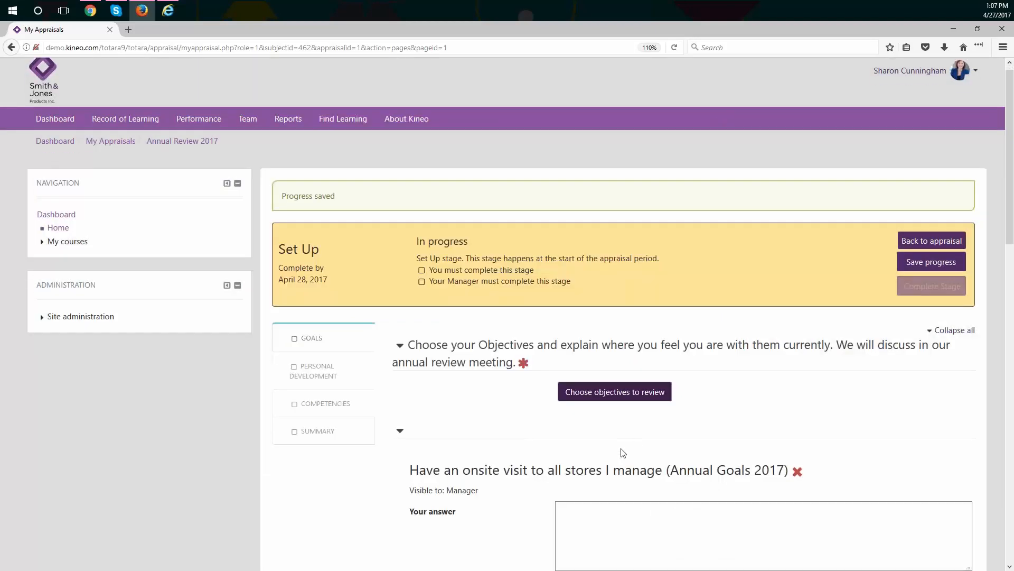
pyautogui.scroll(-3)
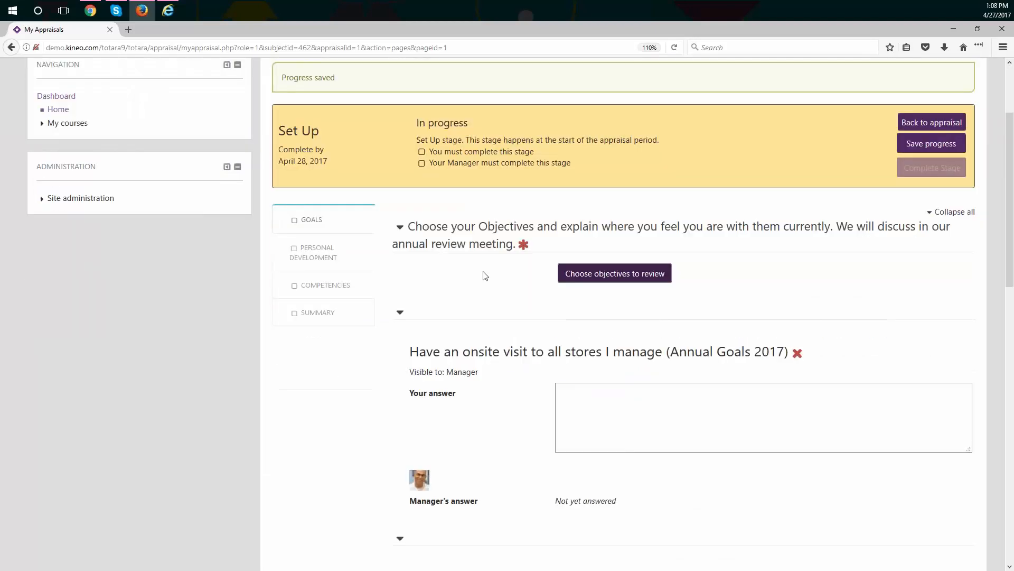
pyautogui.moveTo(628, 314)
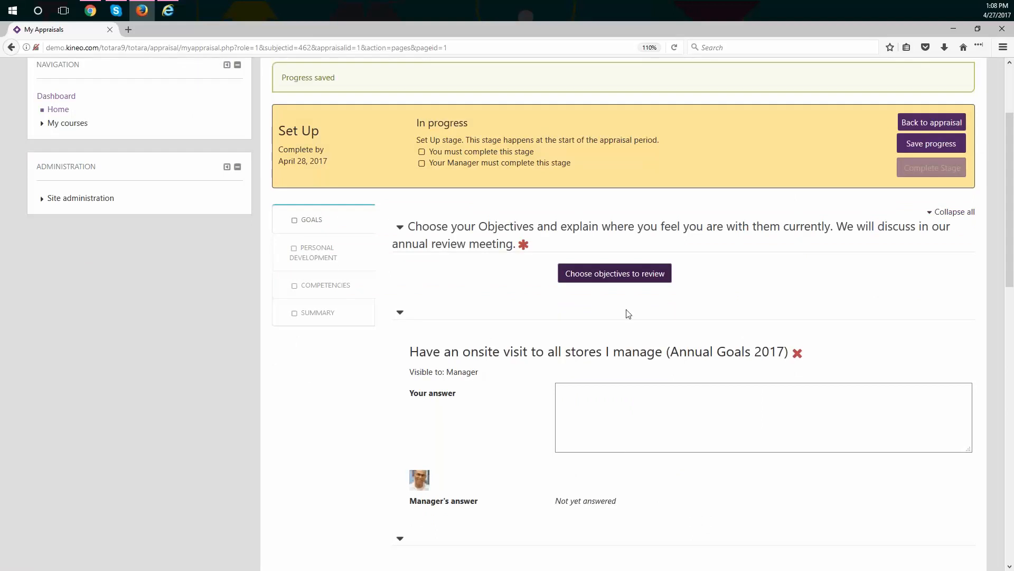
pyautogui.scroll(-3)
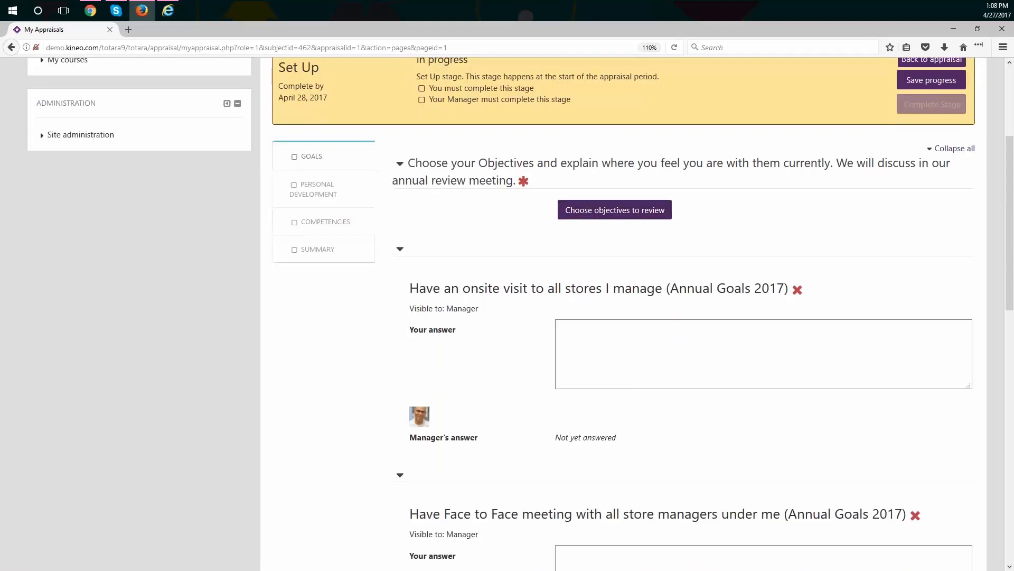
pyautogui.scroll(-3)
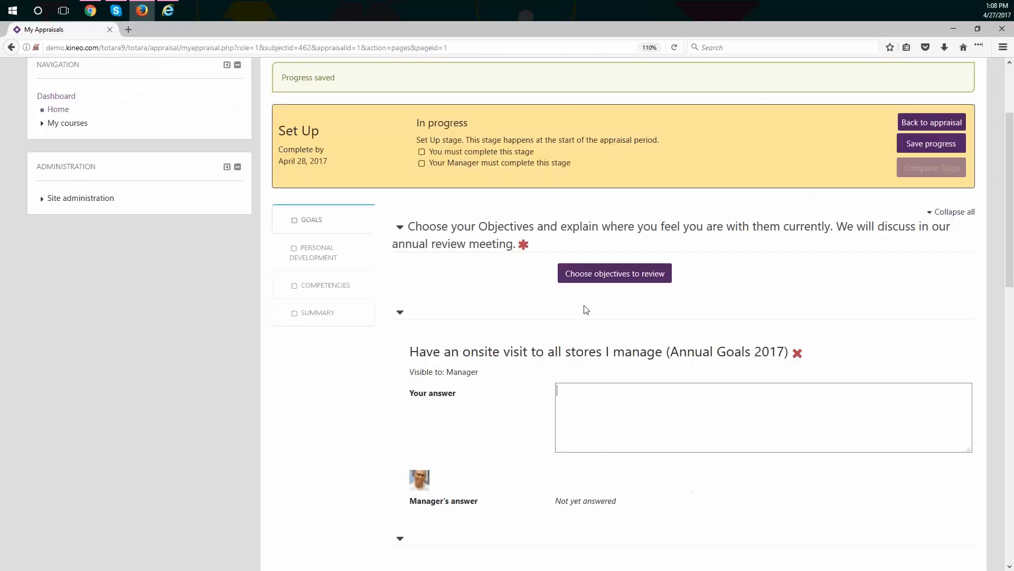
pyautogui.moveTo(419, 479)
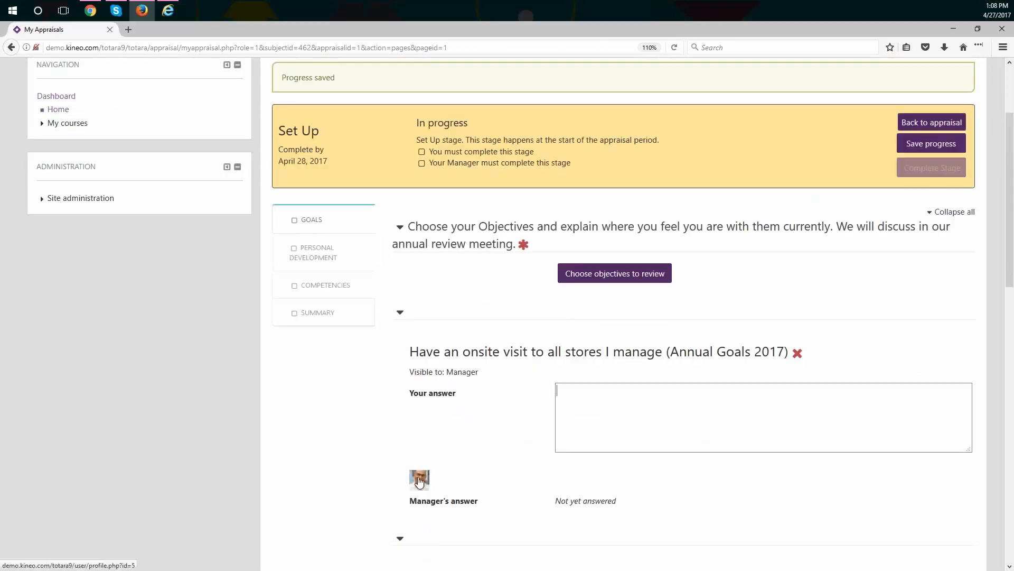
pyautogui.moveTo(419, 485)
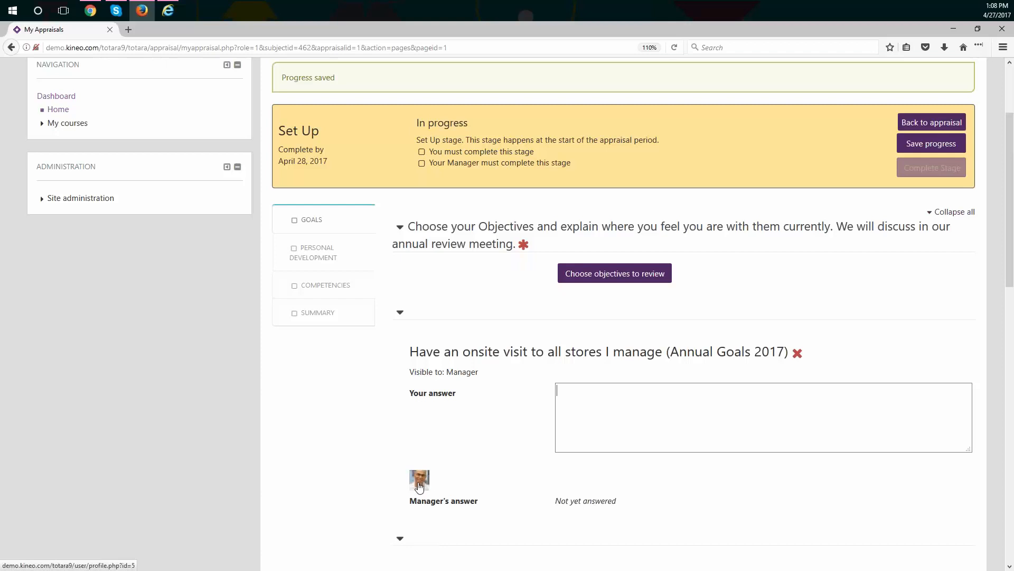
pyautogui.moveTo(419, 482)
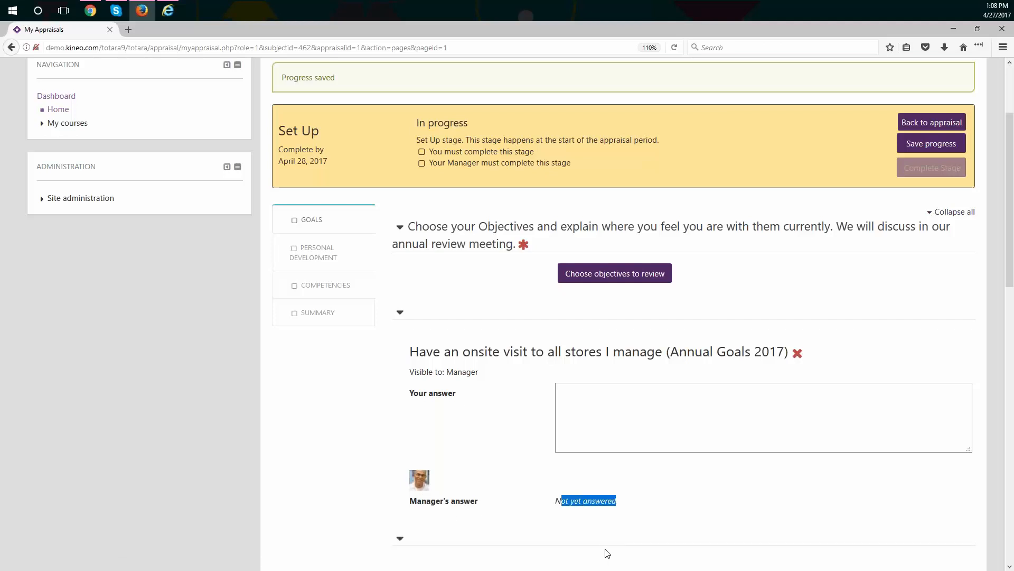
pyautogui.scroll(-3)
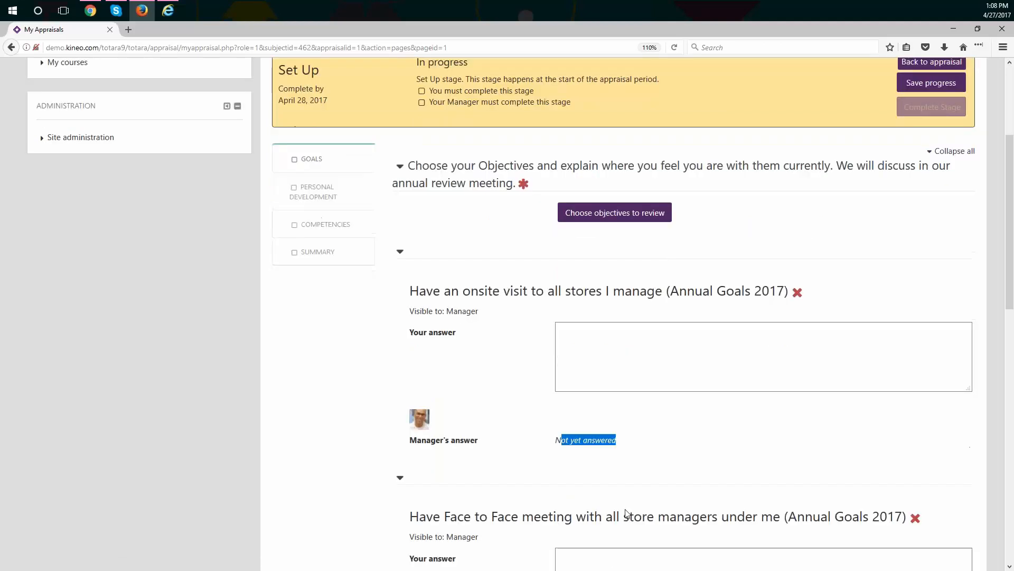
pyautogui.scroll(-3)
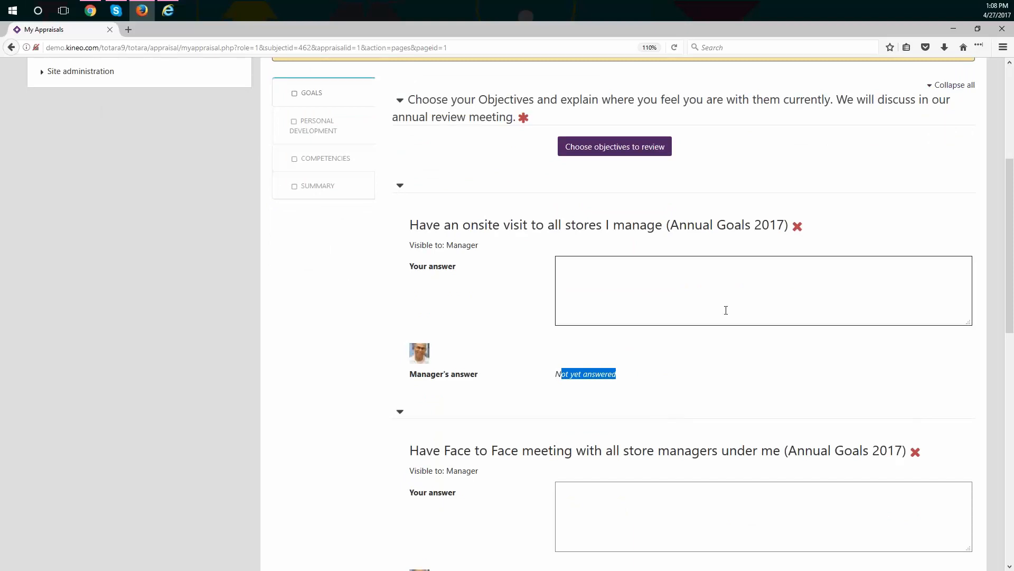
pyautogui.moveTo(562, 259)
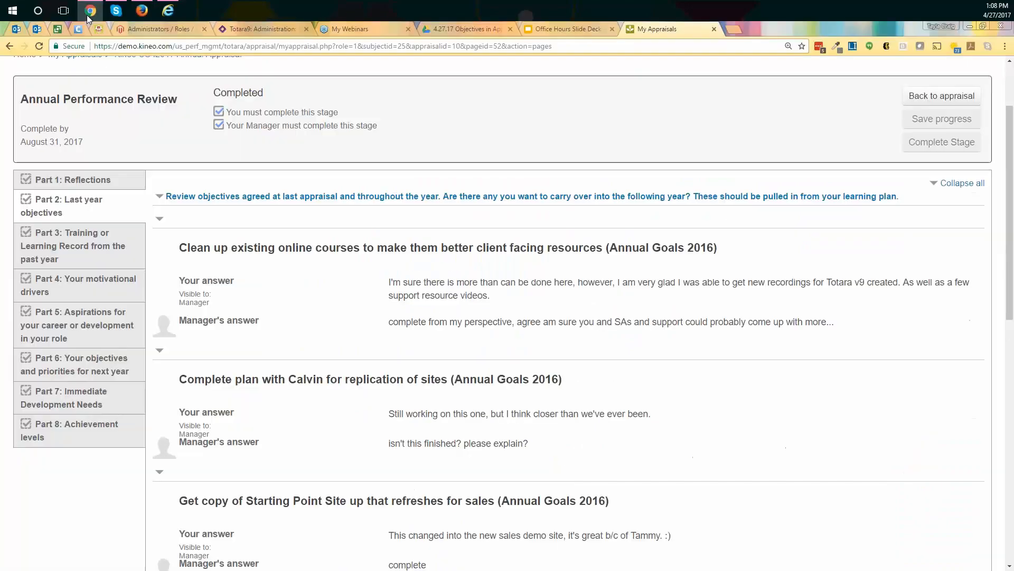
pyautogui.moveTo(141, 11)
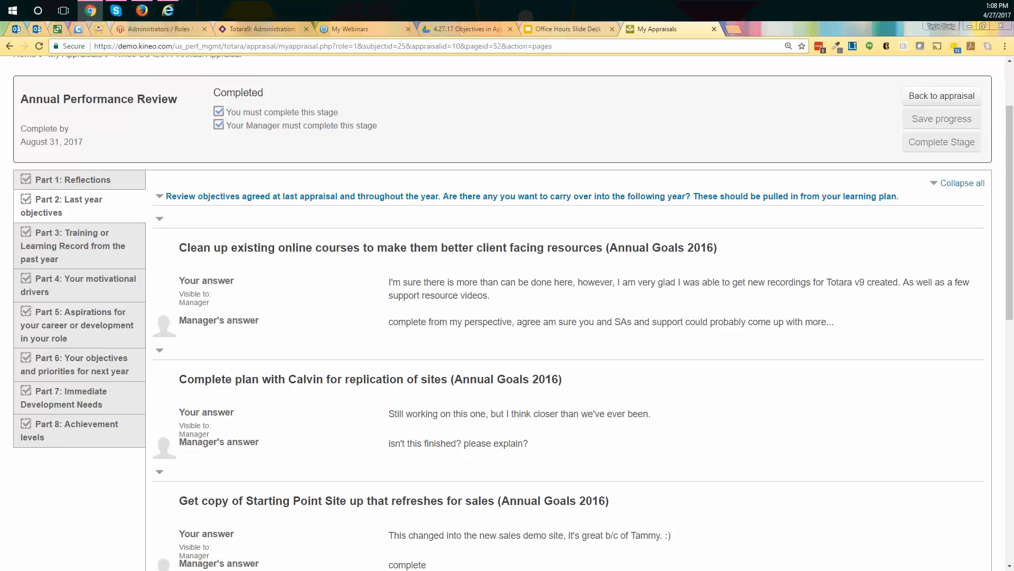
# From the Sample Appraisal content, go to the Manage appraisals list showing both appraisals
pyautogui.click(262, 28)
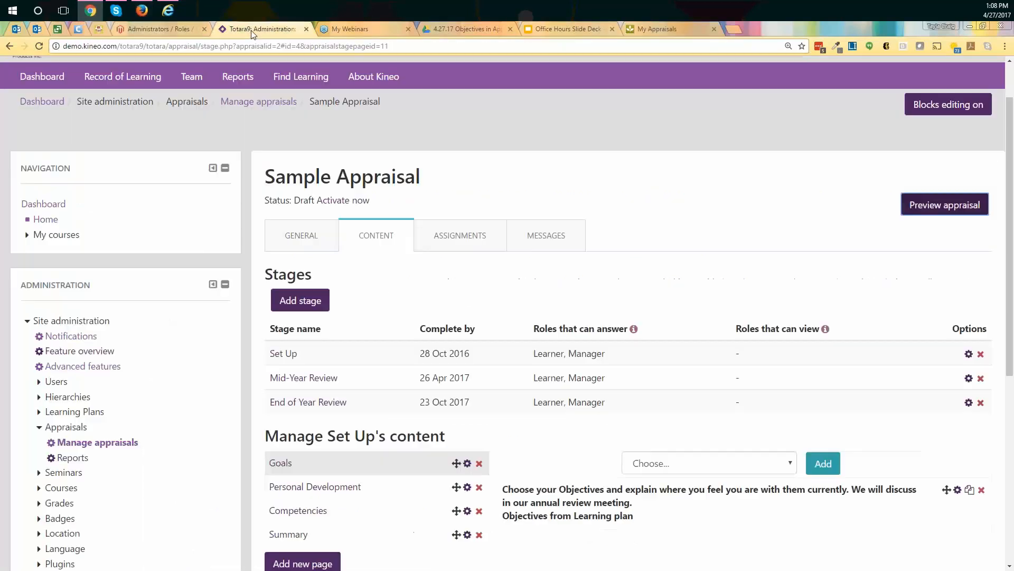
pyautogui.moveTo(151, 460)
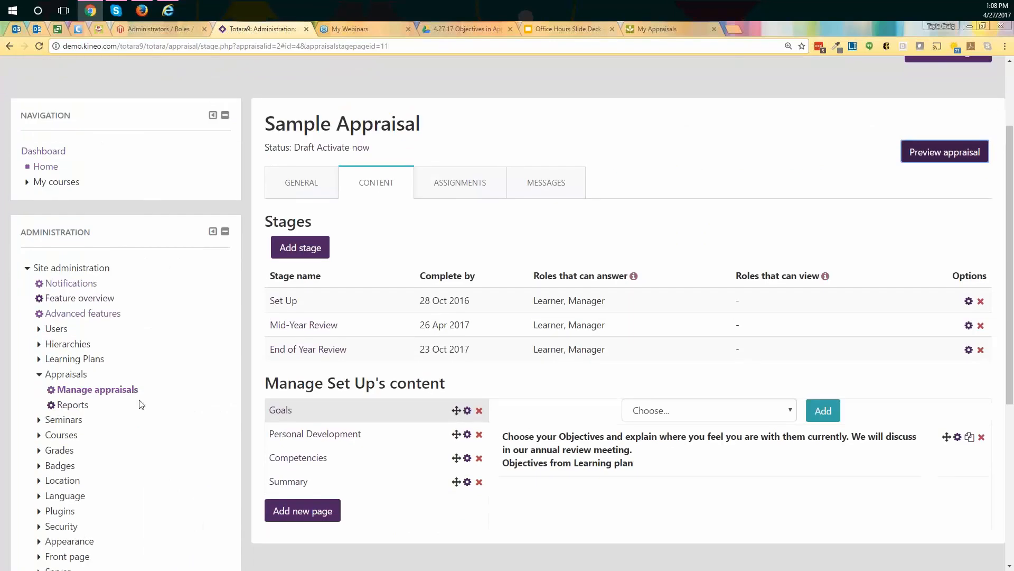
pyautogui.moveTo(83, 313)
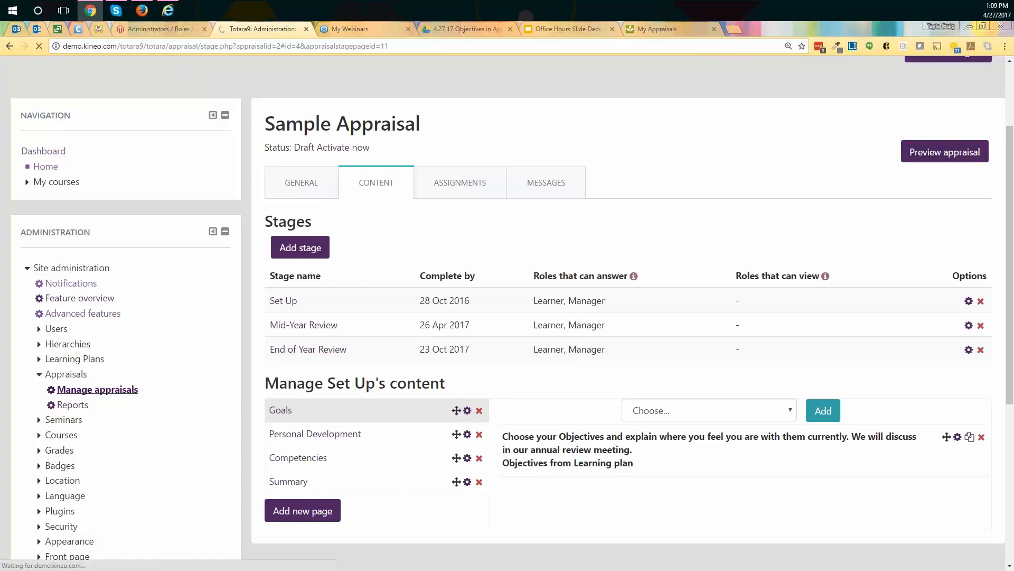
pyautogui.click(97, 389)
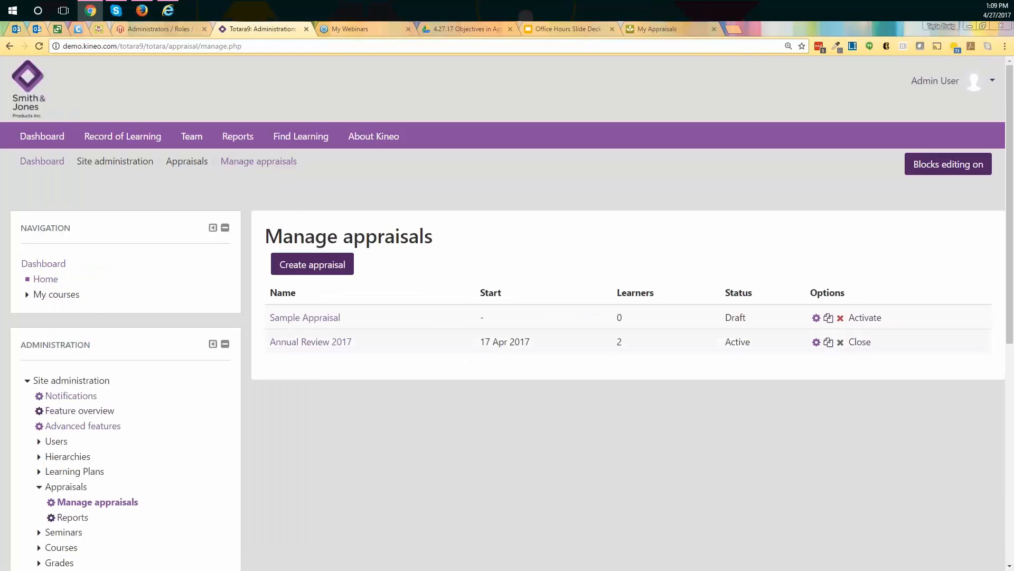
pyautogui.moveTo(305, 317)
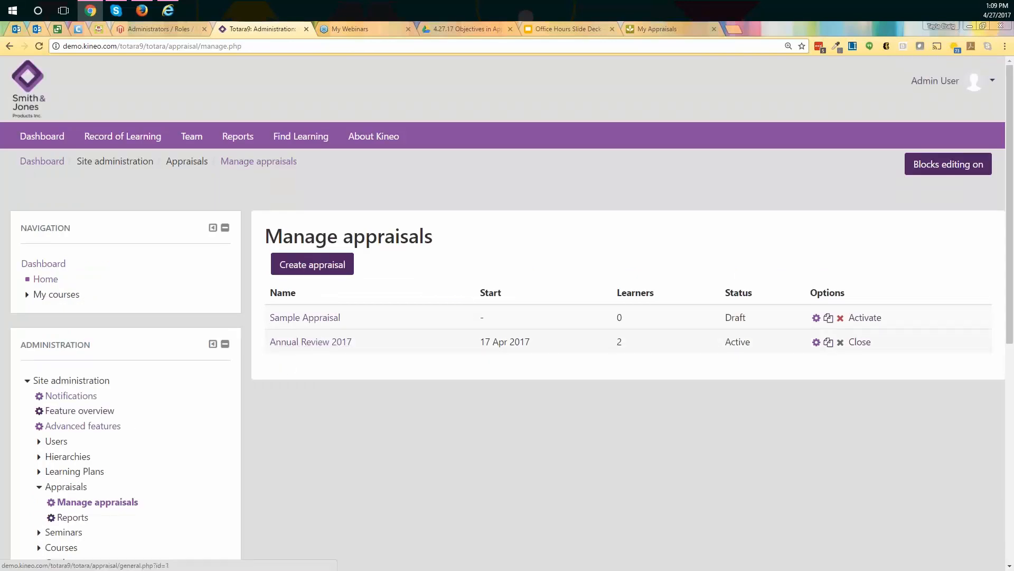
# Bring up the draft Sample Appraisal's General settings showing its name and empty description
pyautogui.doubleClick(737, 342)
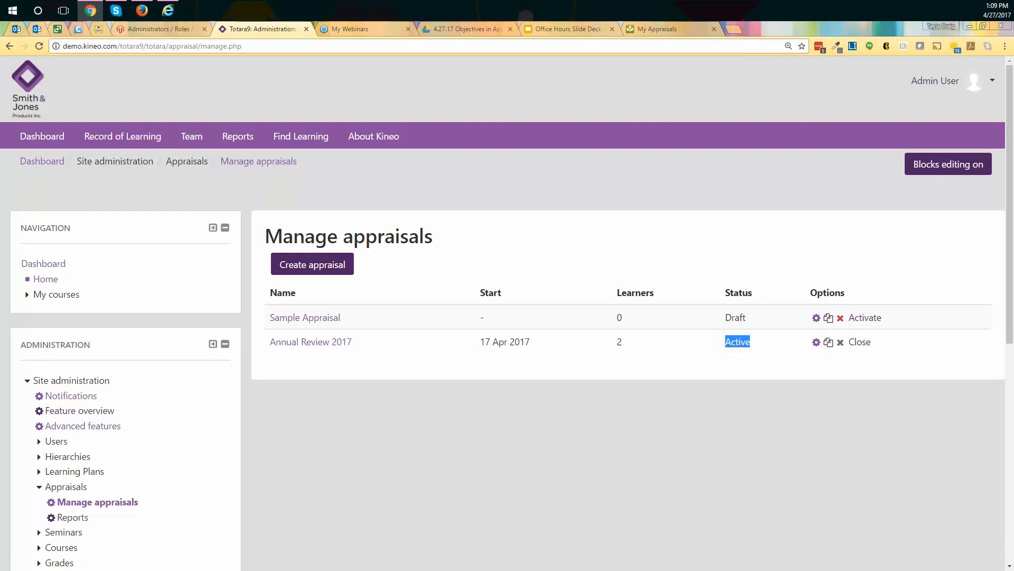
pyautogui.moveTo(699, 361)
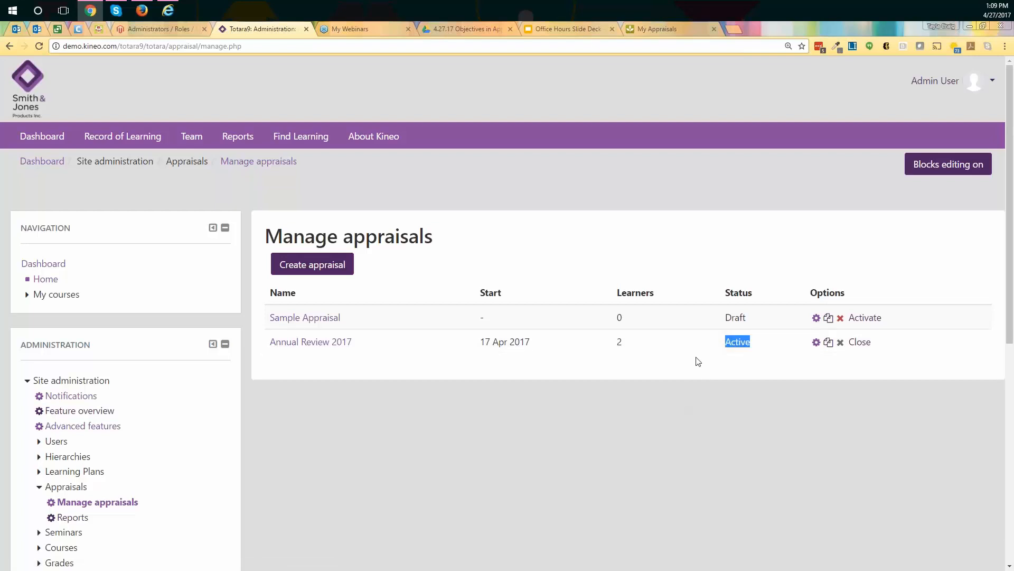
pyautogui.moveTo(828, 342)
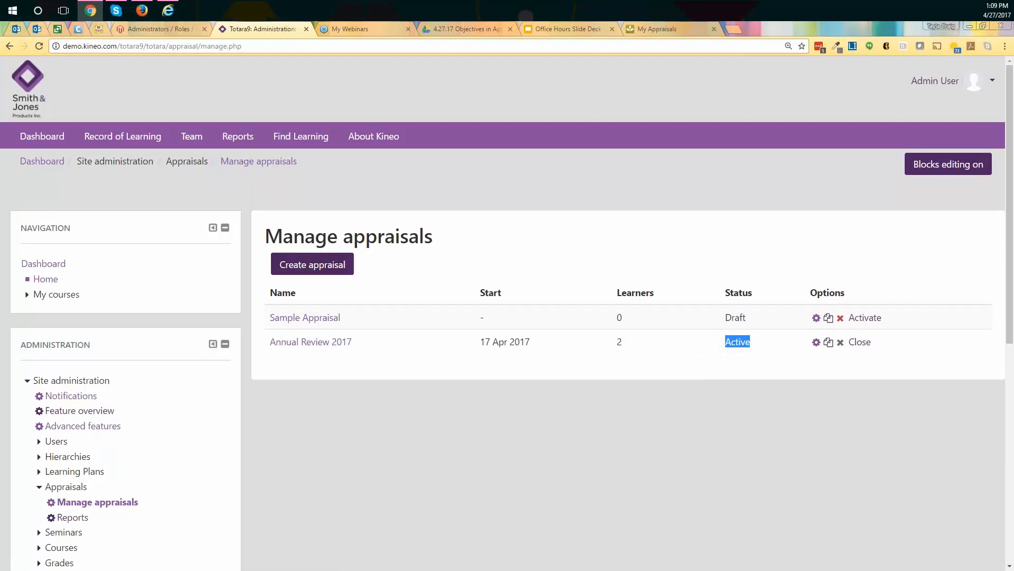
pyautogui.moveTo(305, 317)
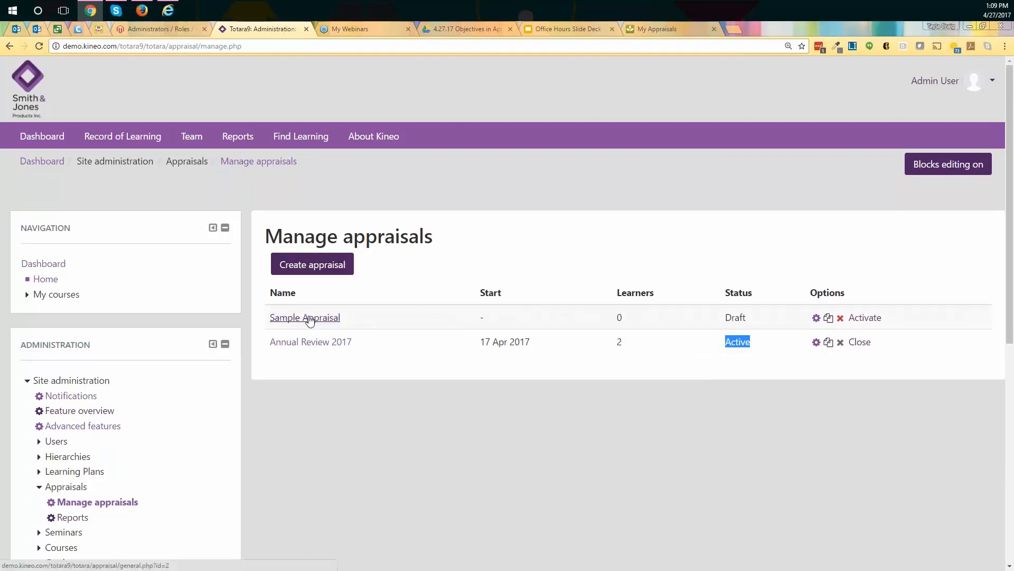
pyautogui.moveTo(813, 367)
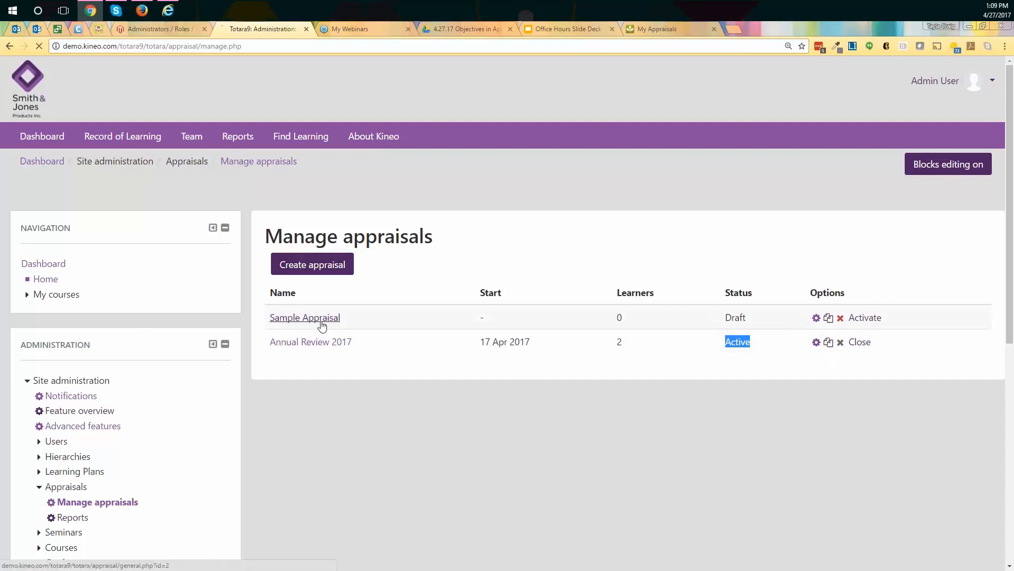
pyautogui.click(305, 317)
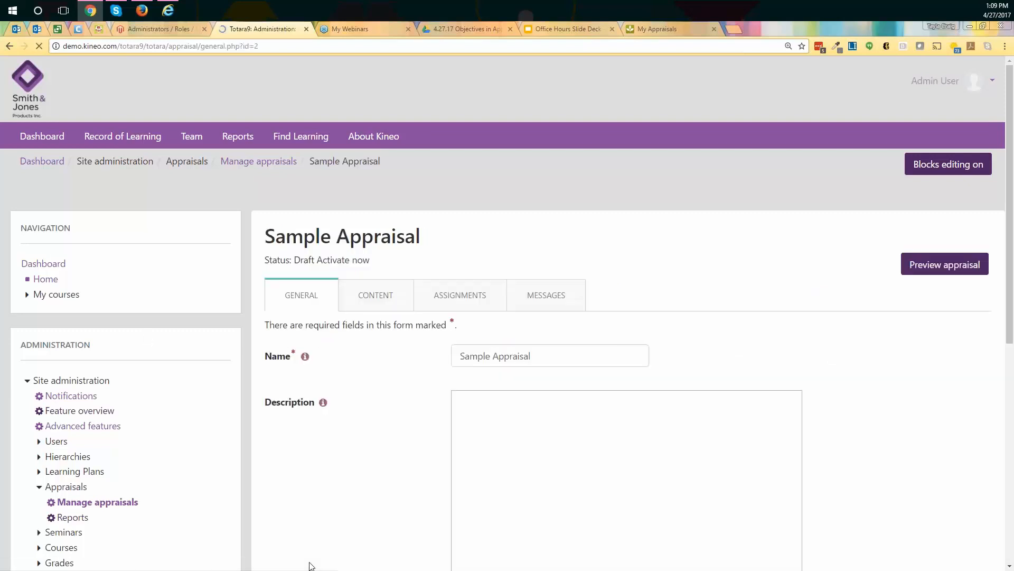
pyautogui.scroll(-3)
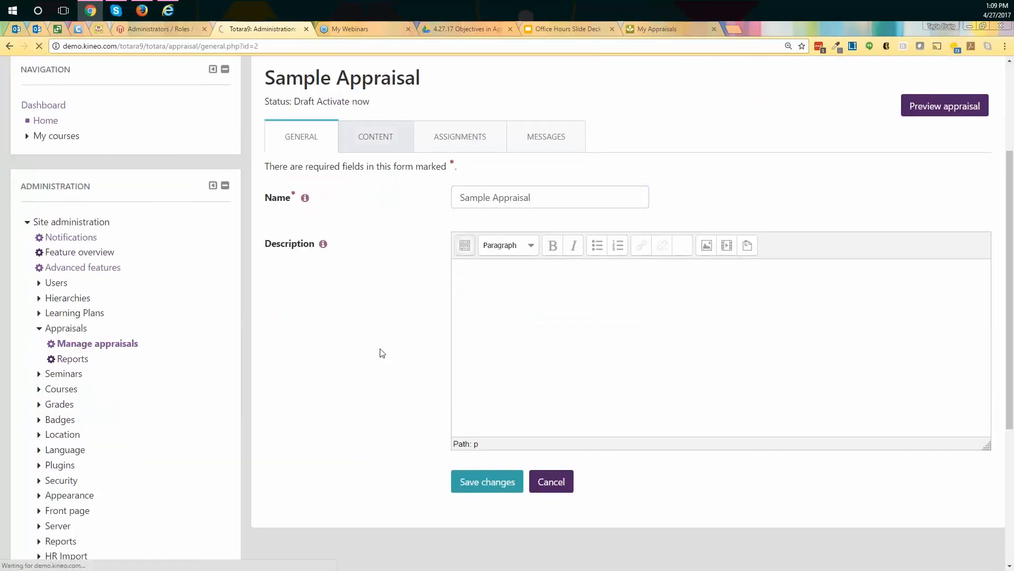
# View the Content tab's three stages and the Set Up stage's Goals page with its objectives question
pyautogui.click(376, 135)
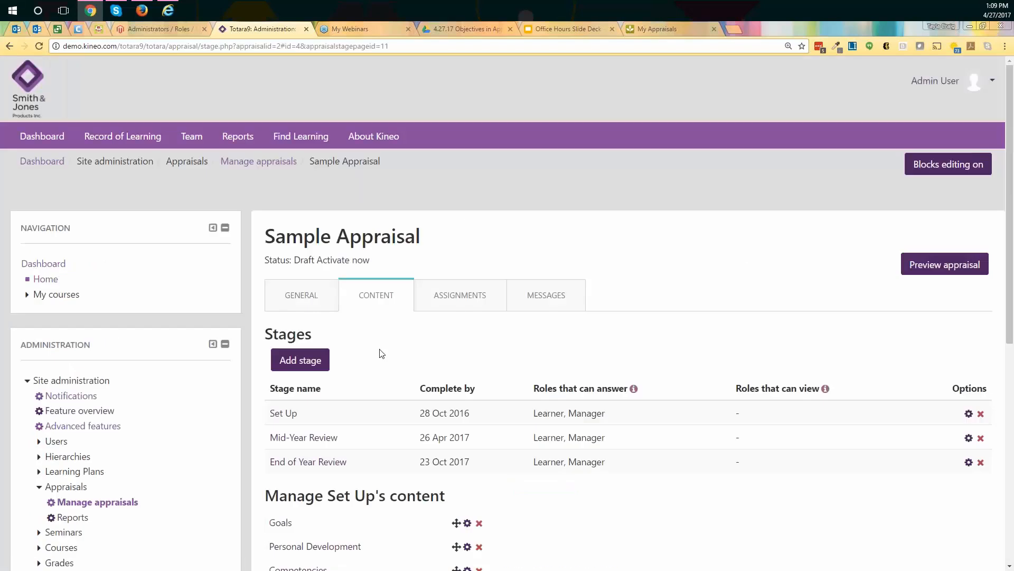
pyautogui.scroll(-3)
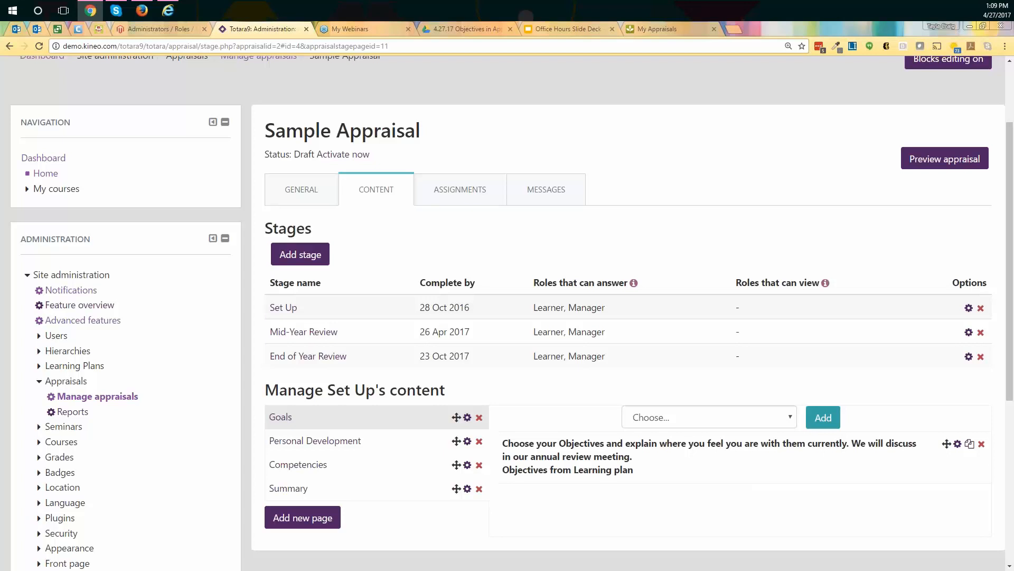
pyautogui.moveTo(420, 218)
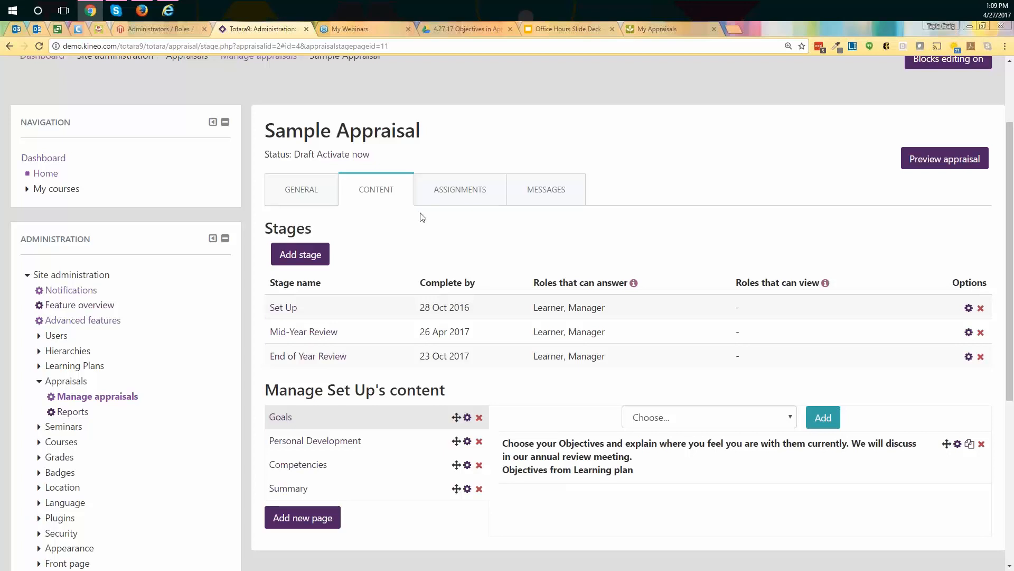
pyautogui.moveTo(423, 311)
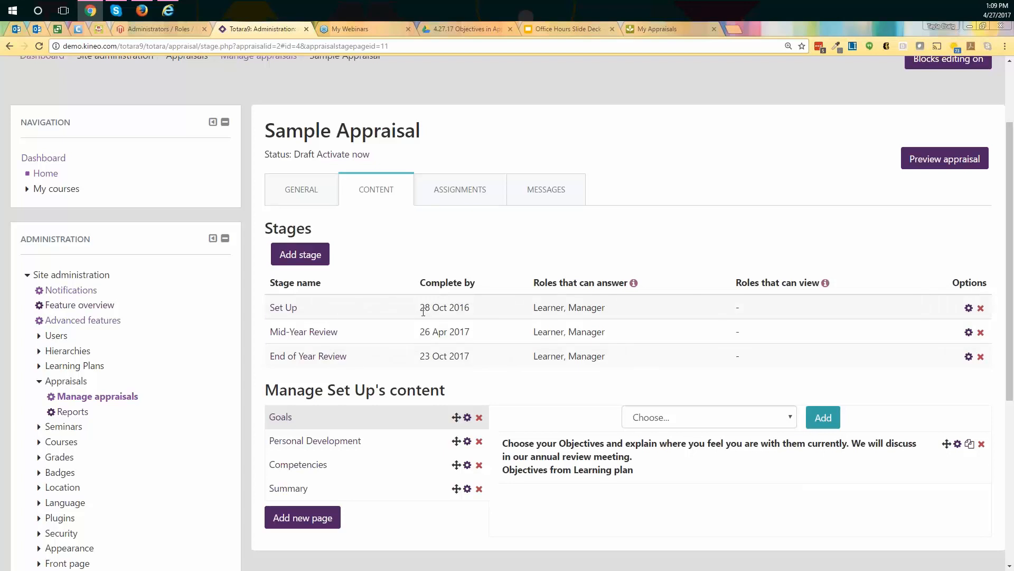
pyautogui.moveTo(497, 372)
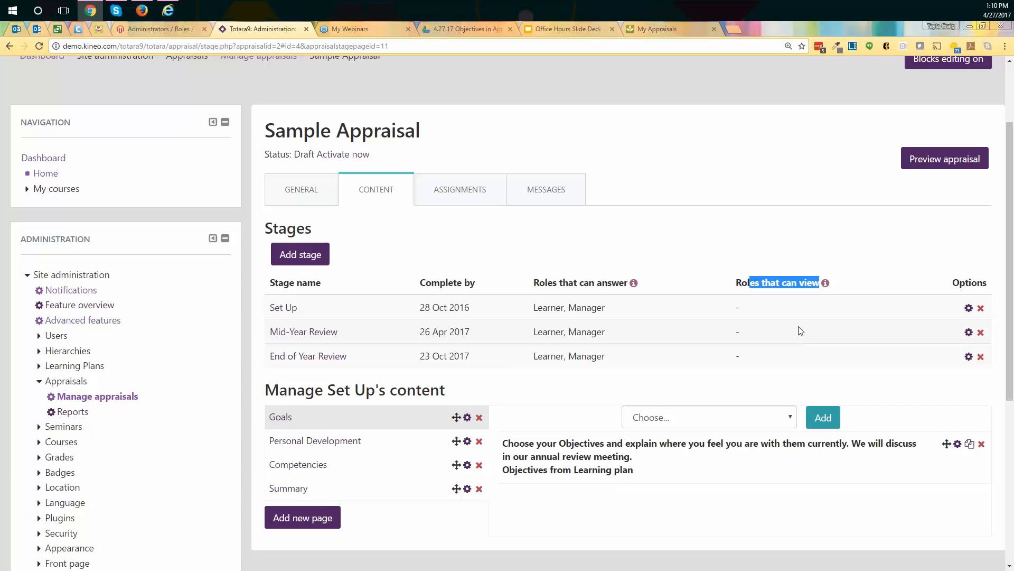
pyautogui.moveTo(780, 352)
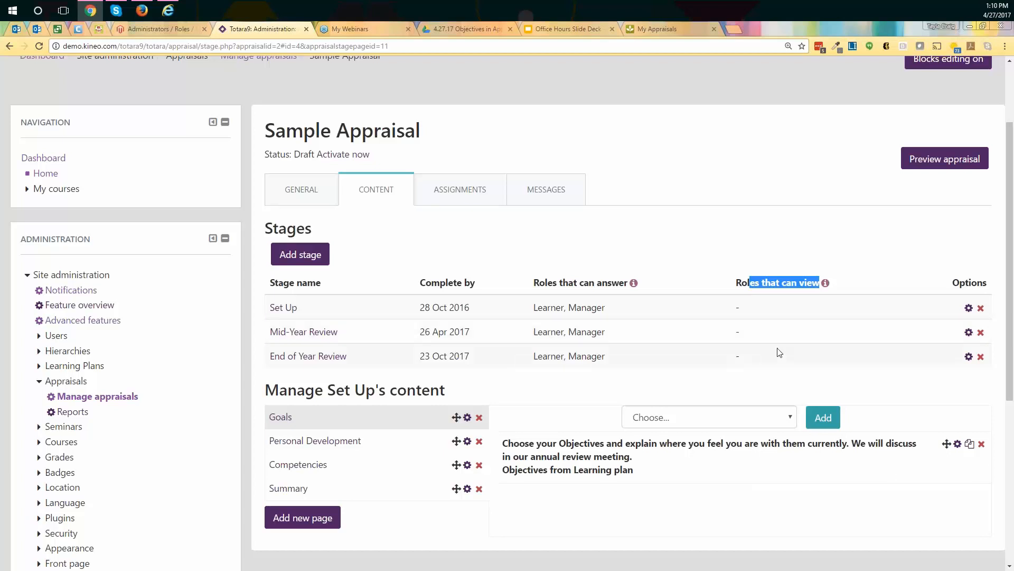
pyautogui.moveTo(802, 324)
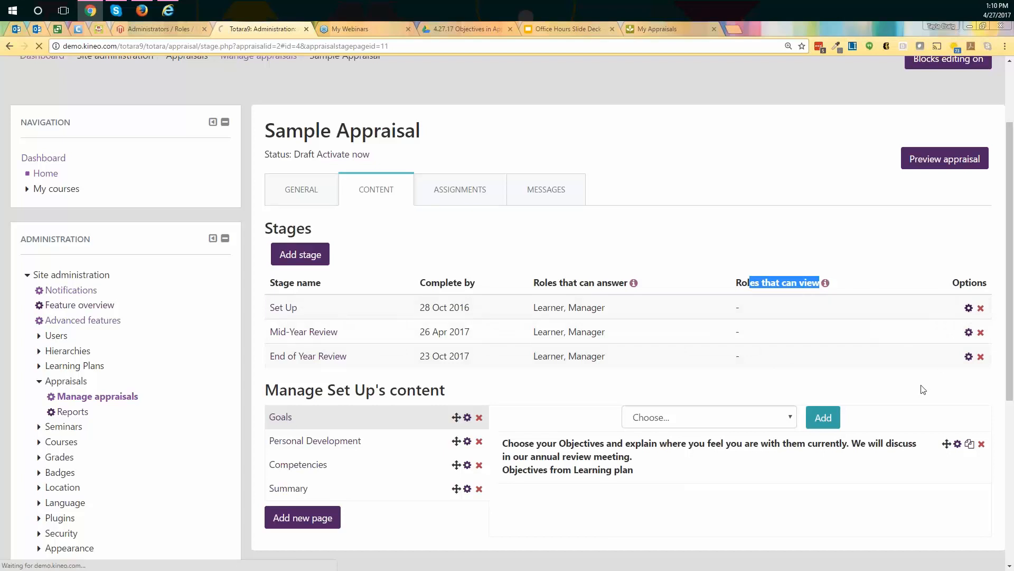
# Review the Set Up stage's edit form down to its complete-by date settings
pyautogui.click(969, 307)
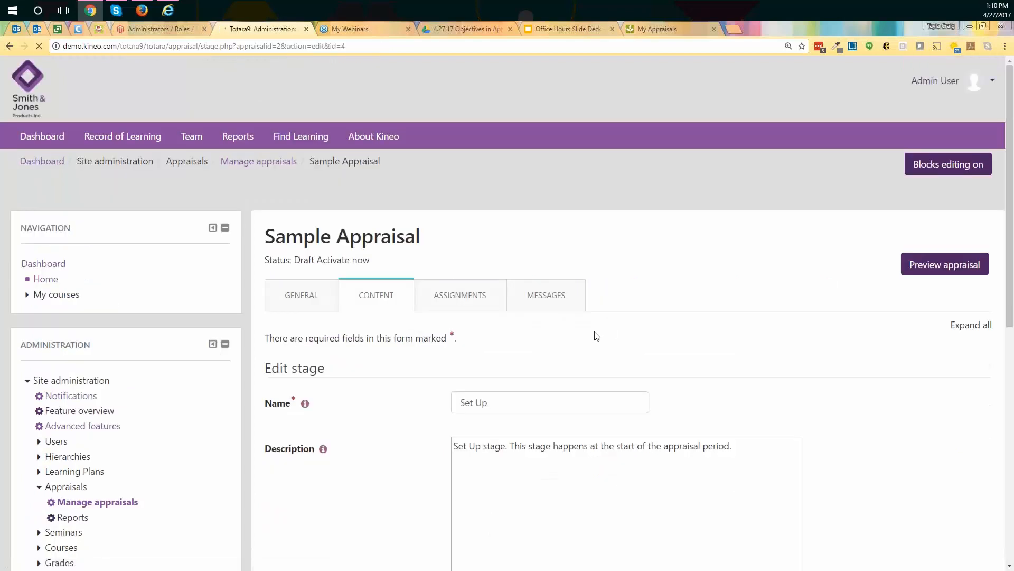
pyautogui.scroll(-3)
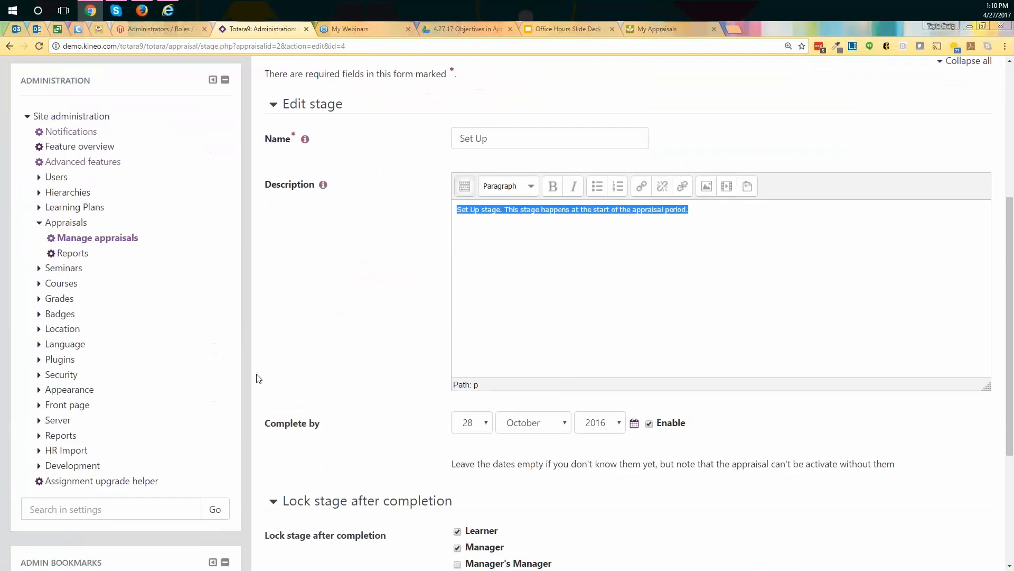
pyautogui.scroll(-3)
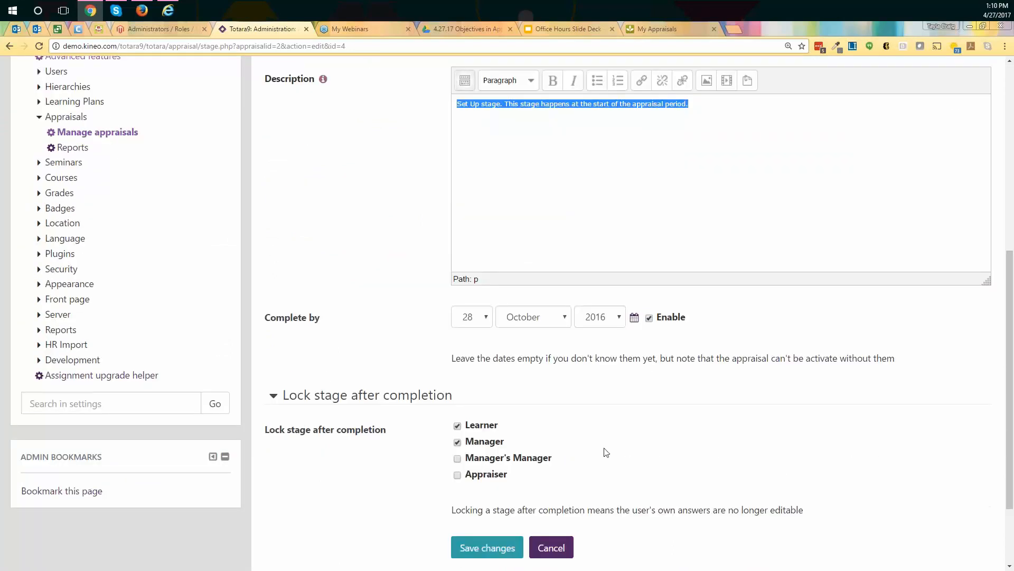
pyautogui.moveTo(521, 504)
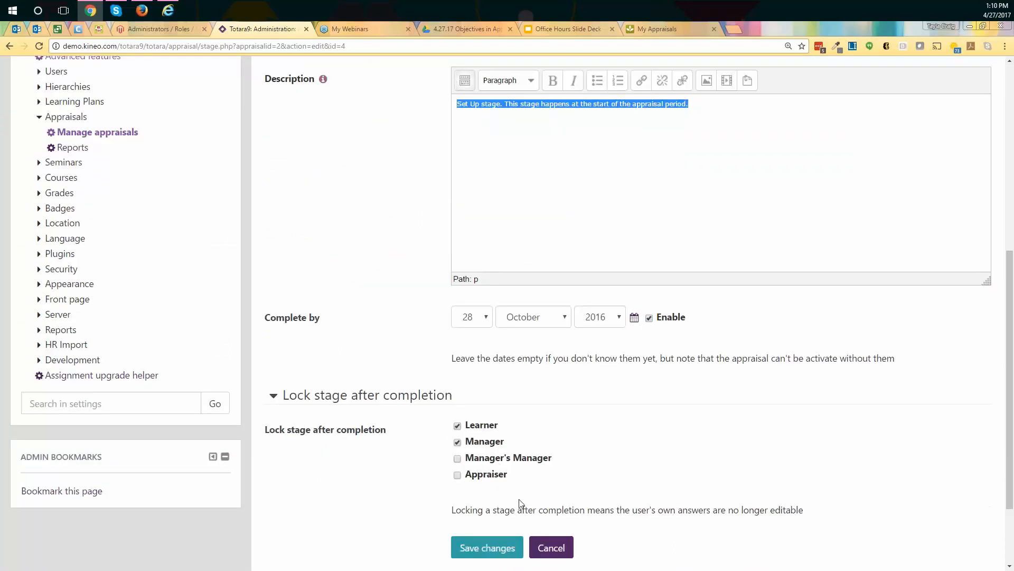
pyautogui.scroll(-3)
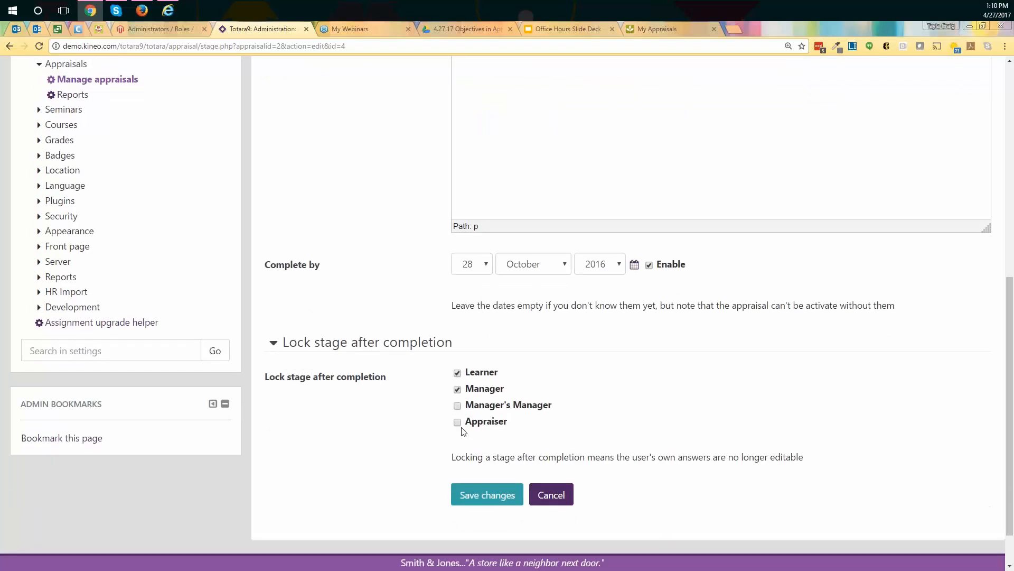
pyautogui.click(458, 388)
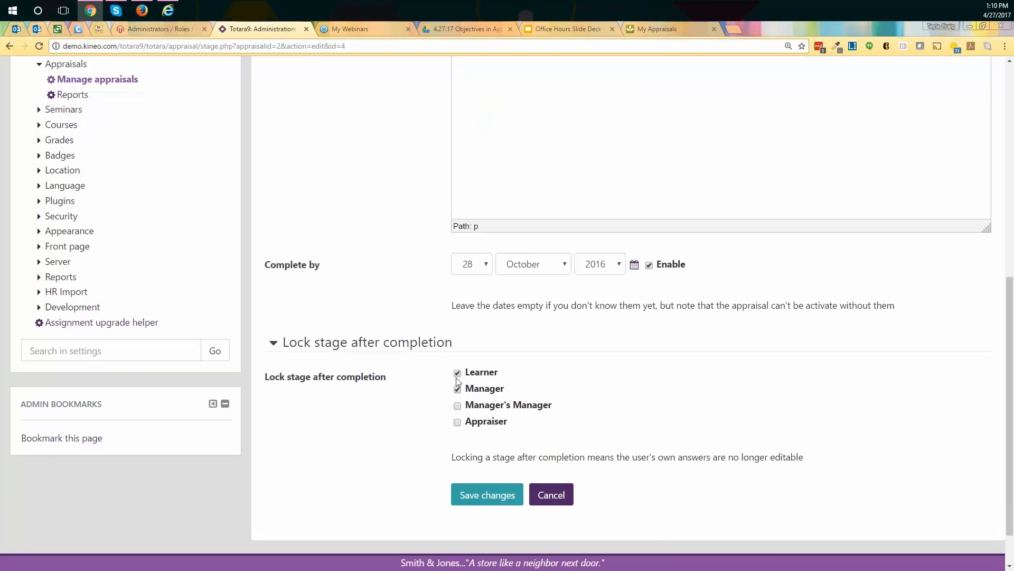
pyautogui.click(458, 388)
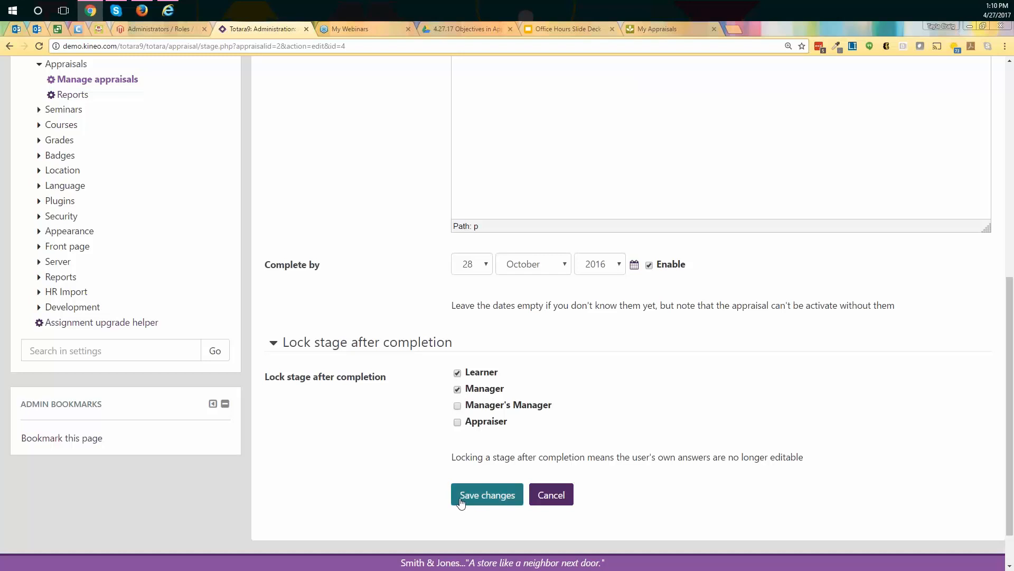
# Attempt to save the Set Up stage, rejected because the complete-by date must be in the future
pyautogui.click(487, 494)
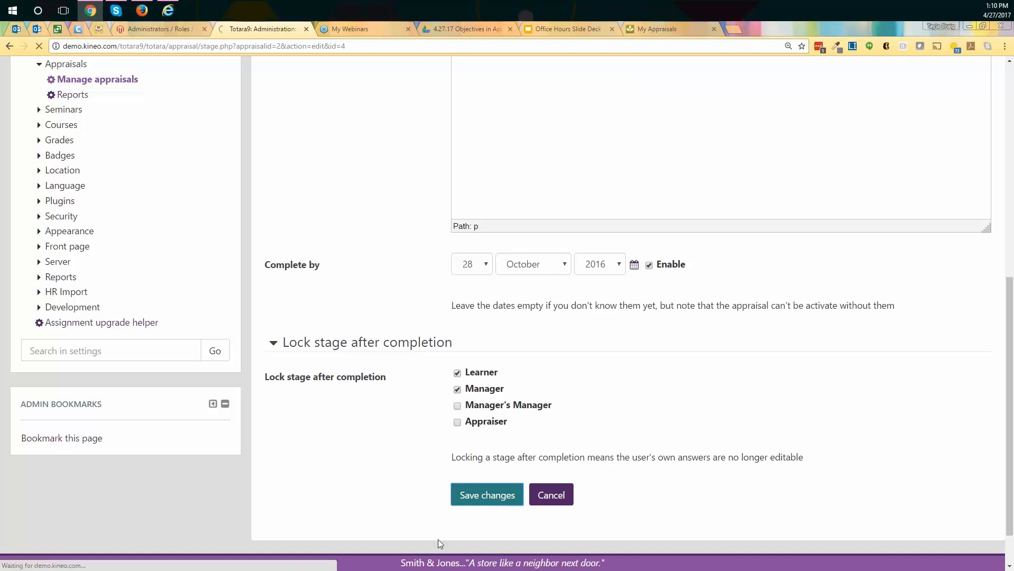
pyautogui.click(486, 494)
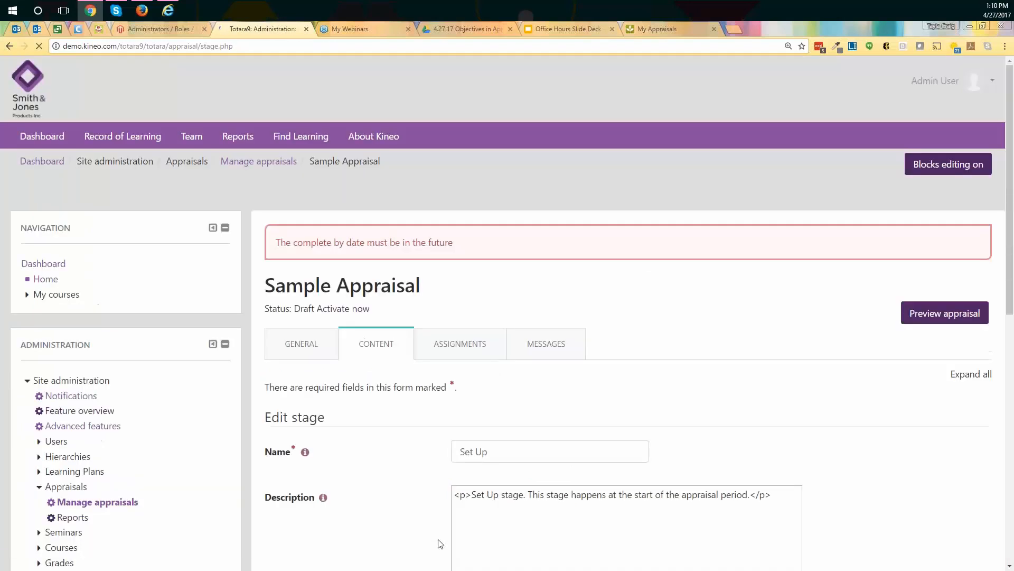
pyautogui.scroll(-3)
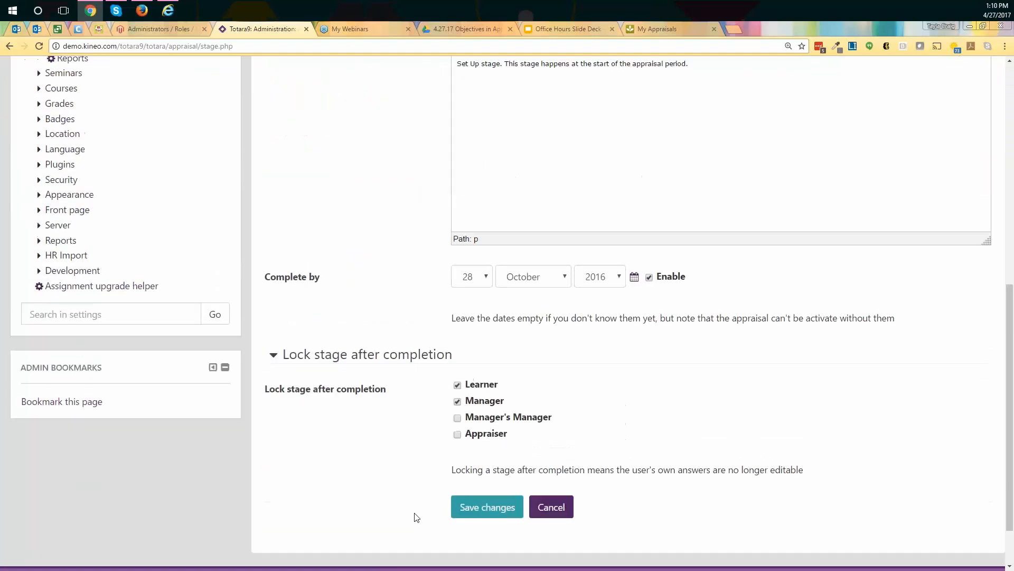
pyautogui.click(487, 507)
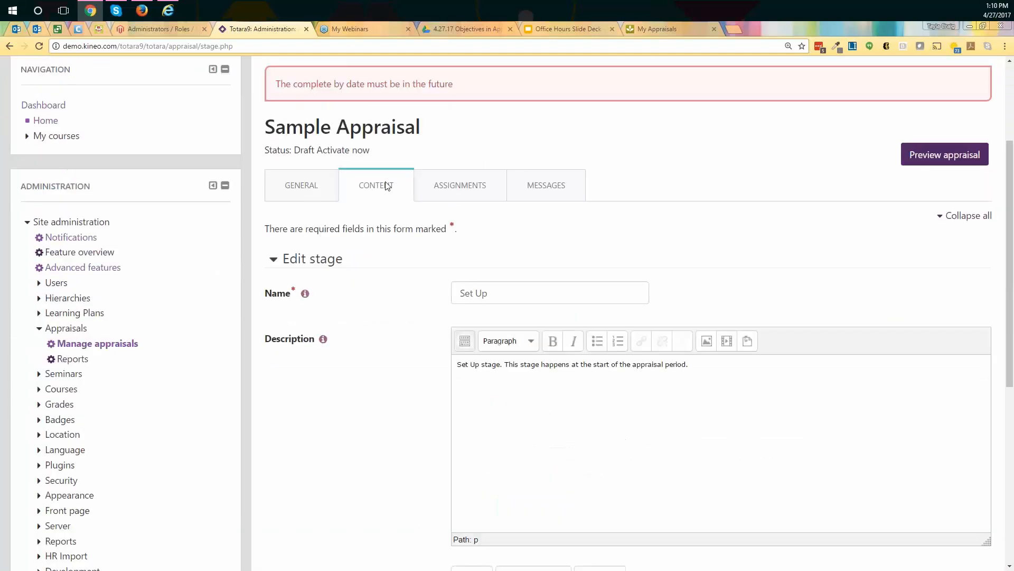
pyautogui.scroll(-3)
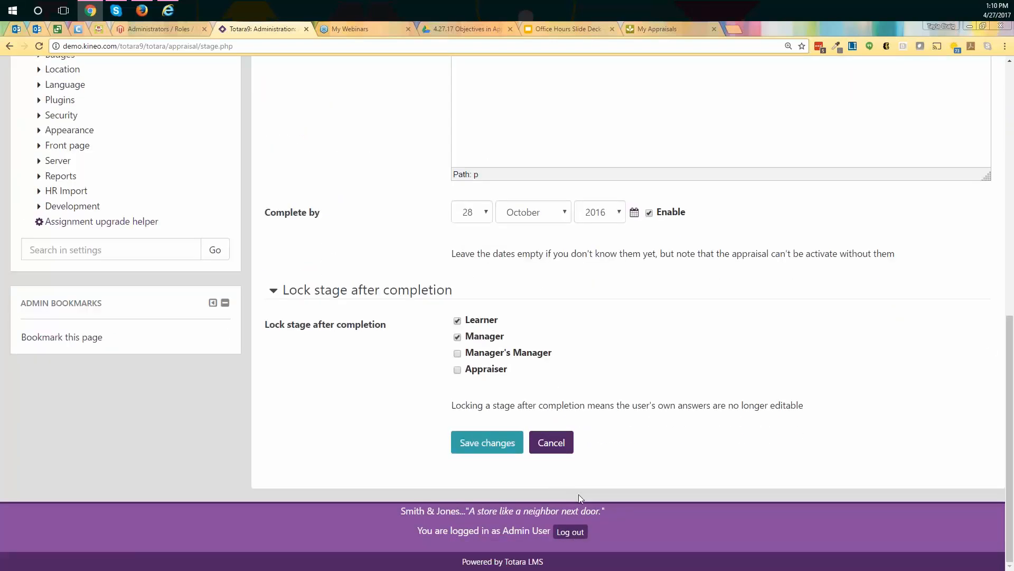
pyautogui.click(551, 442)
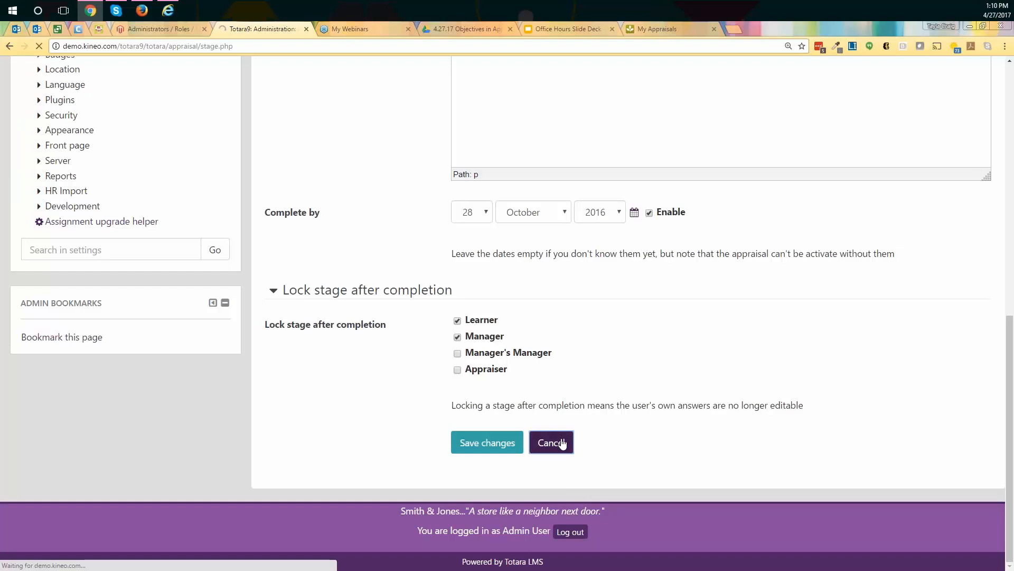
# Cancel the Edit stage form, leaving the Set Up date at 28 Oct 2016
pyautogui.click(550, 441)
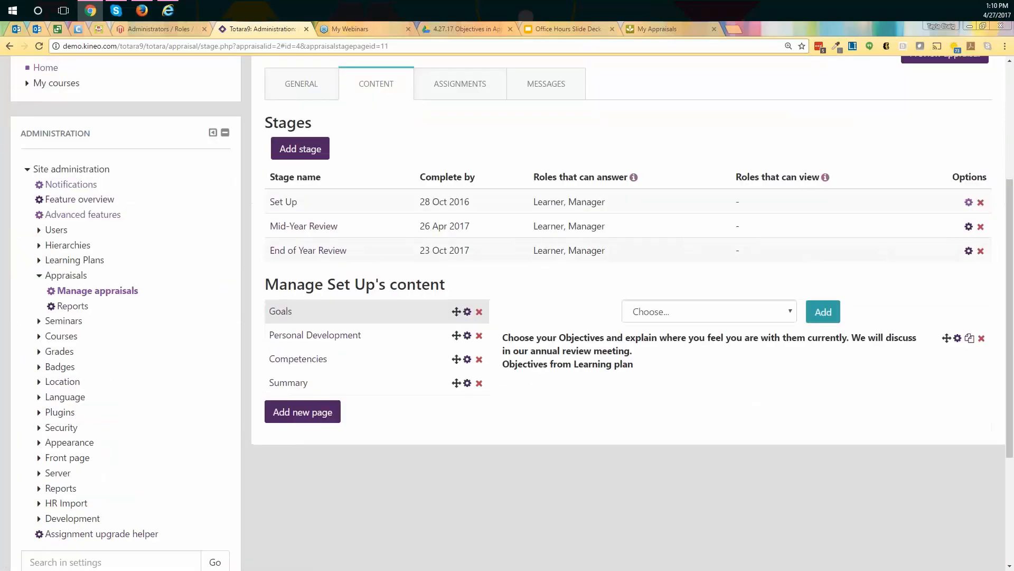
pyautogui.moveTo(303, 226)
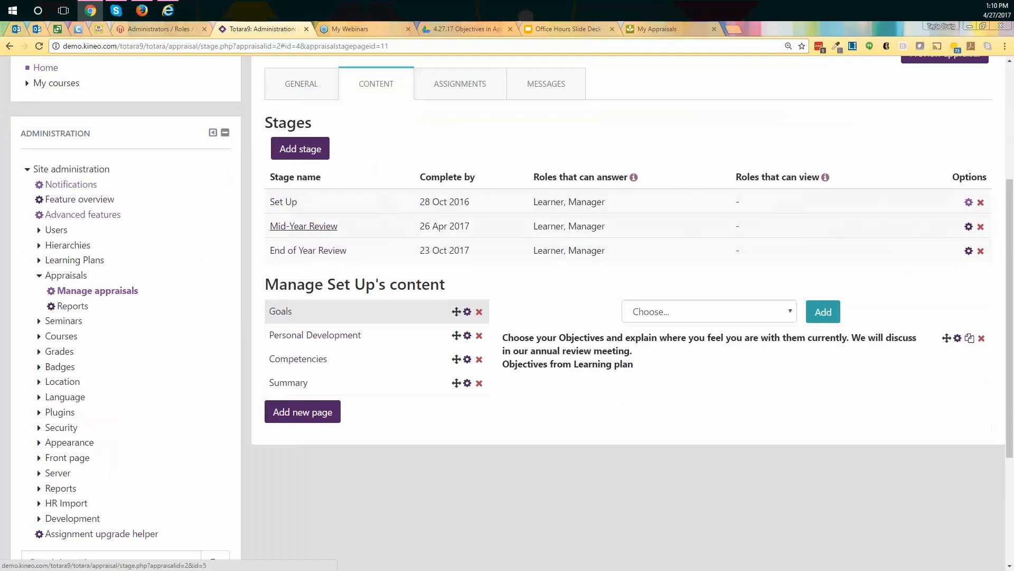
pyautogui.moveTo(308, 250)
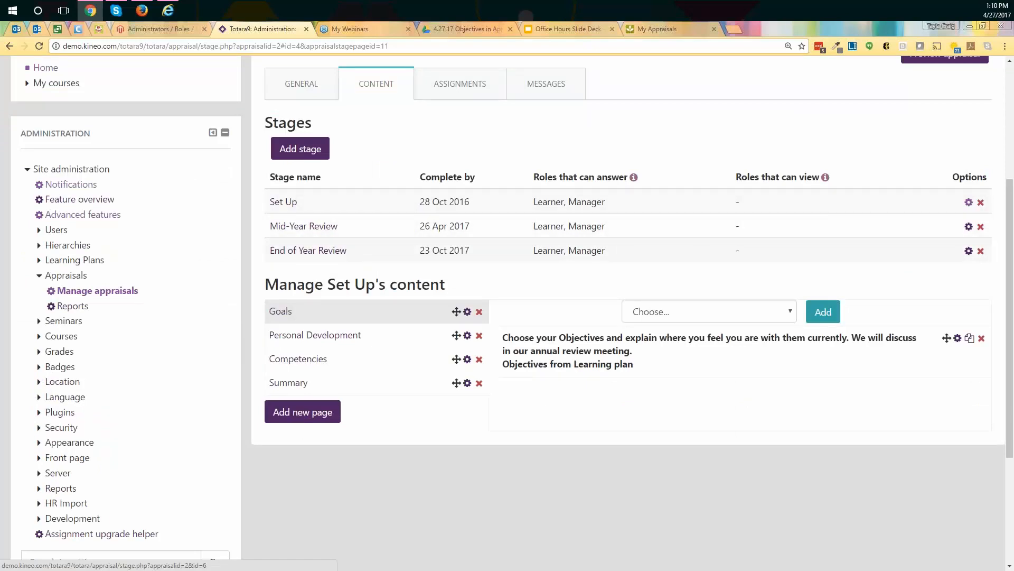
pyautogui.moveTo(289, 382)
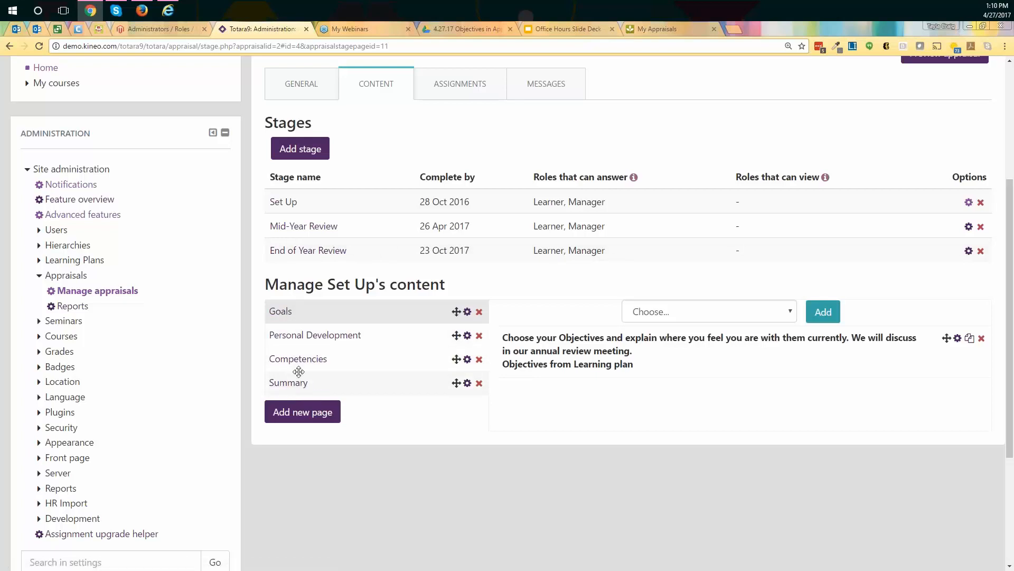
pyautogui.moveTo(136, 20)
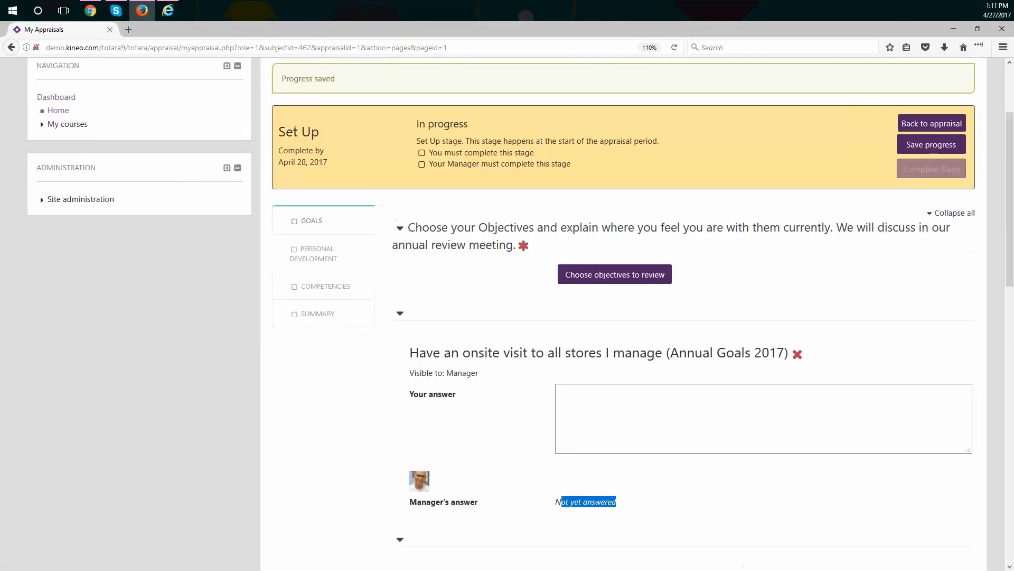
pyautogui.scroll(3)
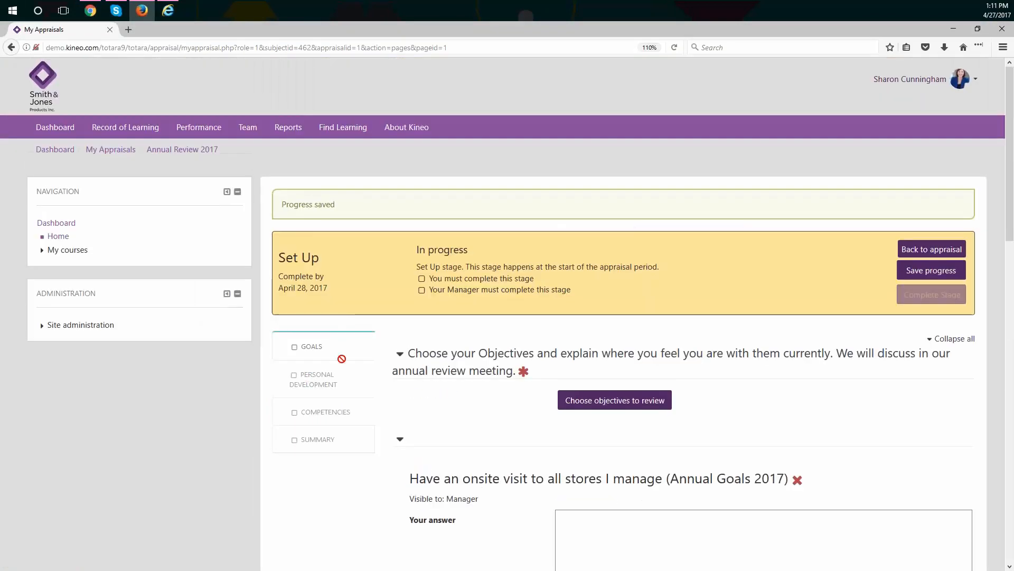
pyautogui.moveTo(521, 557)
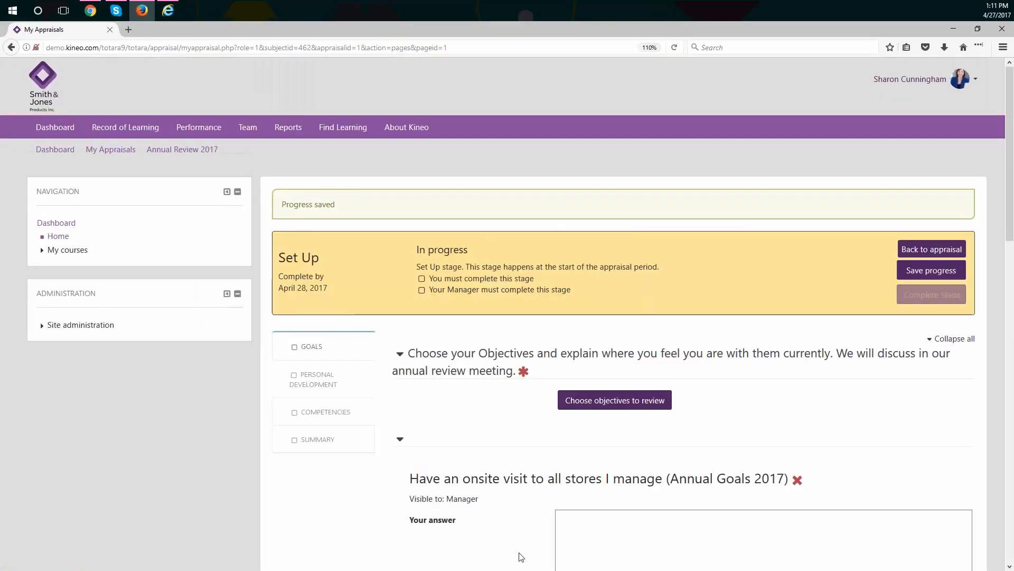
pyautogui.moveTo(292, 248)
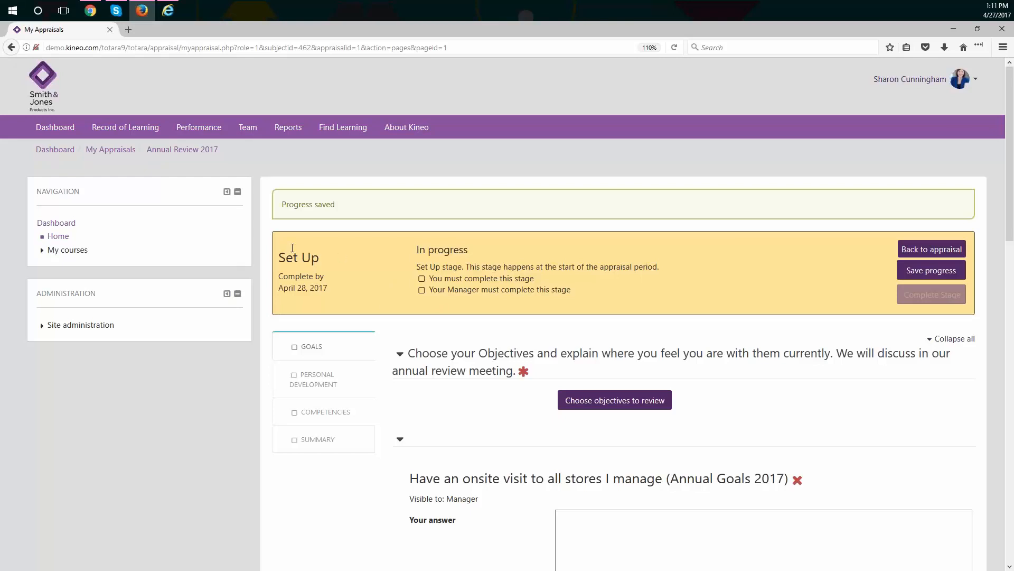
pyautogui.scroll(-3)
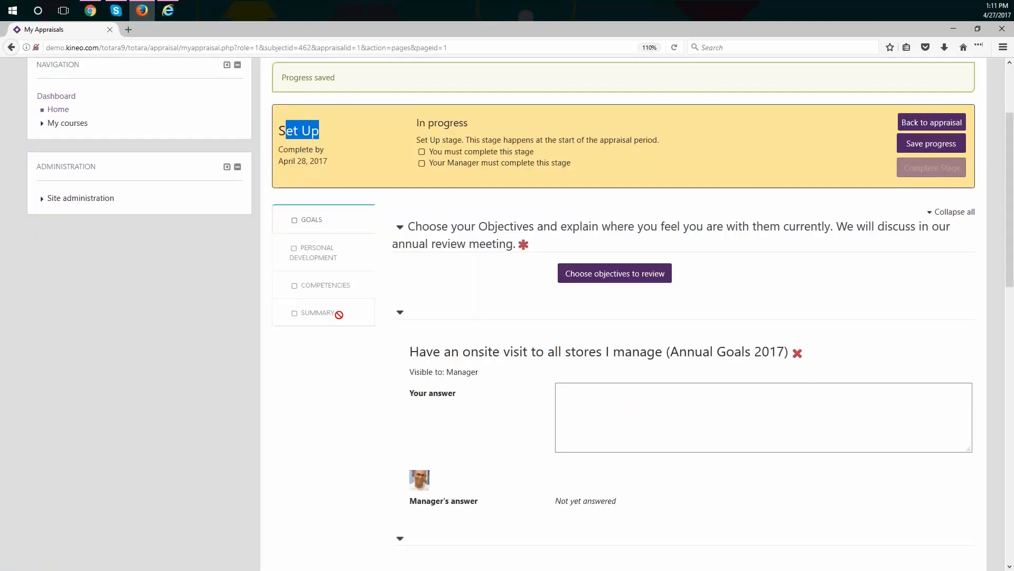
pyautogui.moveTo(366, 389)
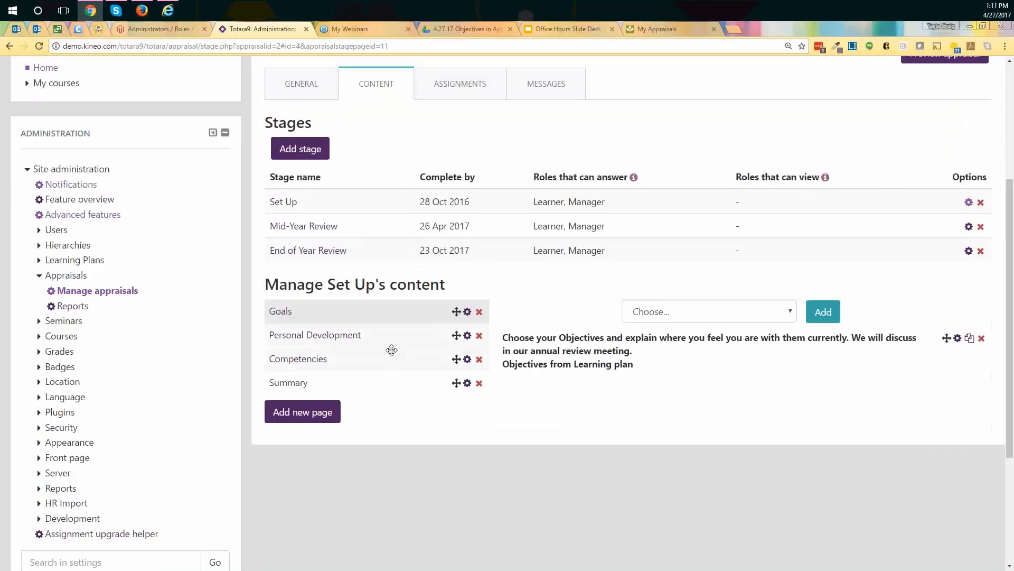
pyautogui.moveTo(288, 382)
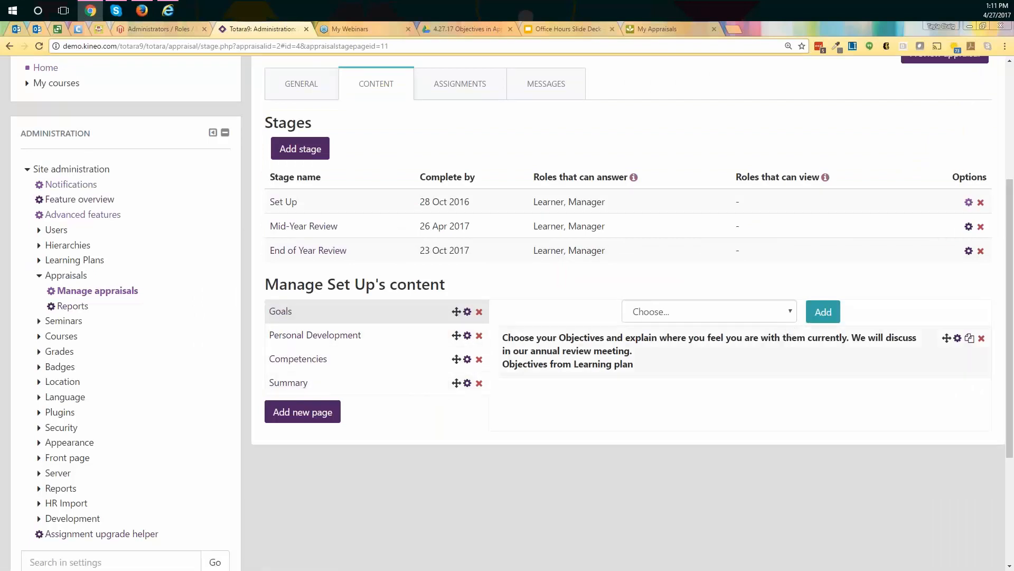
pyautogui.click(708, 311)
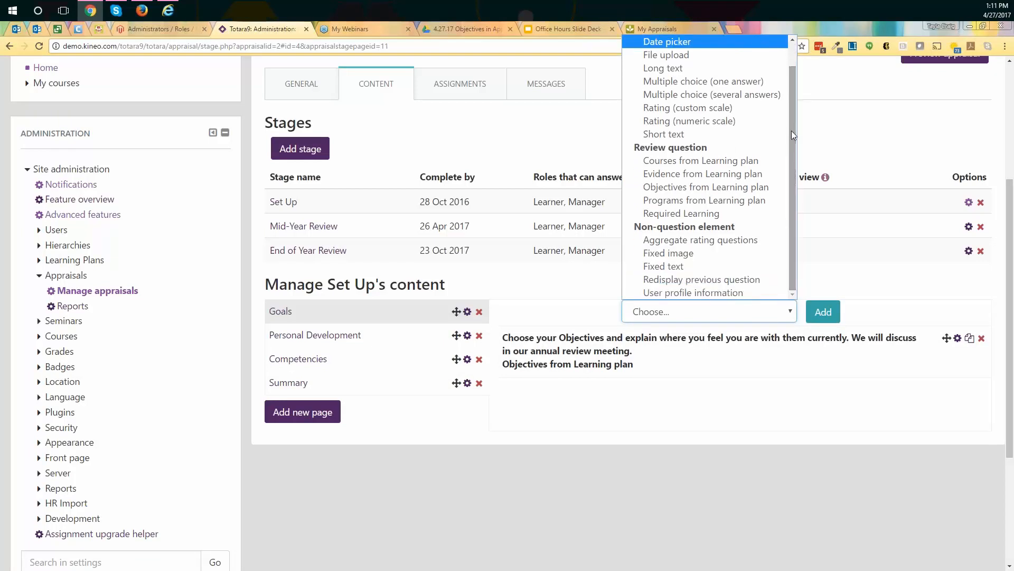
pyautogui.moveTo(789, 142)
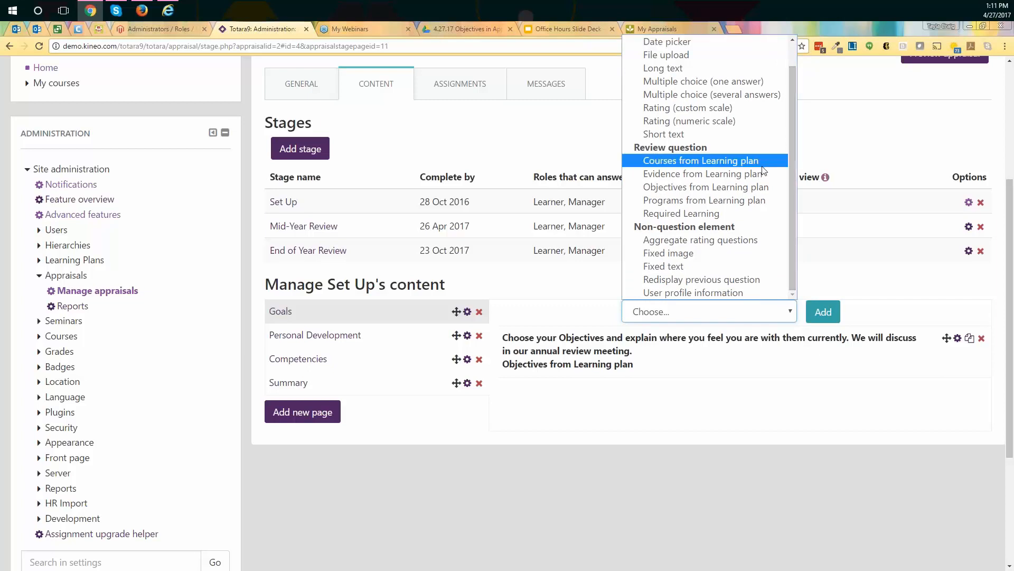
pyautogui.moveTo(641, 149)
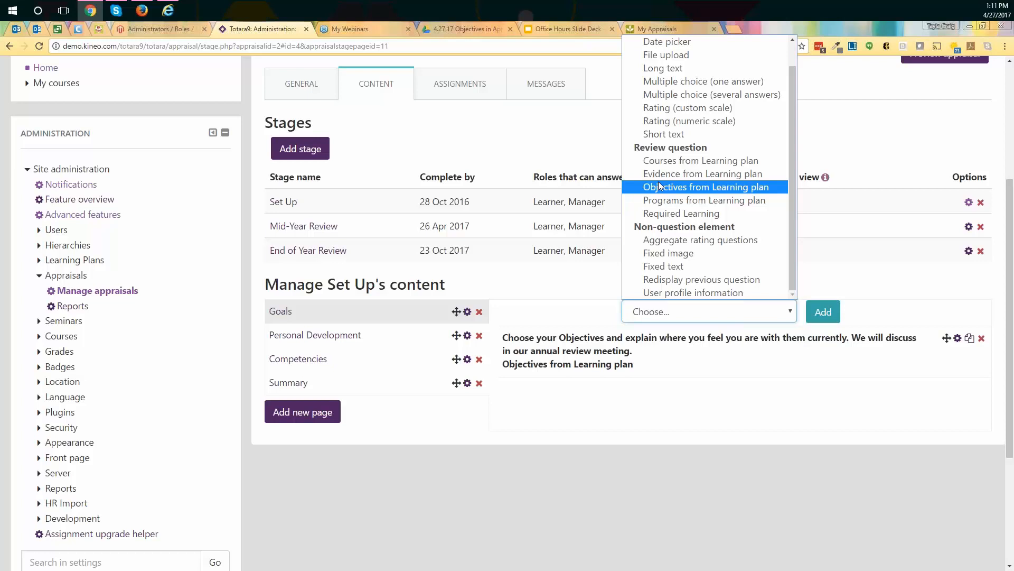
pyautogui.moveTo(681, 213)
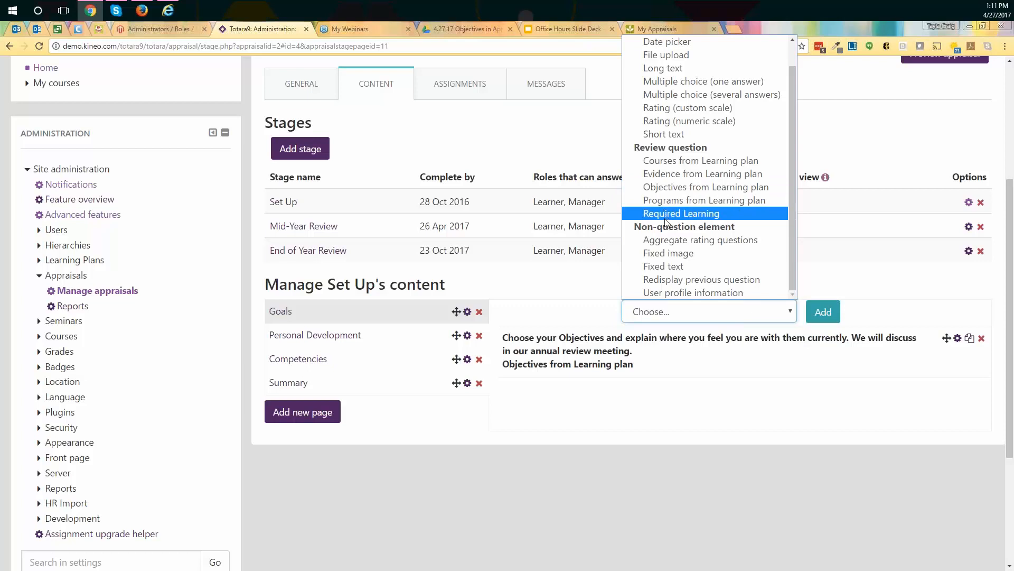
pyautogui.moveTo(696, 215)
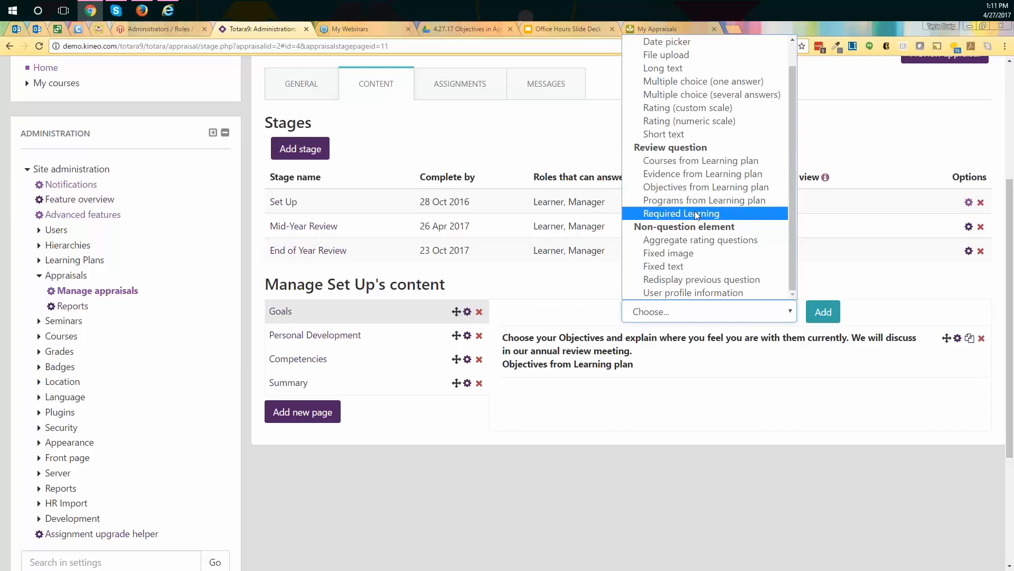
pyautogui.moveTo(700, 240)
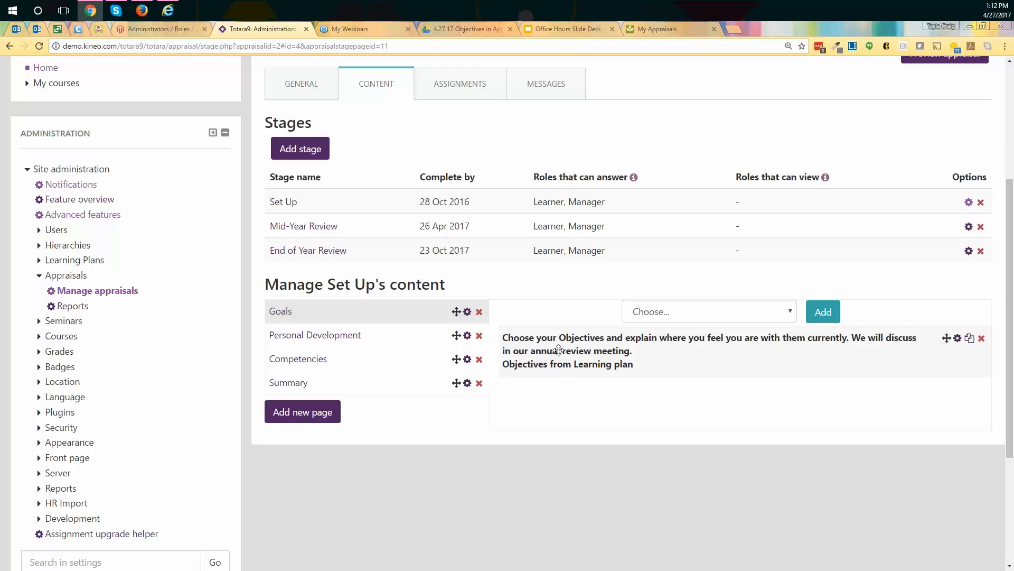
pyautogui.scroll(3)
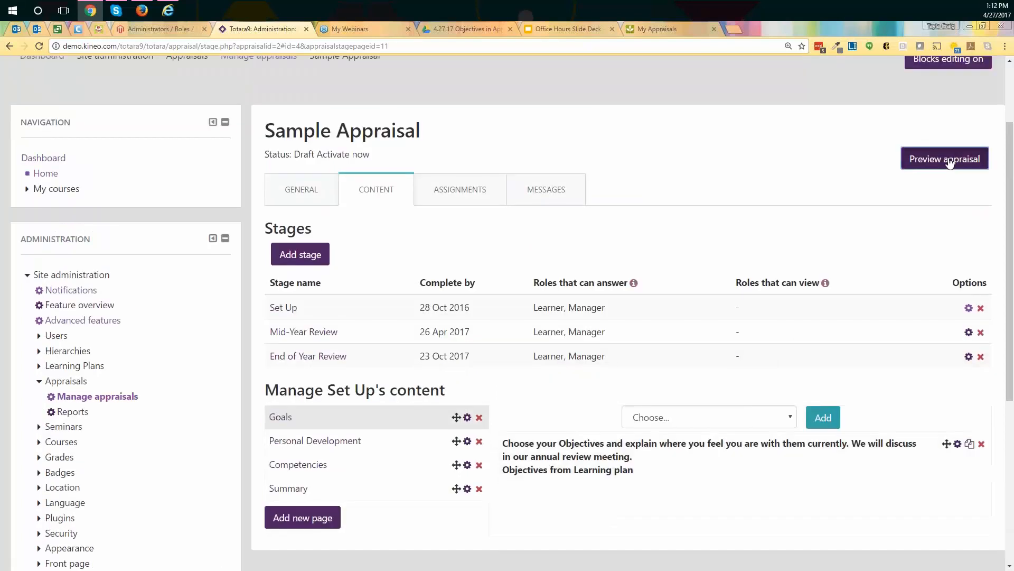
pyautogui.click(944, 159)
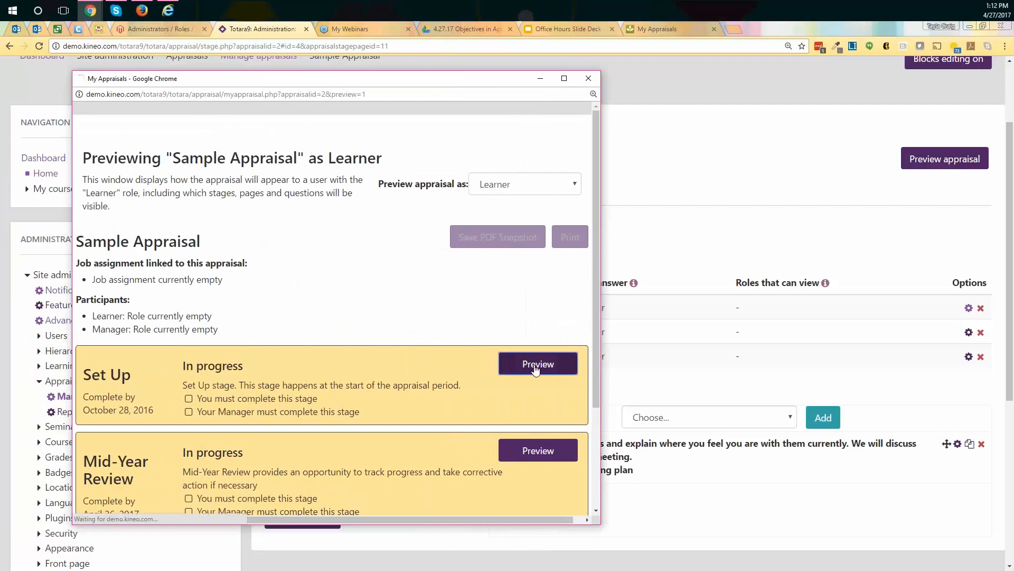
pyautogui.click(538, 363)
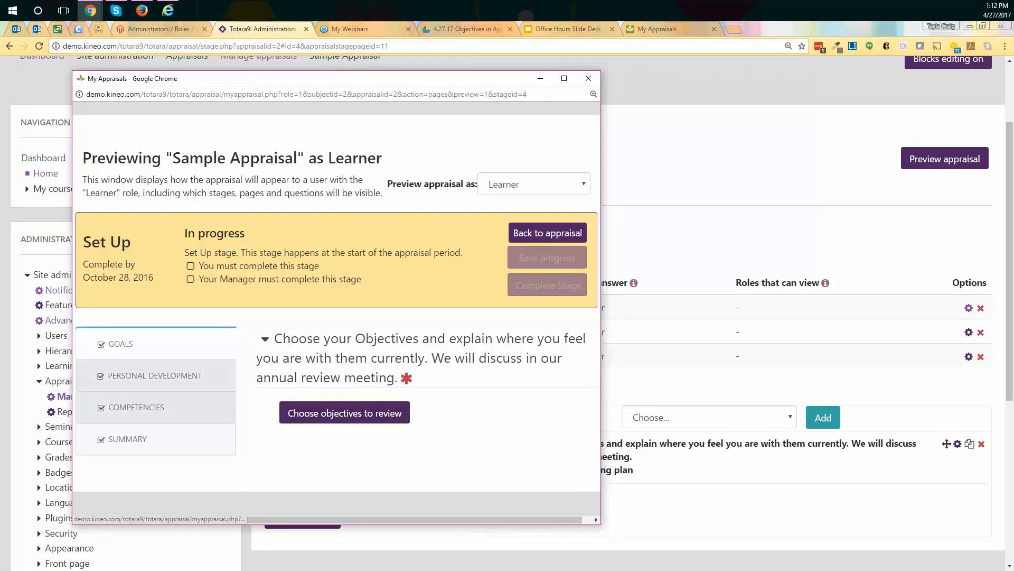
pyautogui.moveTo(173, 426)
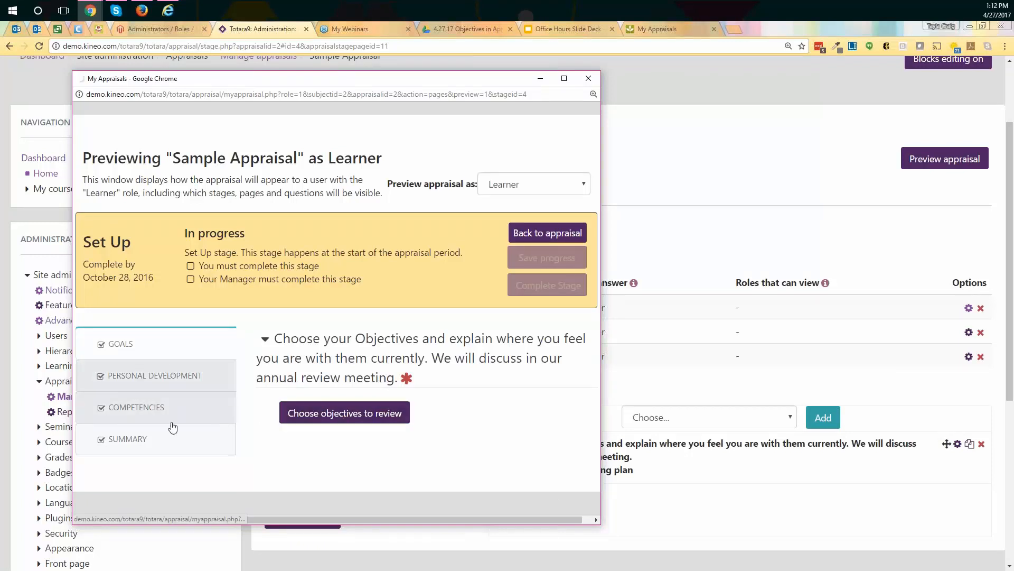
pyautogui.click(154, 375)
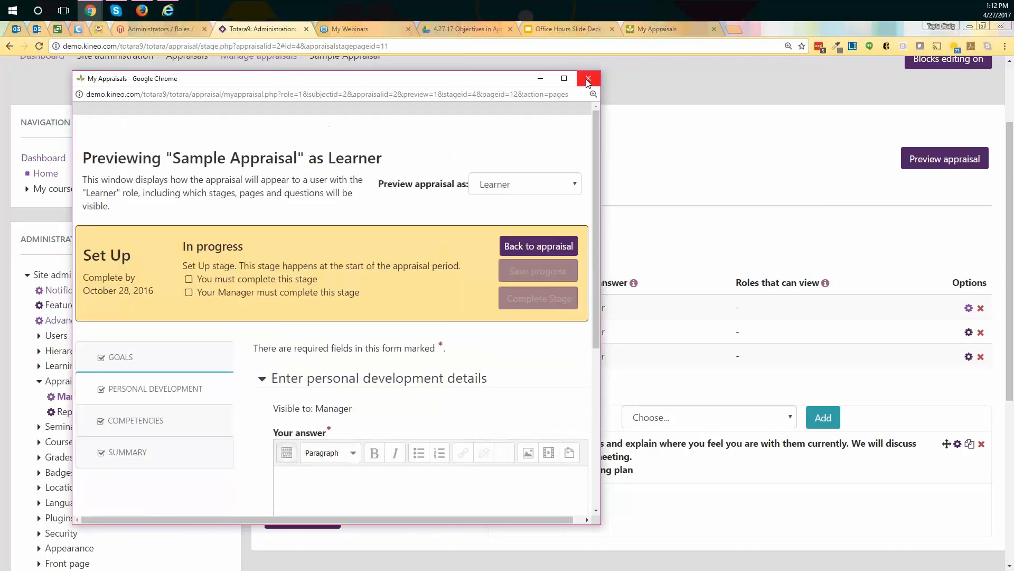
pyautogui.click(588, 79)
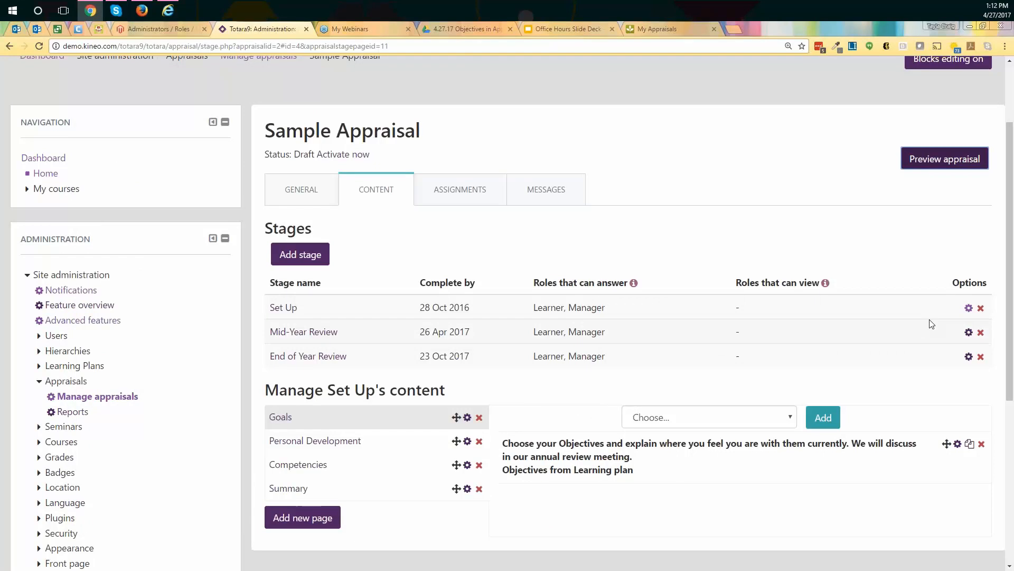
pyautogui.moveTo(547, 166)
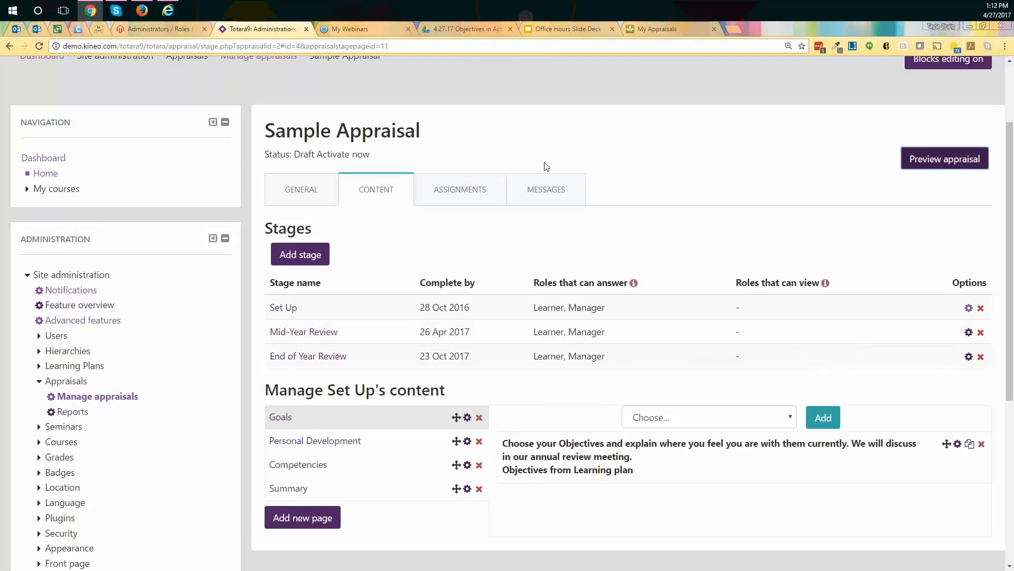
pyautogui.moveTo(343, 154)
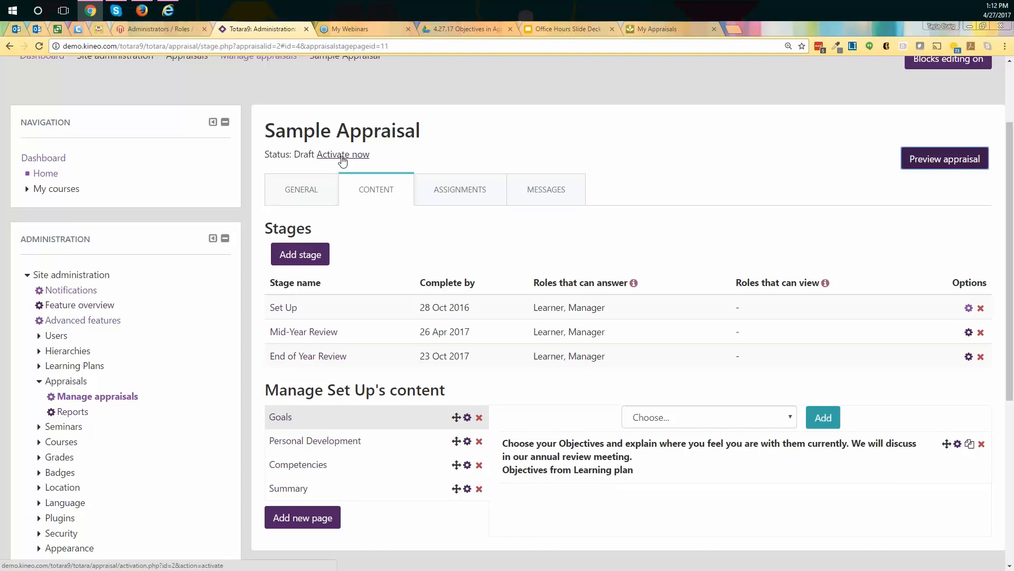
pyautogui.click(342, 154)
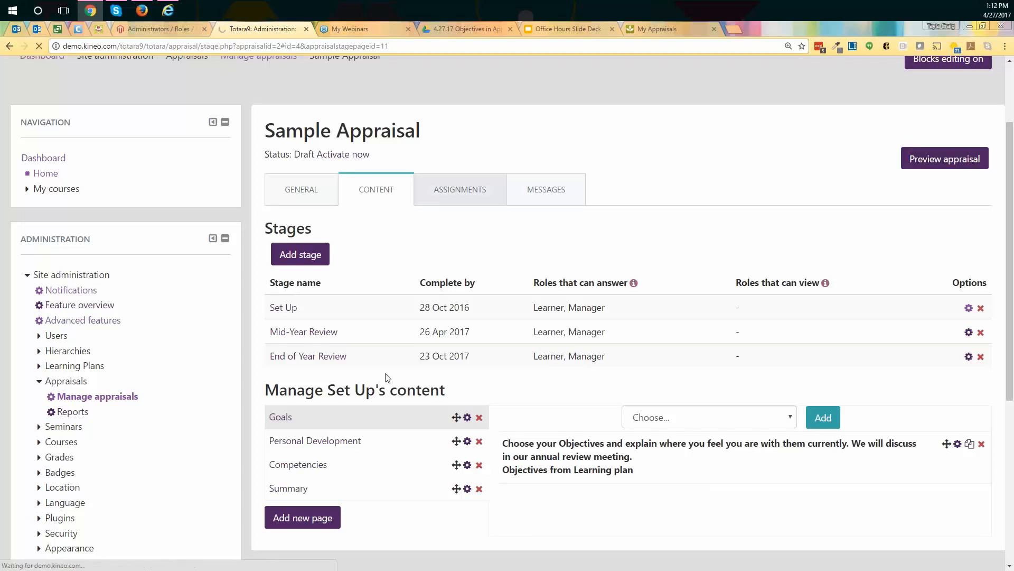
# Show the Sample Appraisal's empty assignments and the Assign User Group options
pyautogui.click(459, 189)
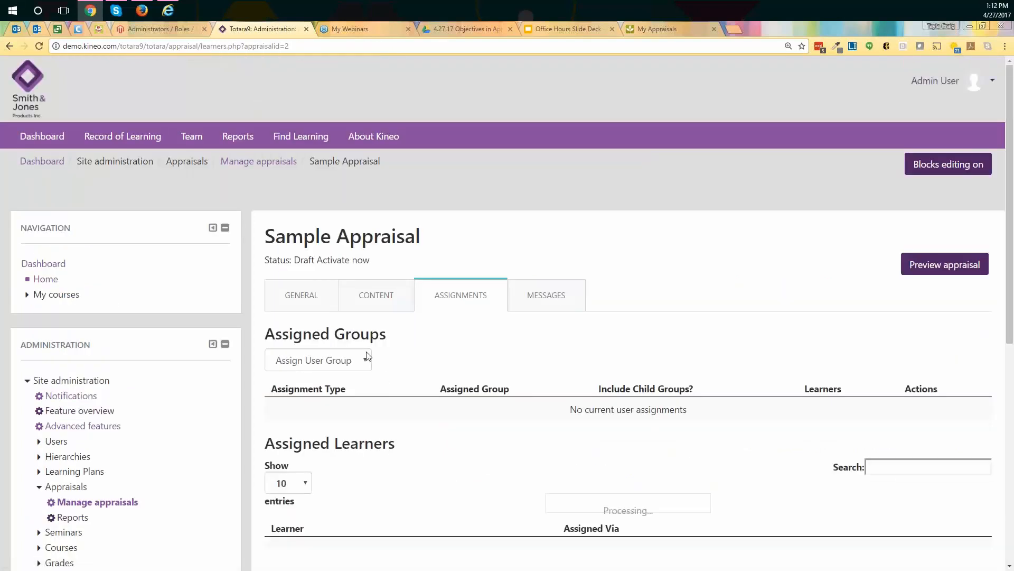
pyautogui.click(318, 359)
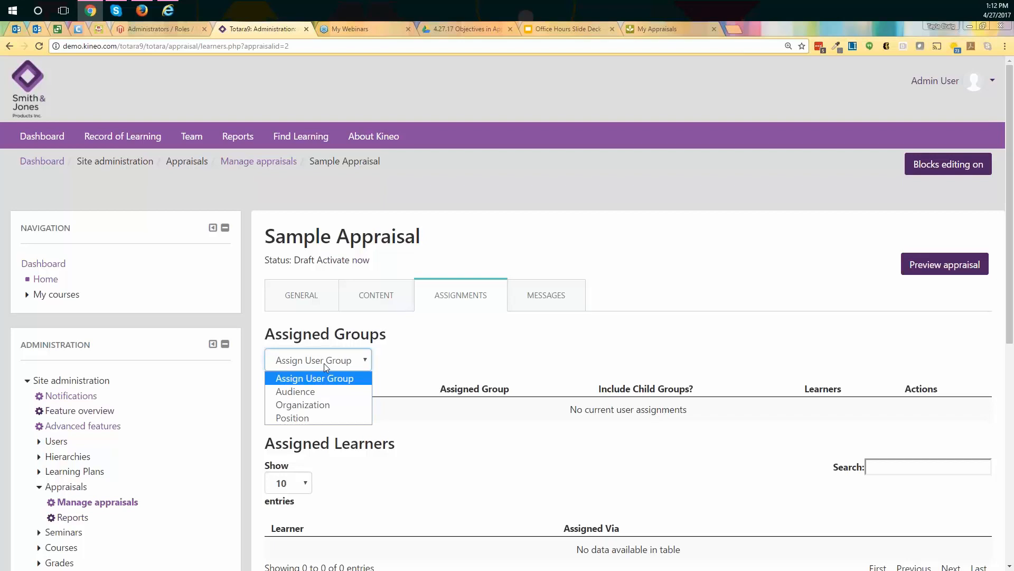
pyautogui.moveTo(319, 20)
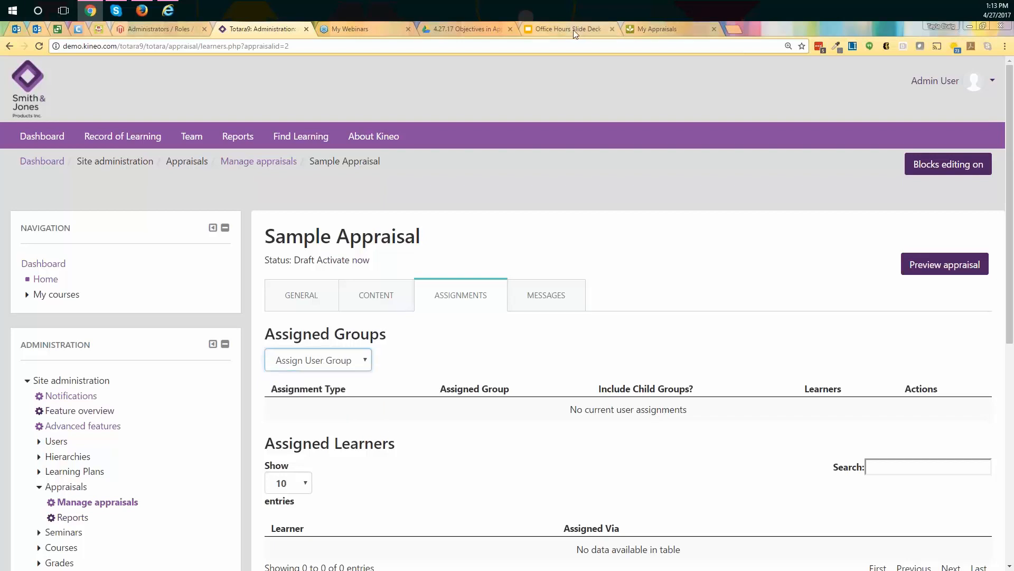
# Present the Office Hours Slide Deck's Thank You slide full screen in Google Slides
pyautogui.click(568, 28)
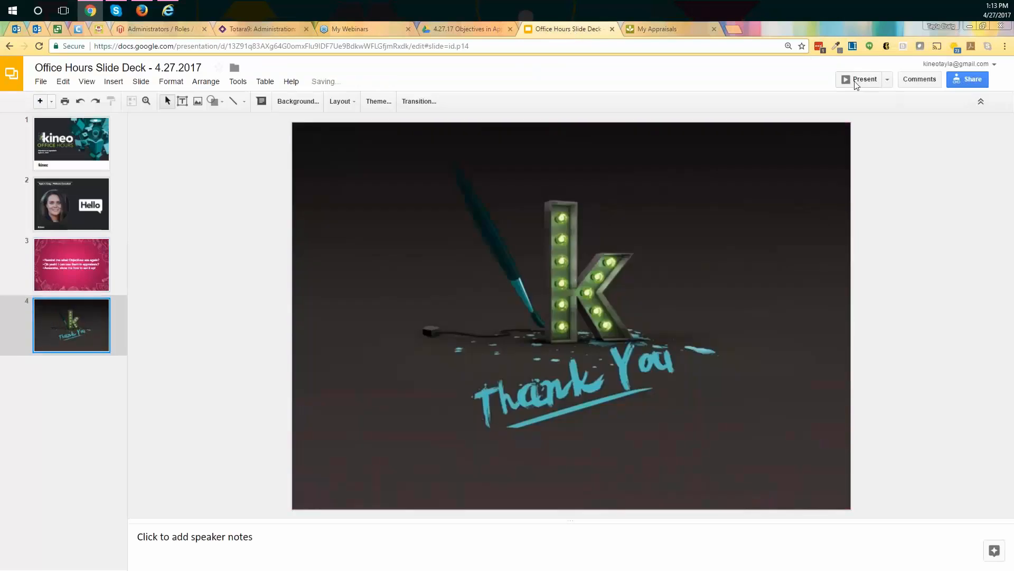
pyautogui.click(865, 78)
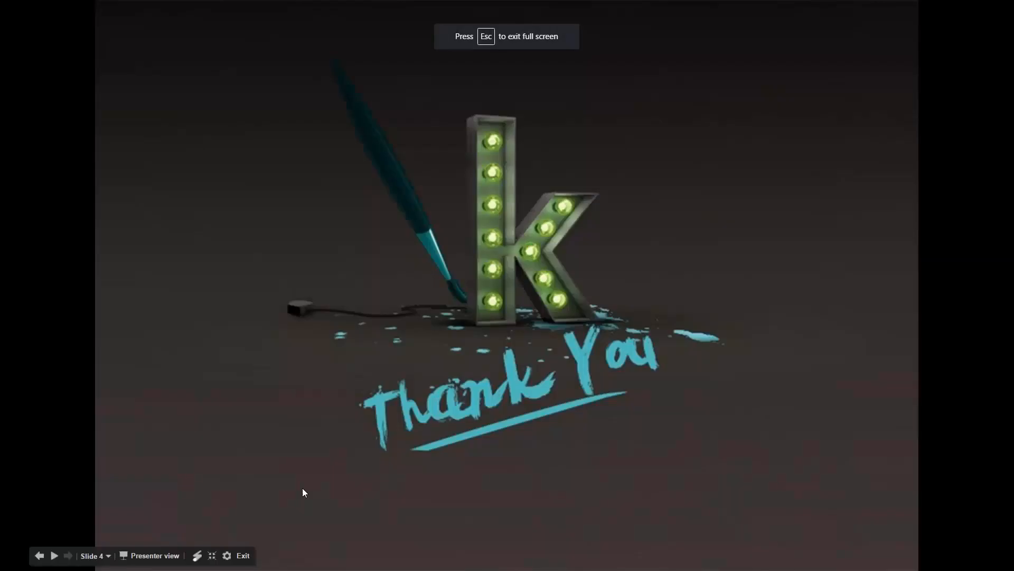